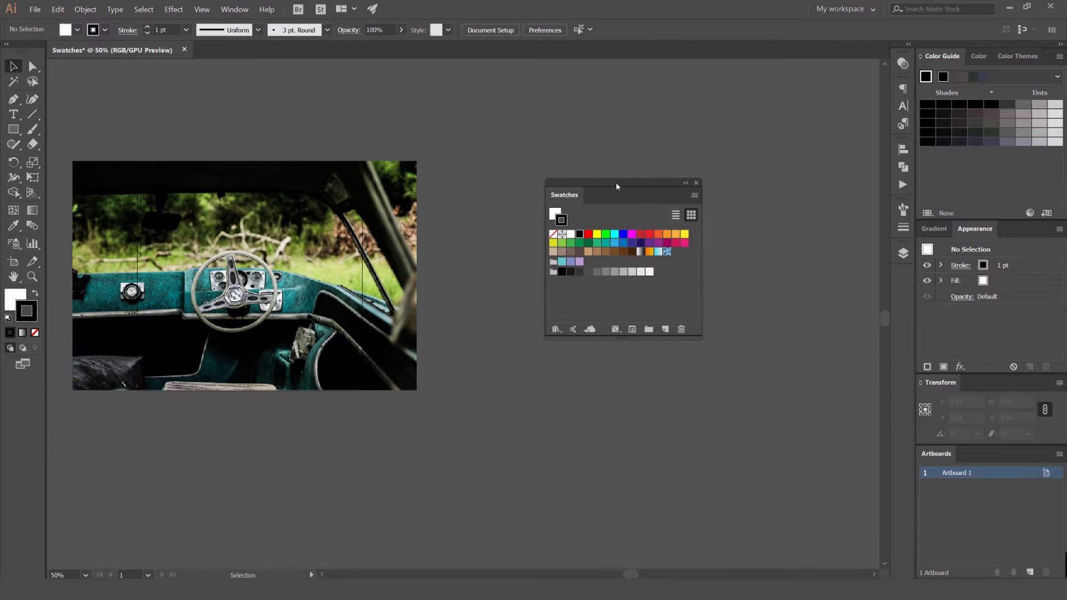
Show the Swatches panel, set fill and stroke to None, and begin selecting the default swatches
click(235, 8)
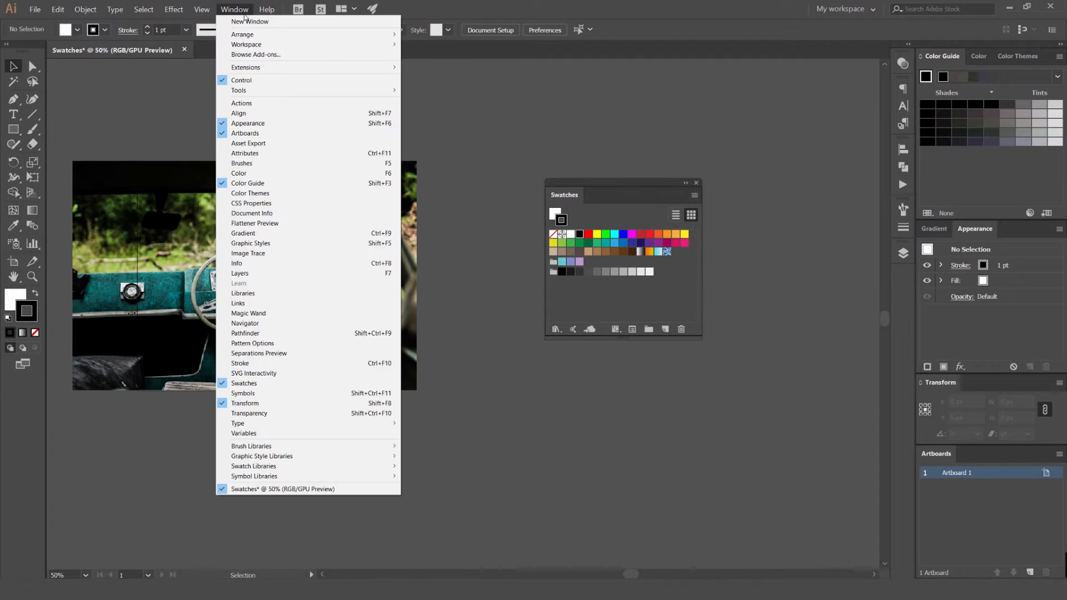
mouse_move(271, 387)
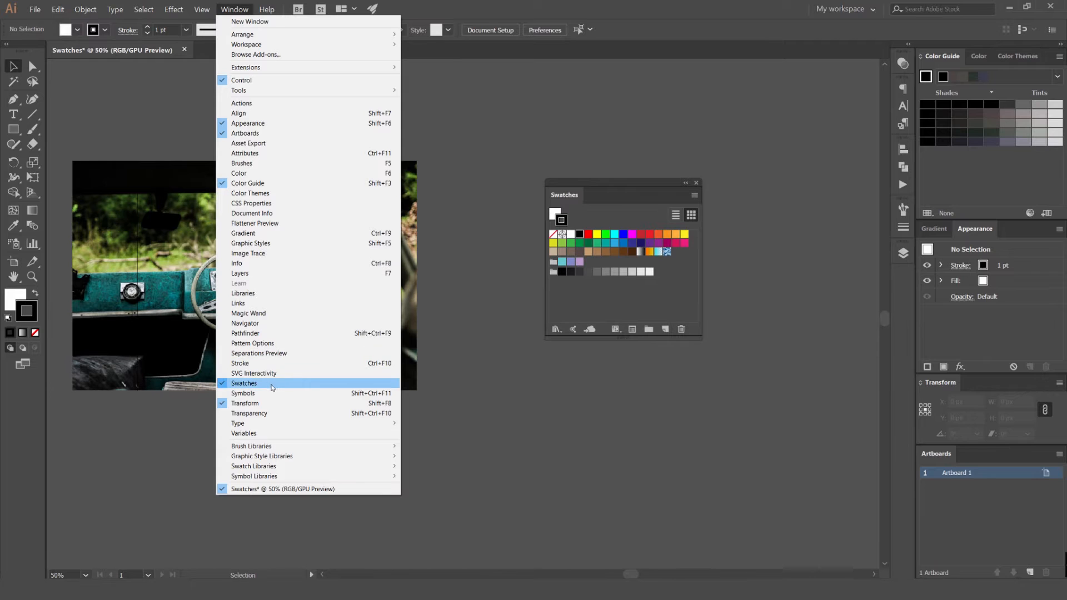
click(243, 382)
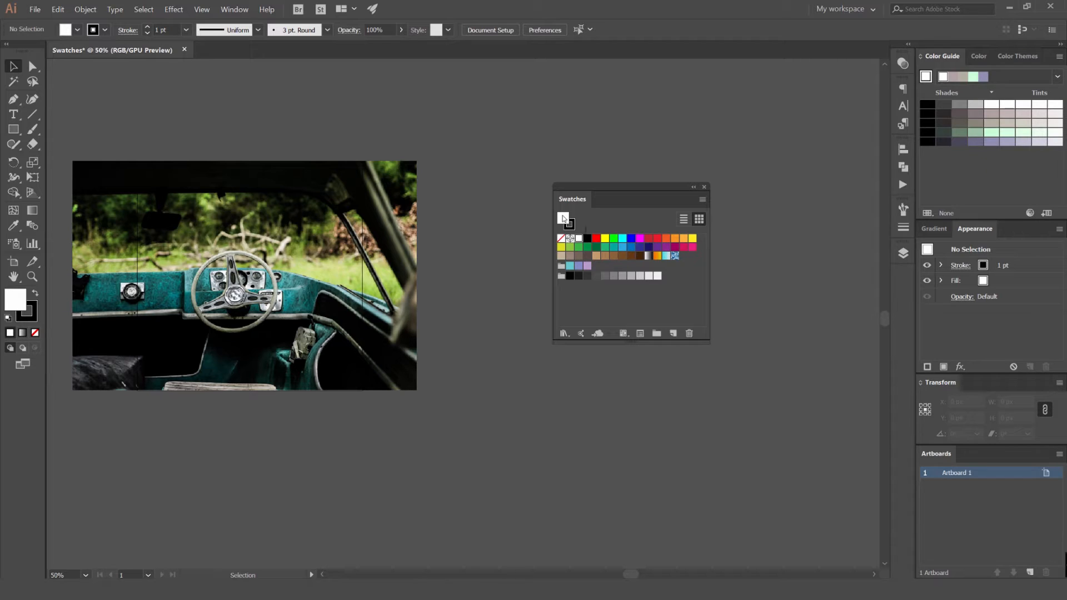
mouse_move(560, 237)
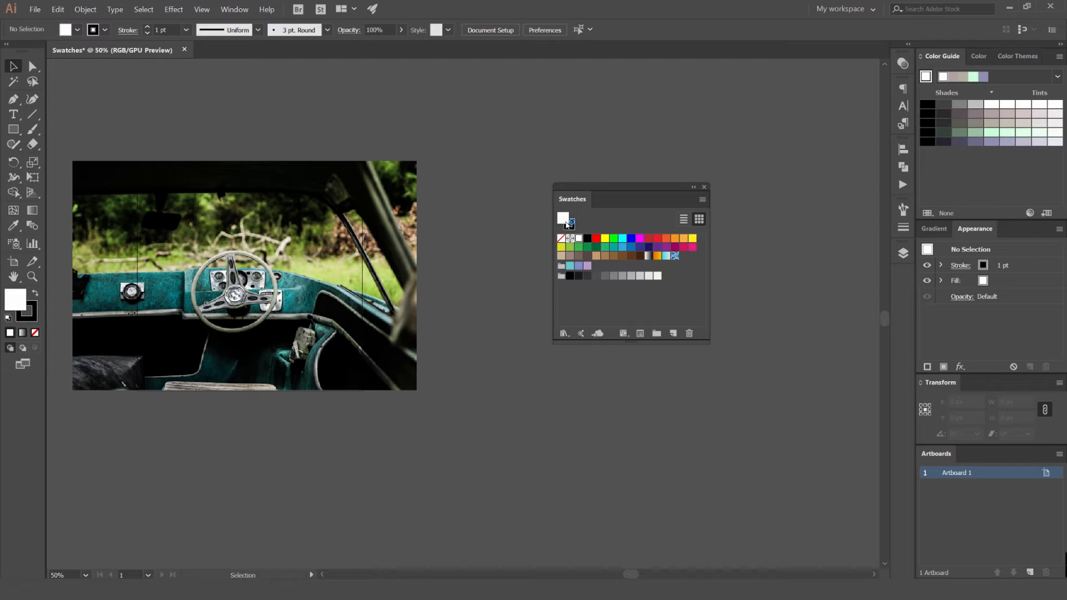
click(562, 219)
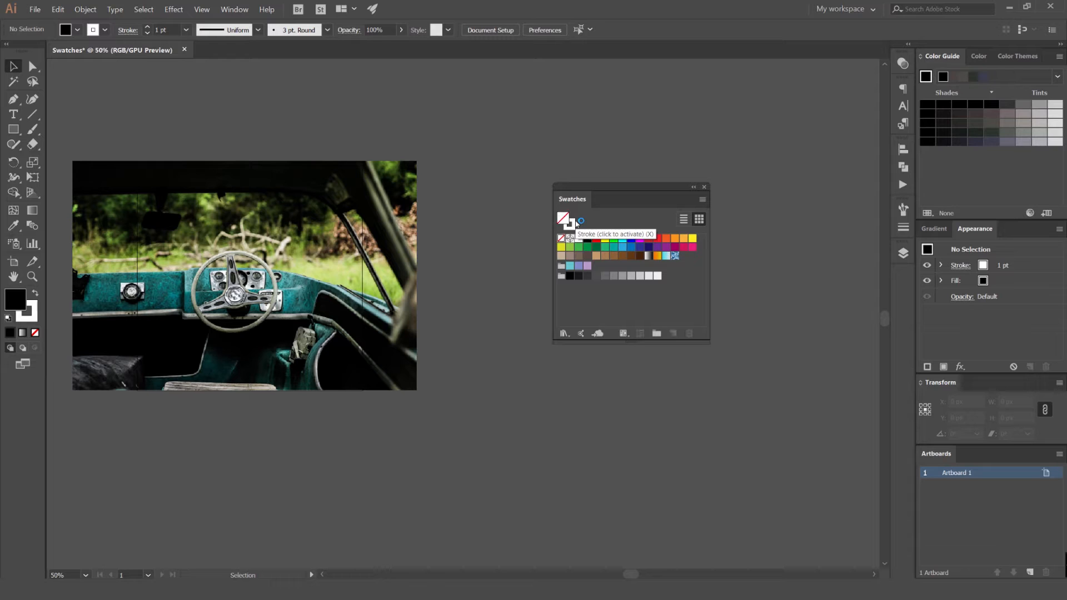
click(560, 238)
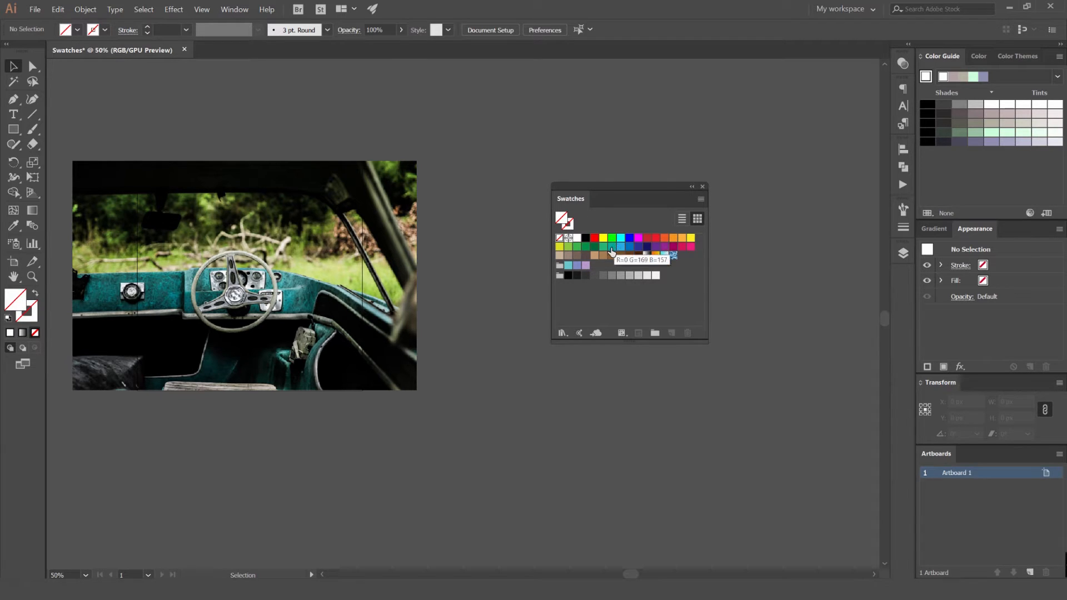
click(594, 238)
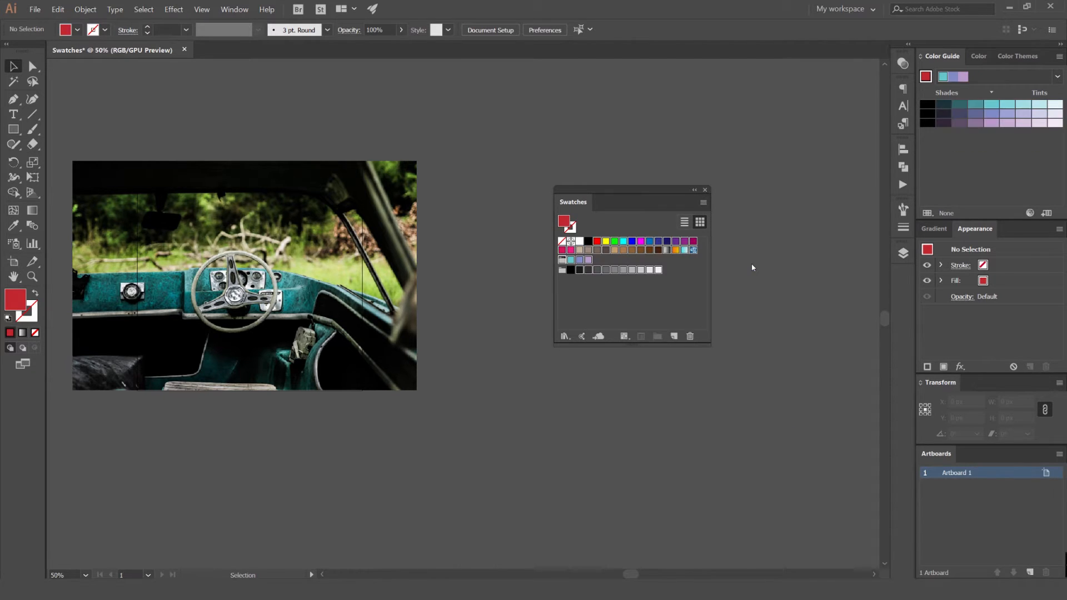
Delete the selected default swatches, confirming with Yes, leaving only none, registration, white and black
click(690, 336)
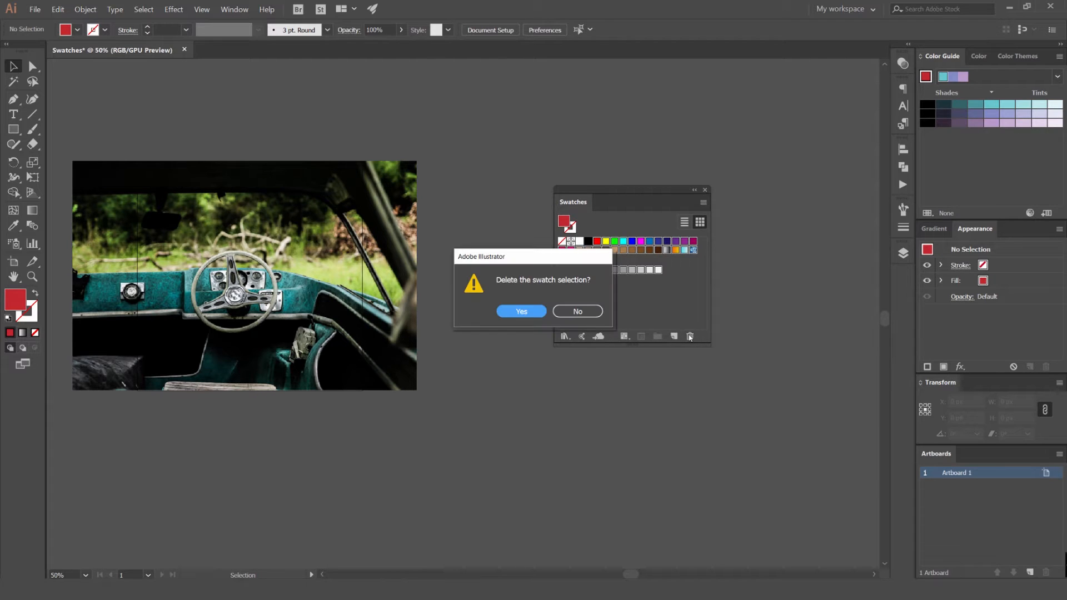
click(520, 311)
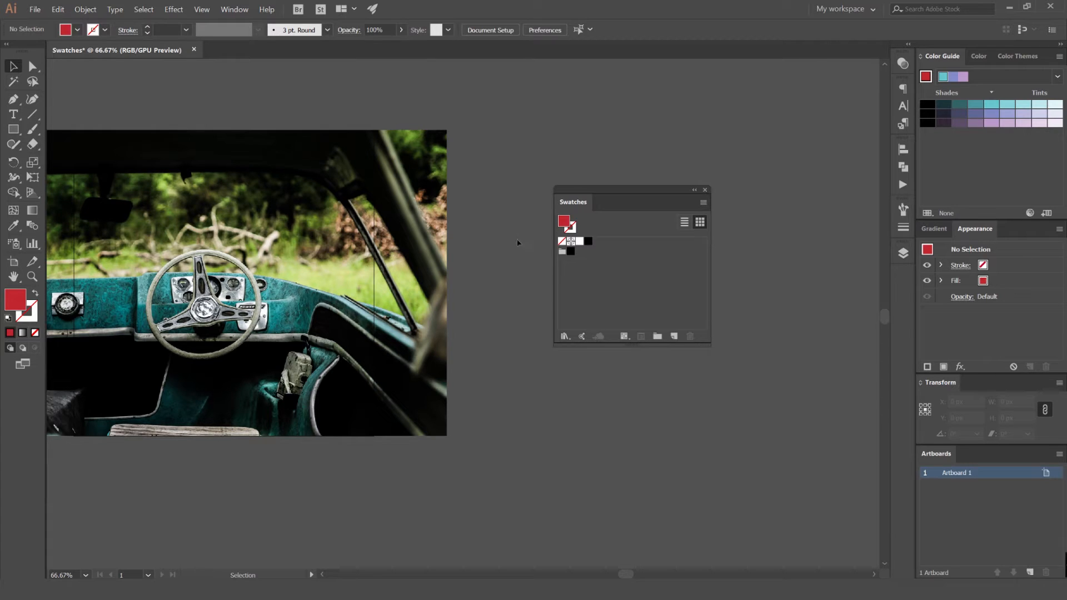
drag(626, 189, 628, 192)
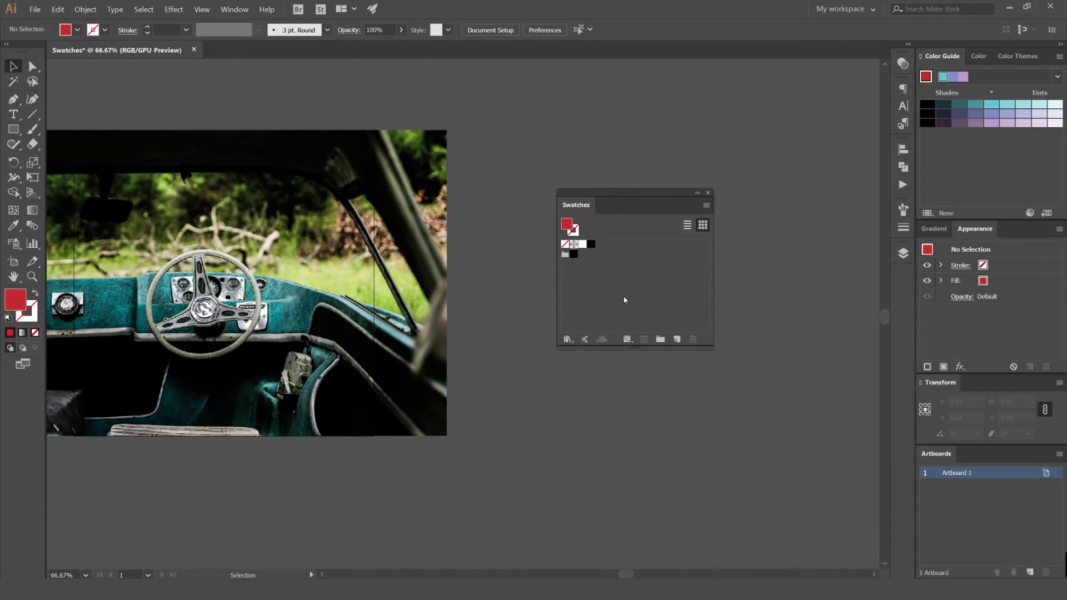
mouse_move(590, 274)
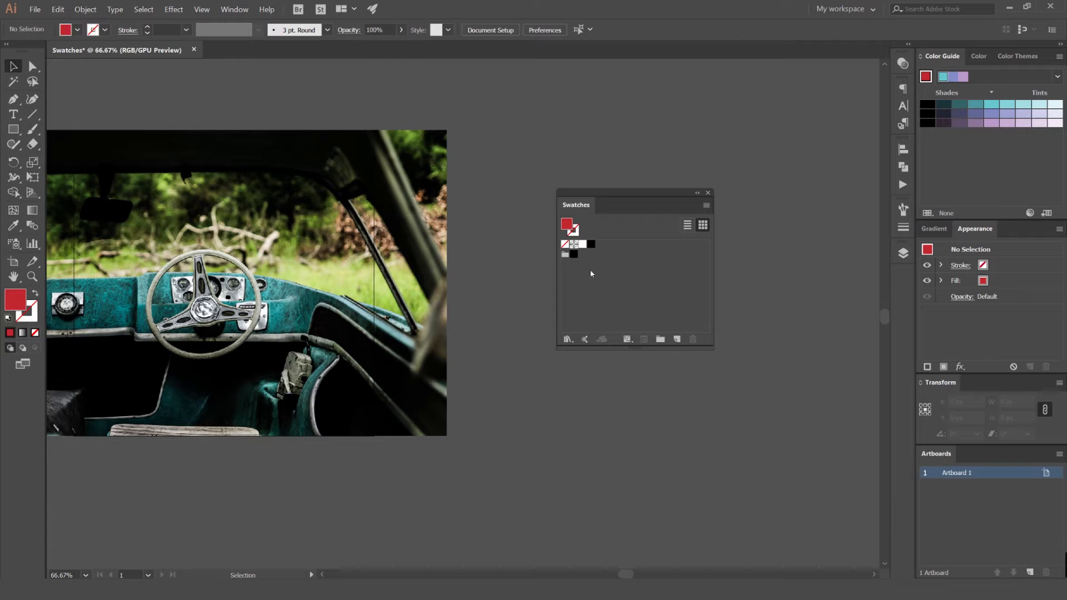
mouse_move(676, 340)
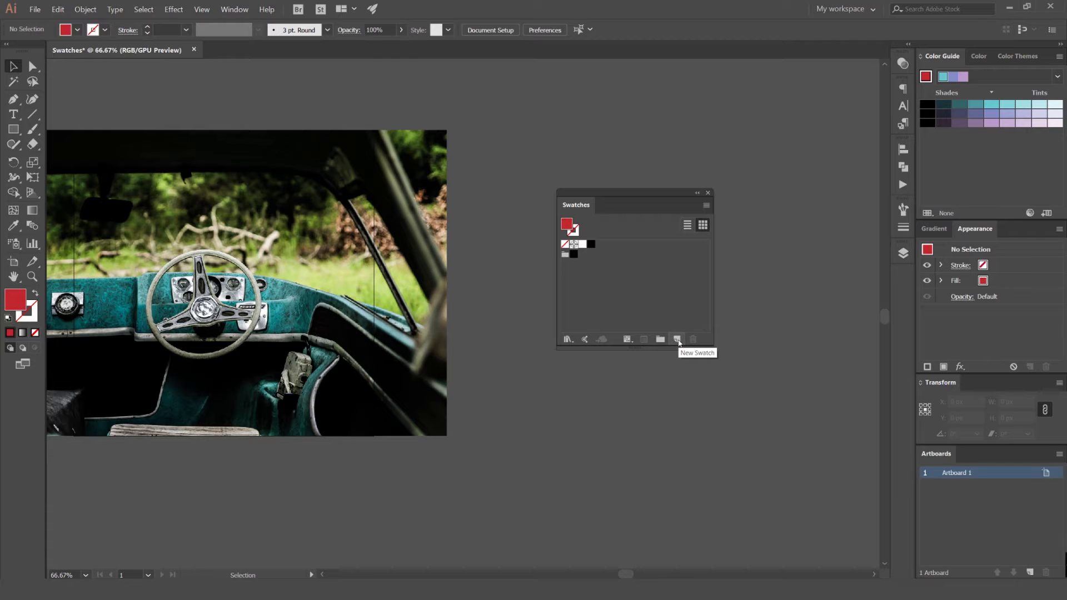
Create a new swatch from the red R193 G39 B45 fill and set its Color Type to Spot Color
click(677, 339)
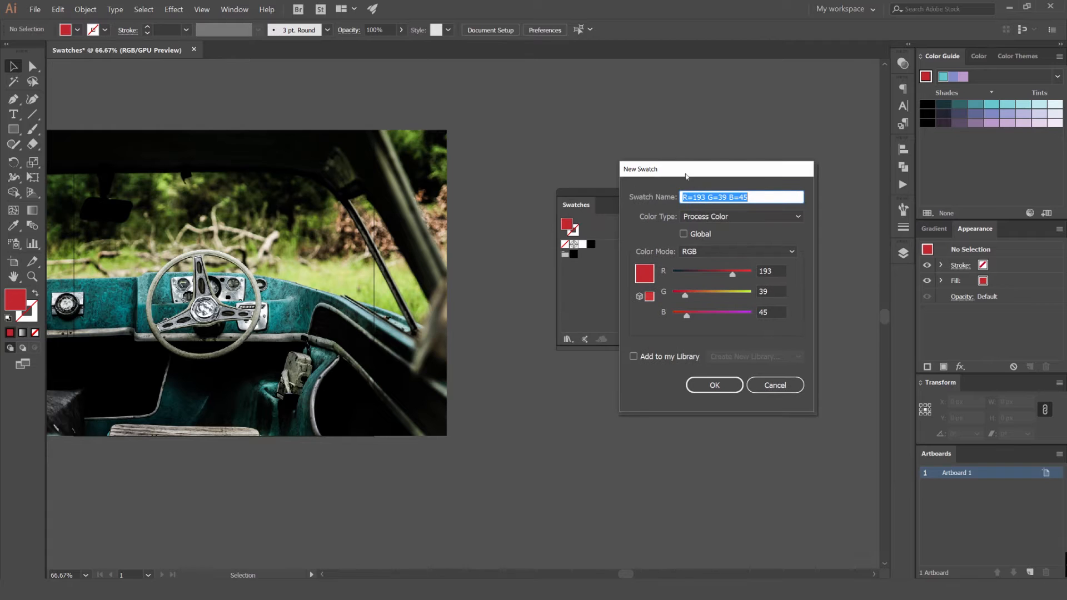
click(760, 217)
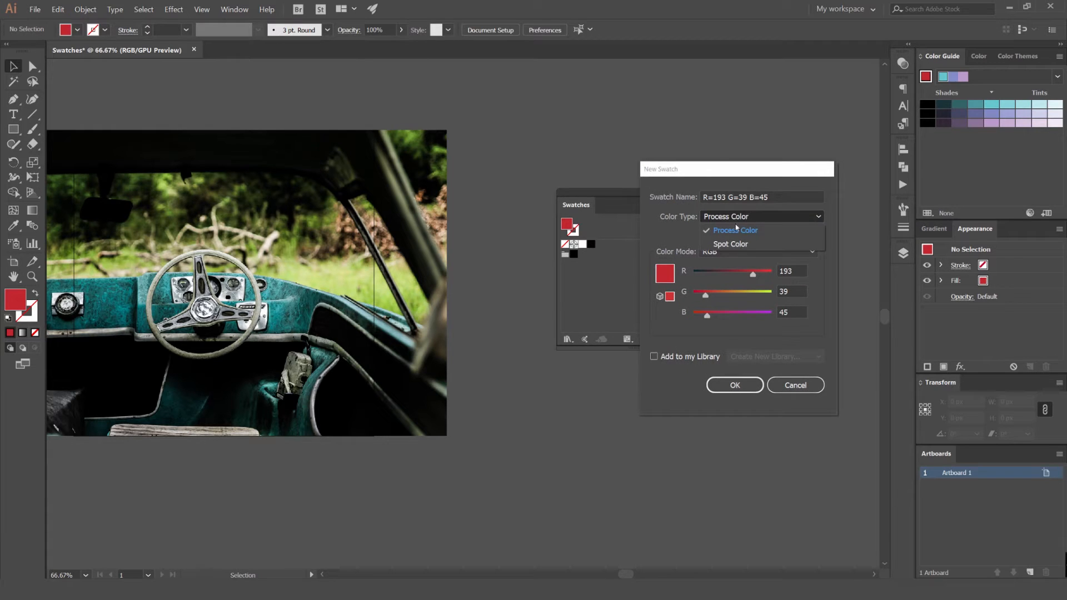
click(730, 244)
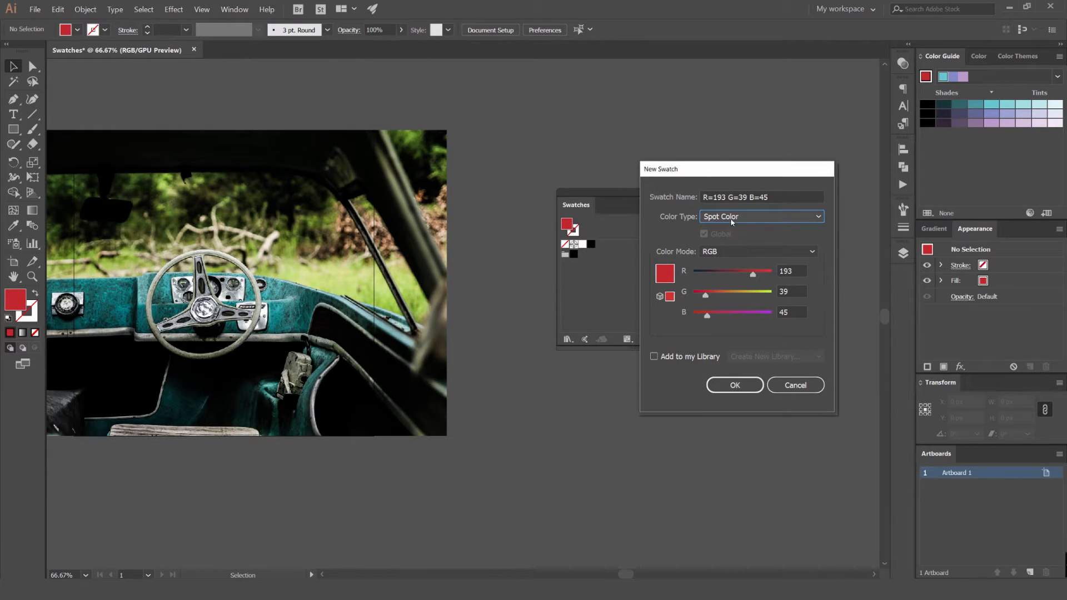
click(760, 216)
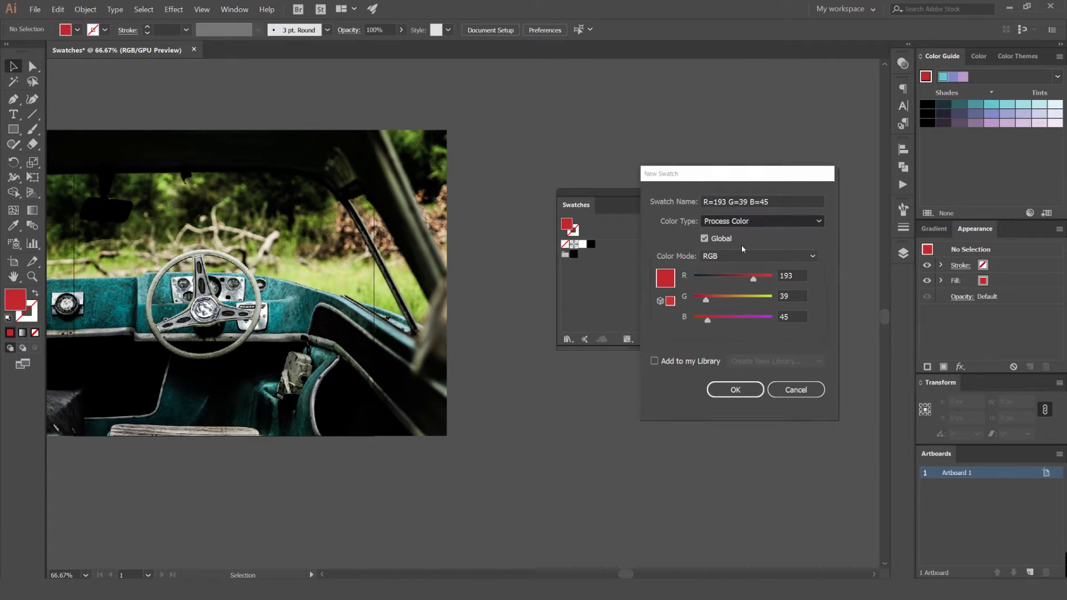
click(761, 221)
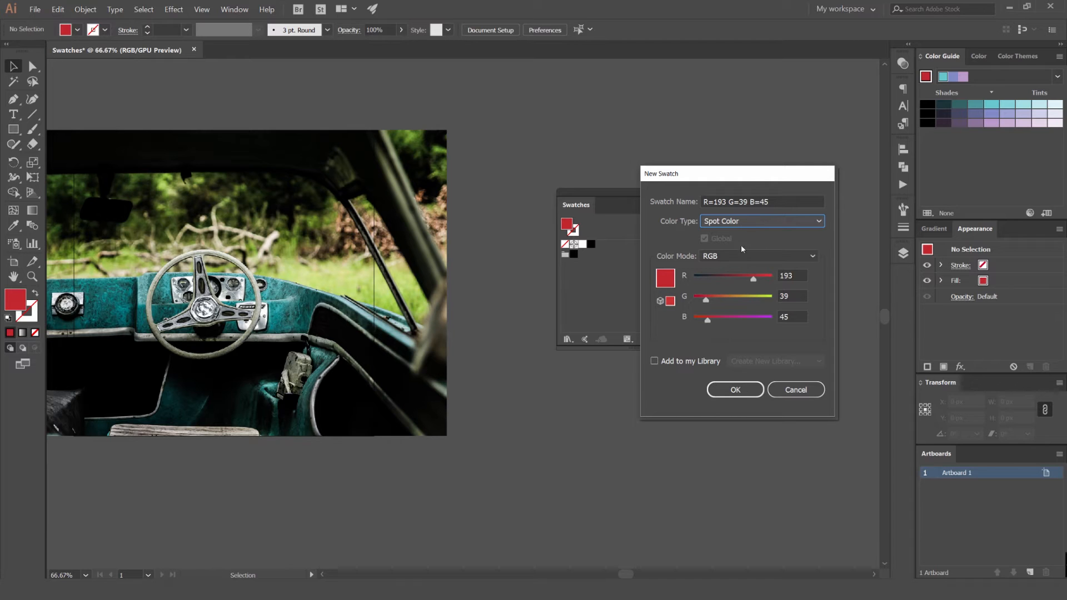
Browse the Color Mode choices (Grayscale, HSB, Lab, Web Safe RGB) and settle on CMYK for the spot red
click(757, 255)
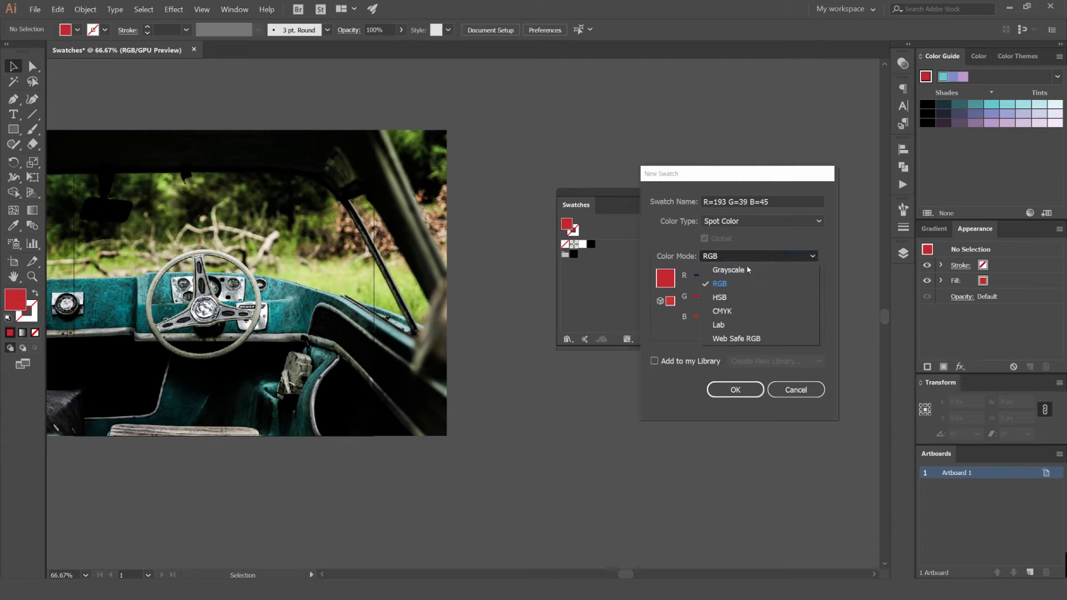
click(727, 269)
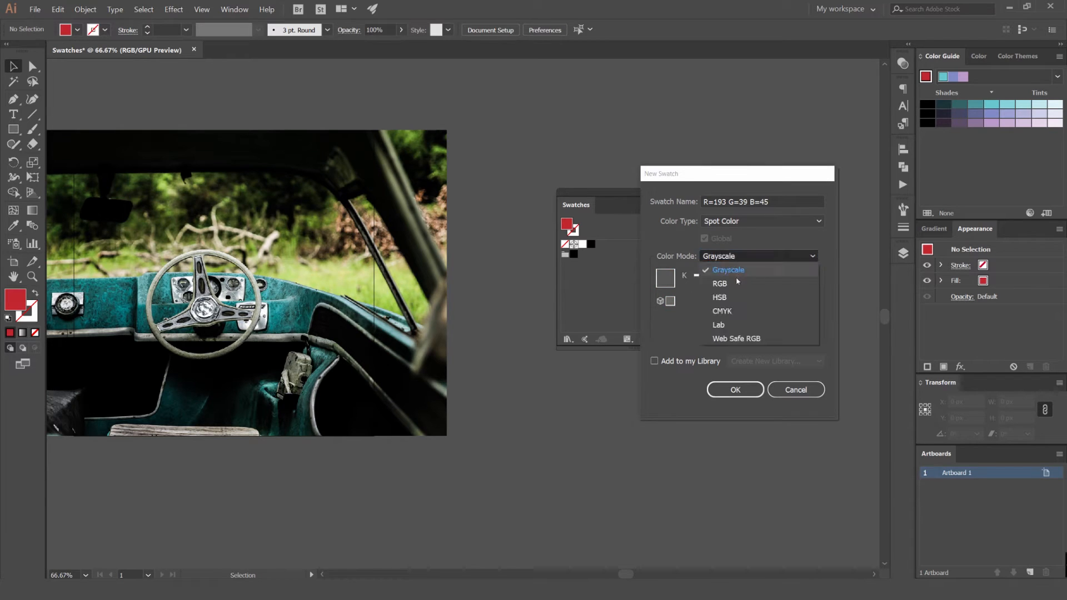
click(719, 298)
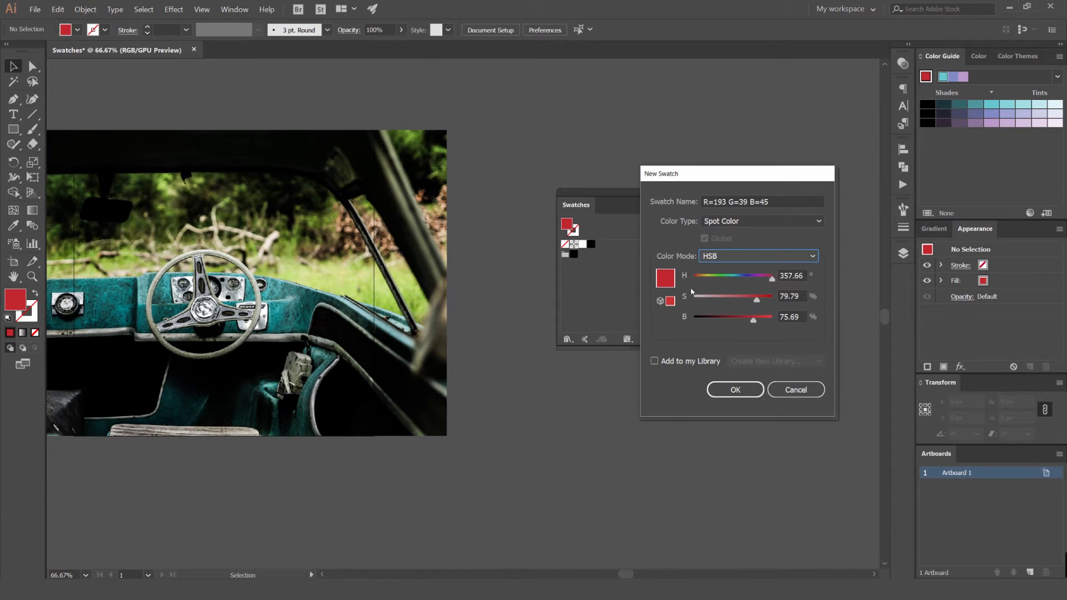
mouse_move(684, 322)
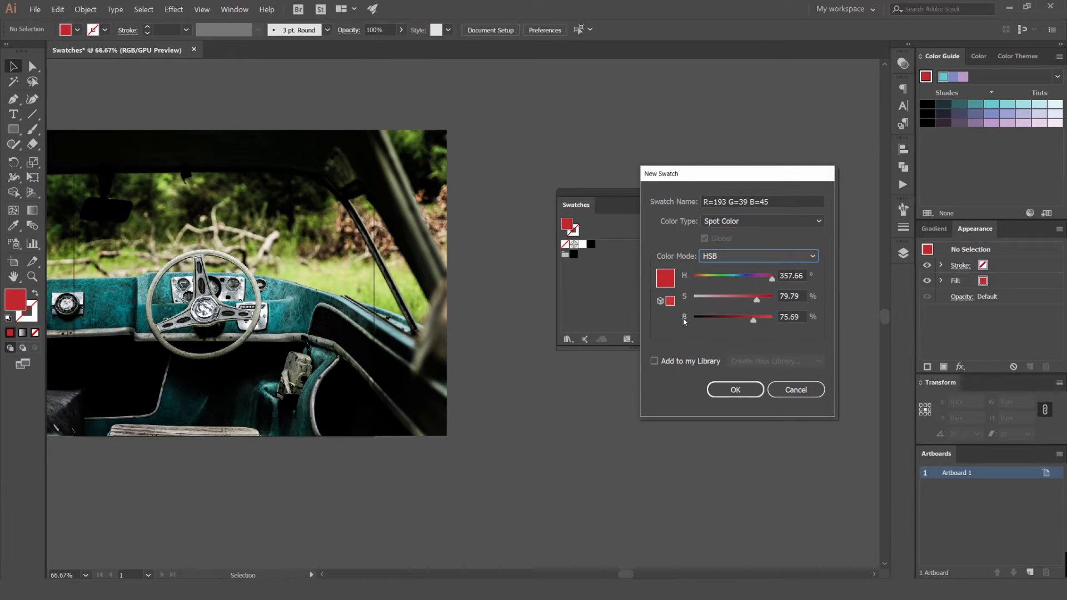
click(757, 256)
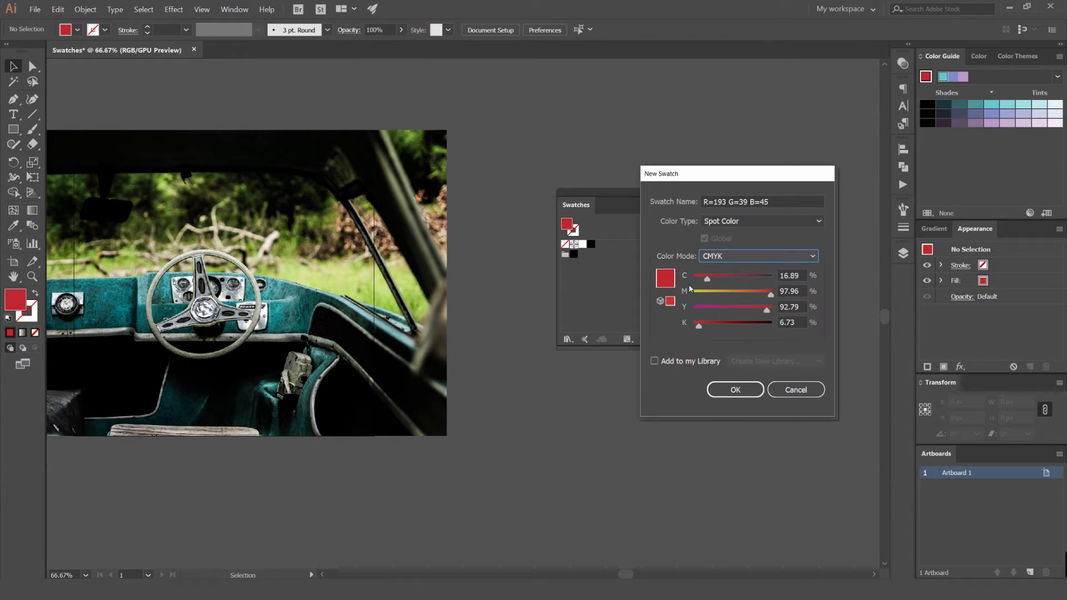
click(757, 256)
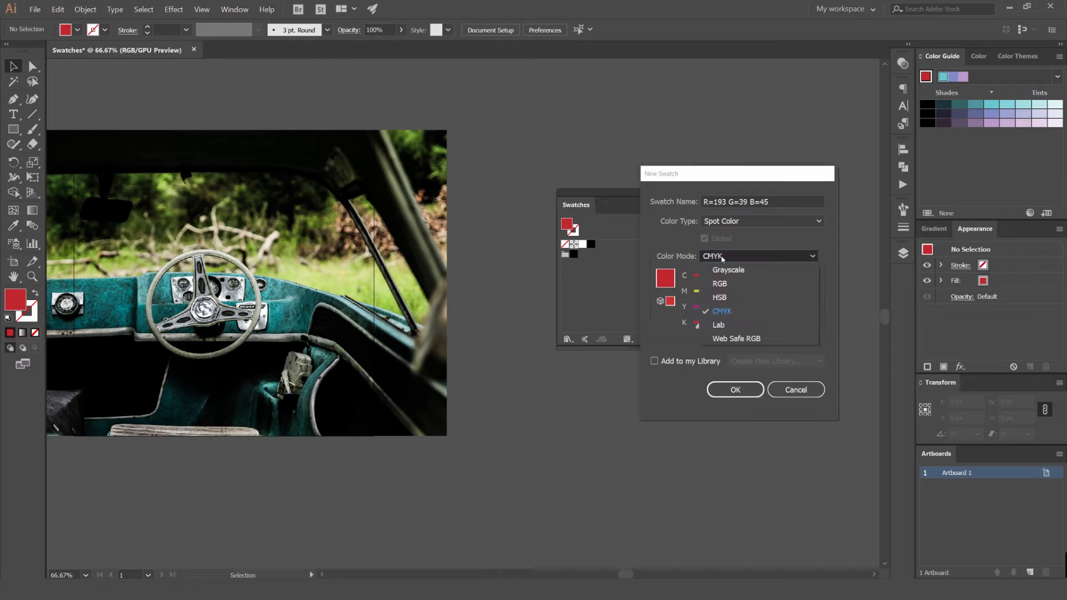
click(717, 324)
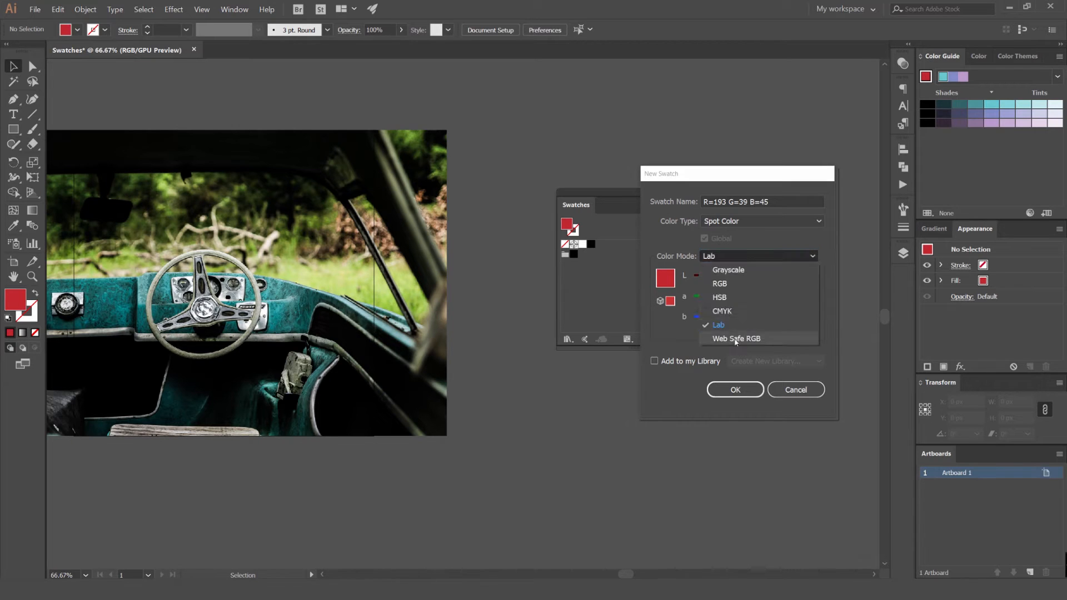
click(736, 338)
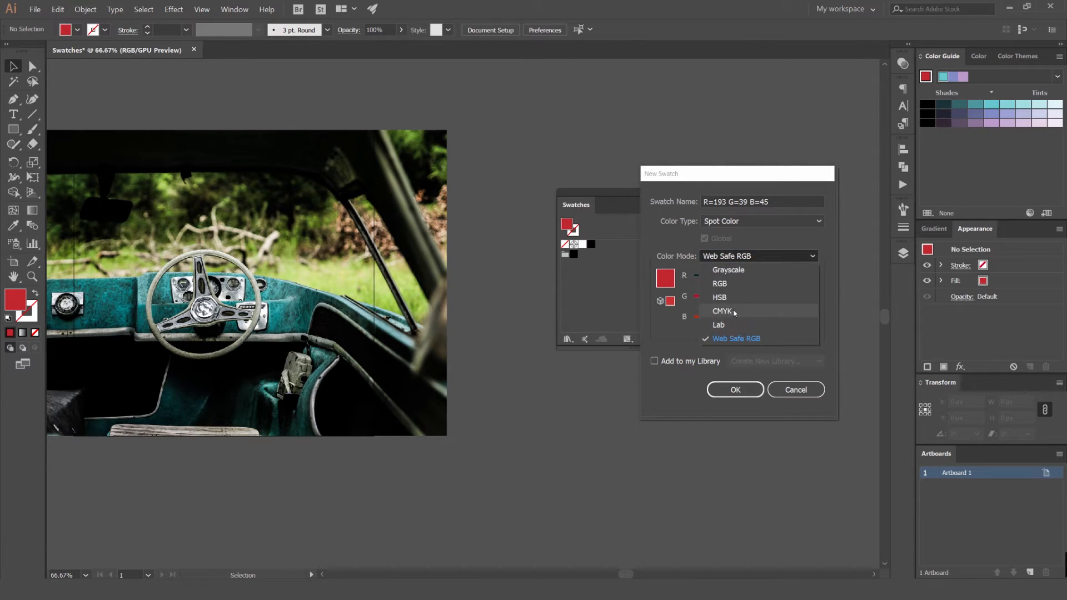
mouse_move(753, 279)
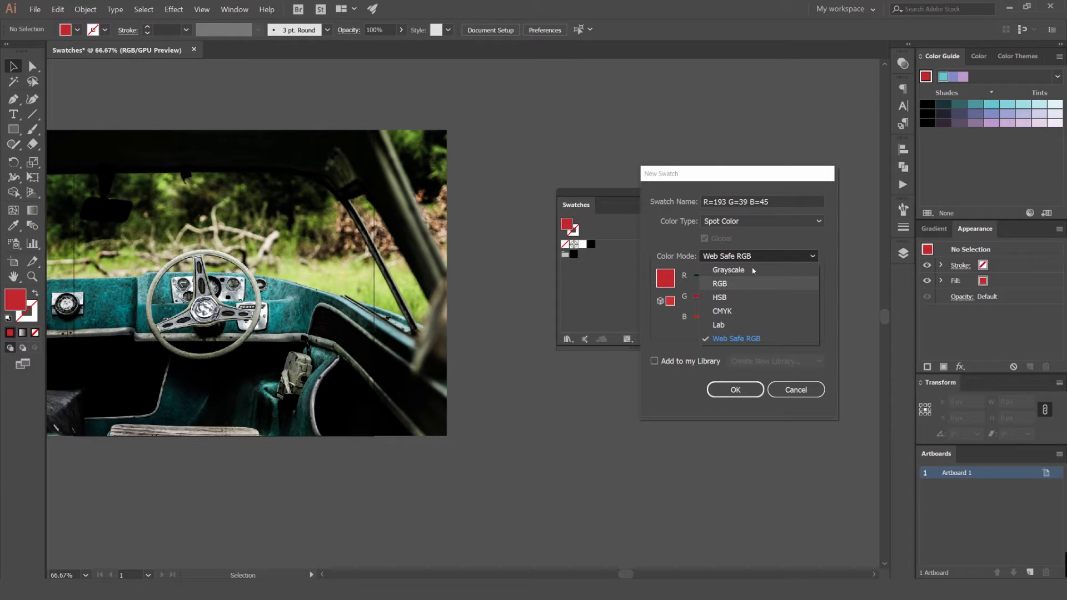
click(722, 311)
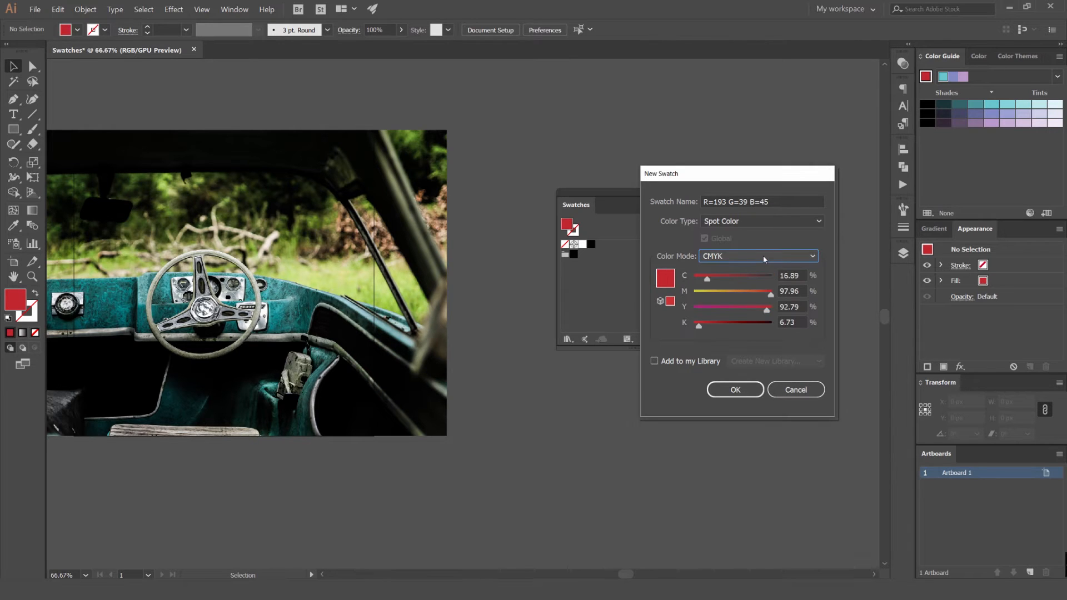
Choose a library for the new swatch via the Add to Library option
click(654, 361)
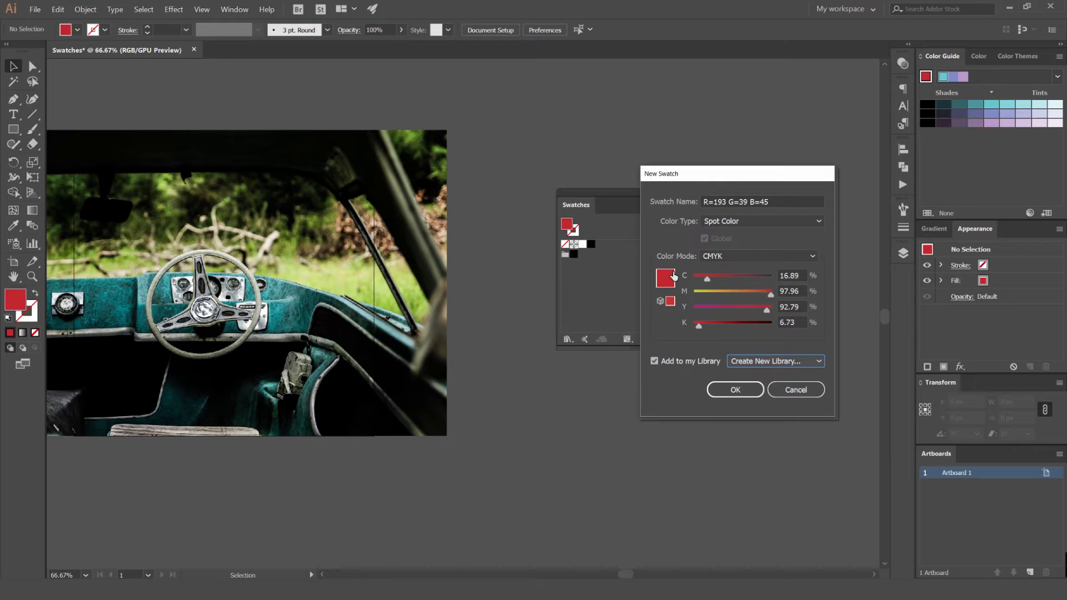
click(654, 360)
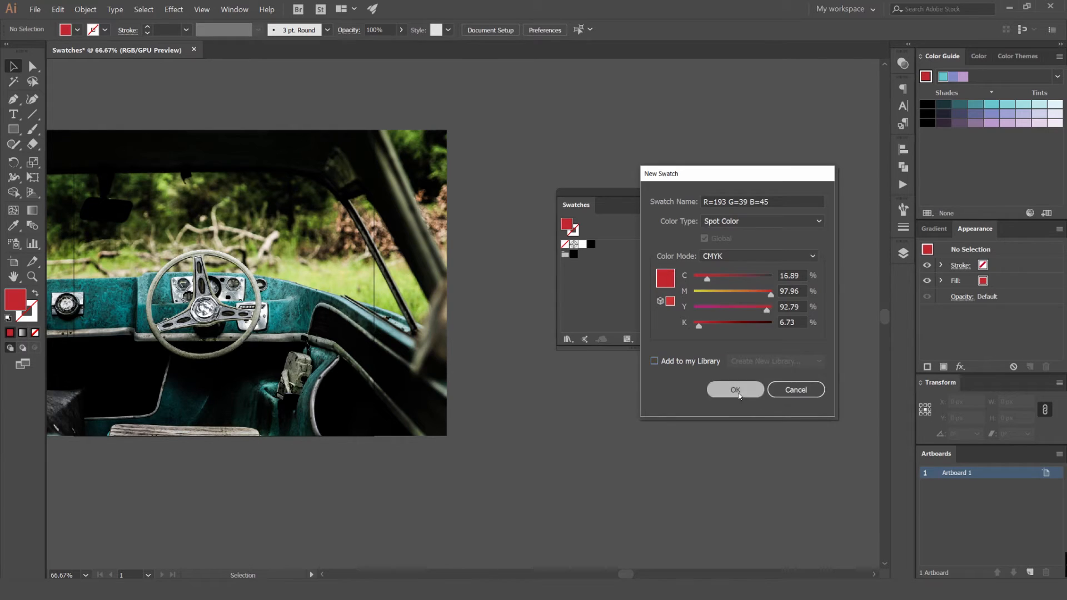
Add the red spot swatch, then reopen it and change it to a global Process Color
click(735, 389)
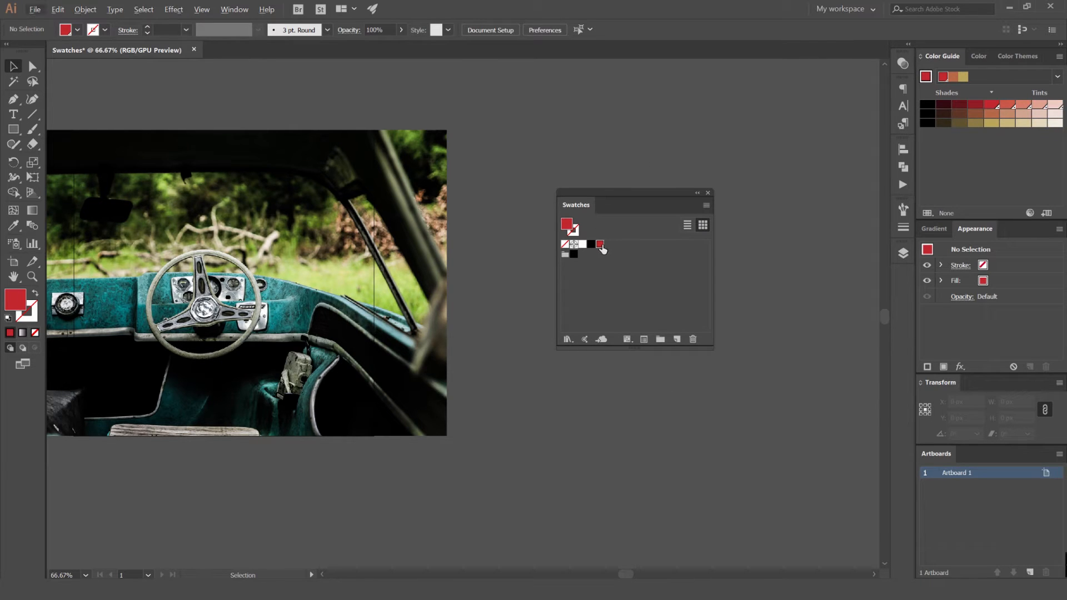
mouse_move(605, 251)
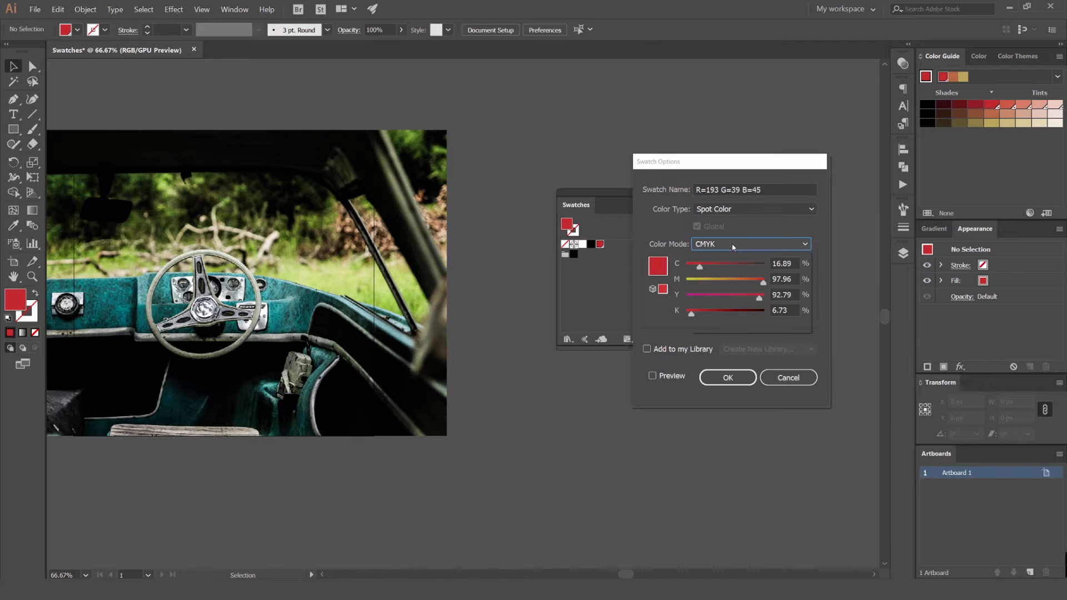
click(749, 243)
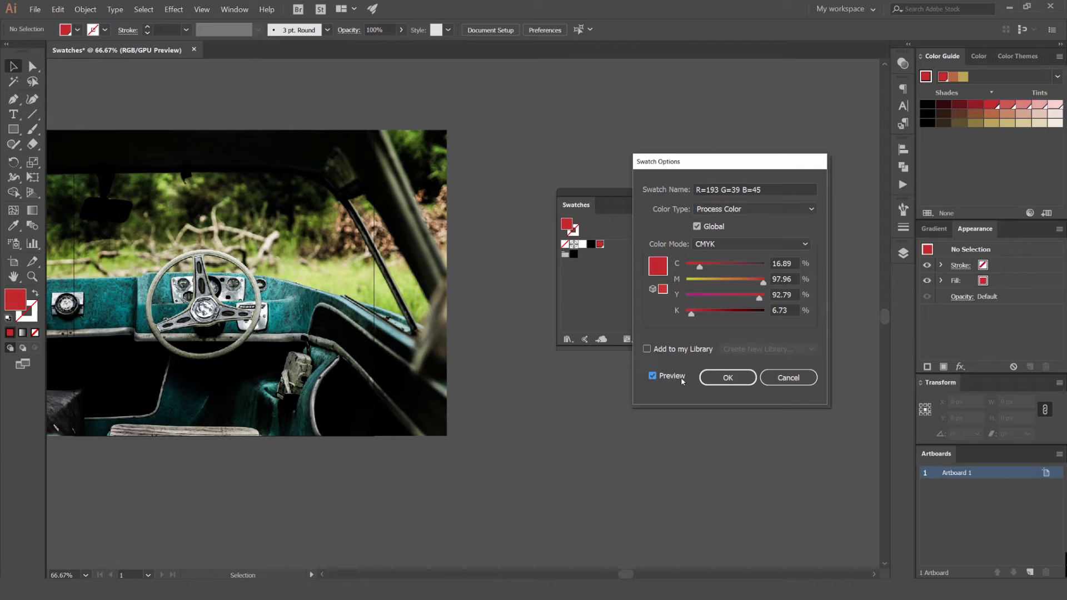
click(726, 378)
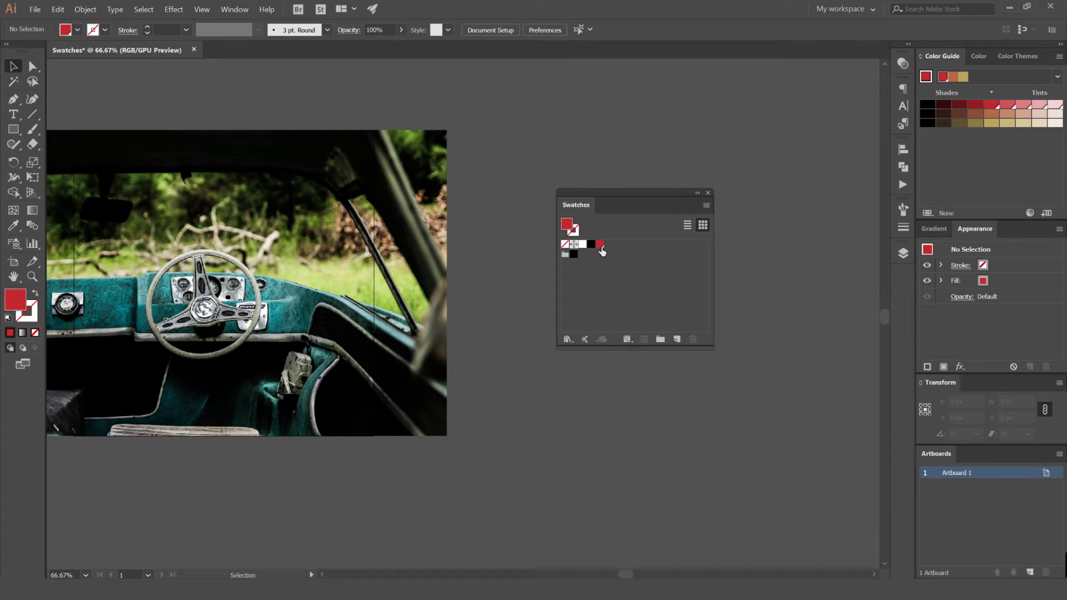
mouse_move(605, 250)
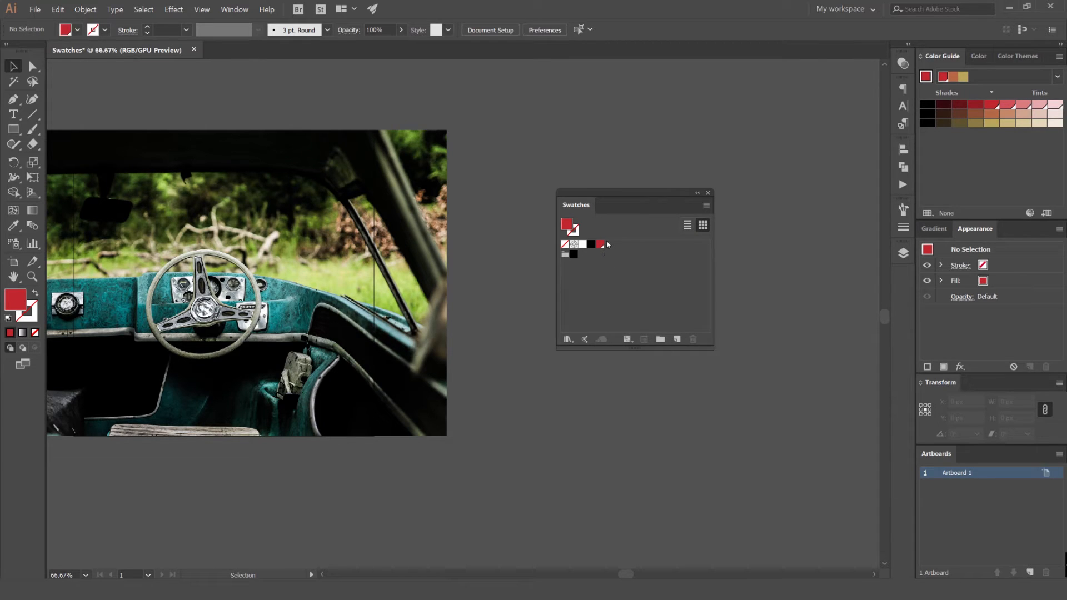
drag(633, 204, 632, 211)
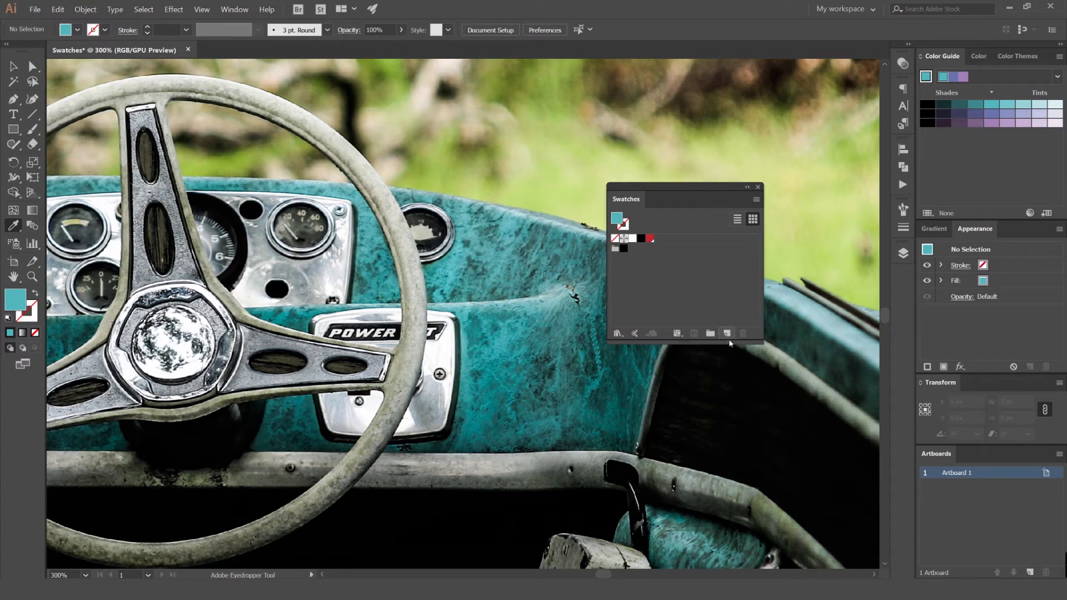
Add the teal sampled from the dashboard photo as a new swatch
click(711, 333)
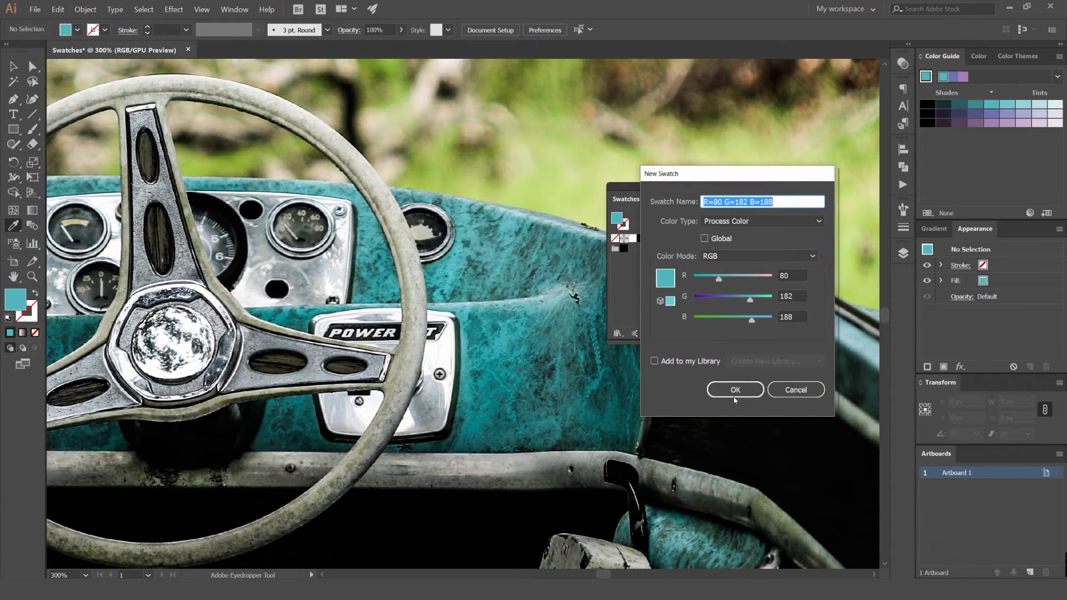
click(735, 389)
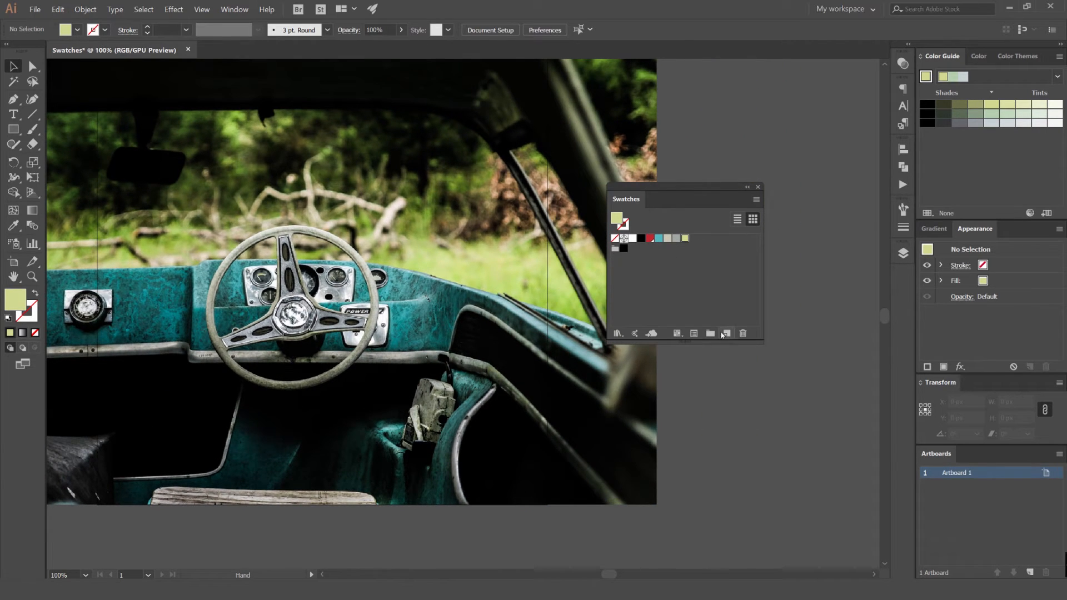
Create a colour group named 'Cool Gre…' and move the teal swatch into it
click(726, 332)
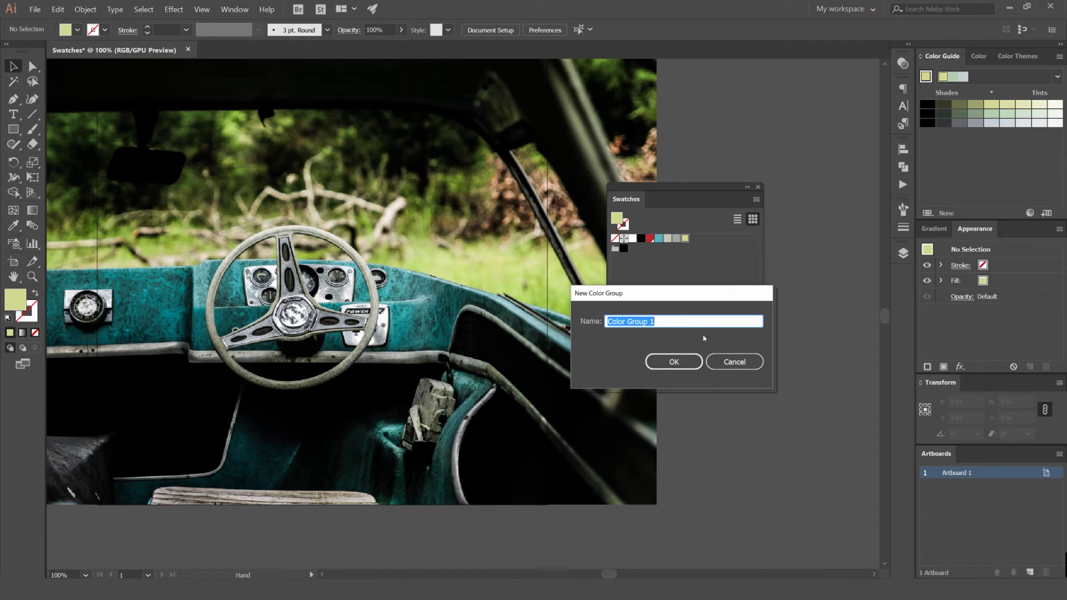
text(Cool)
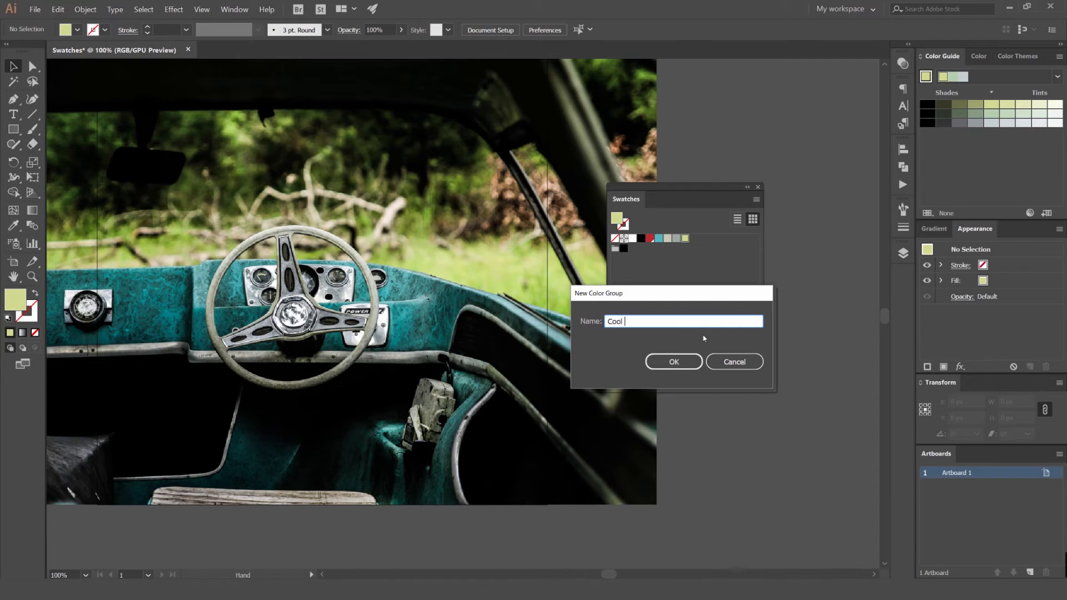
text(Gre)
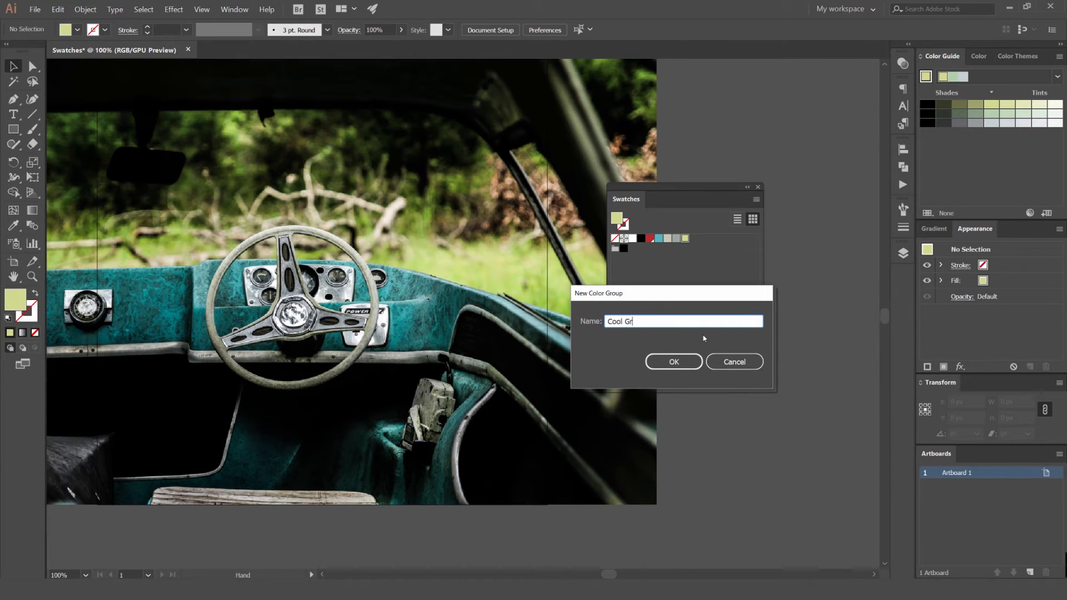
click(673, 361)
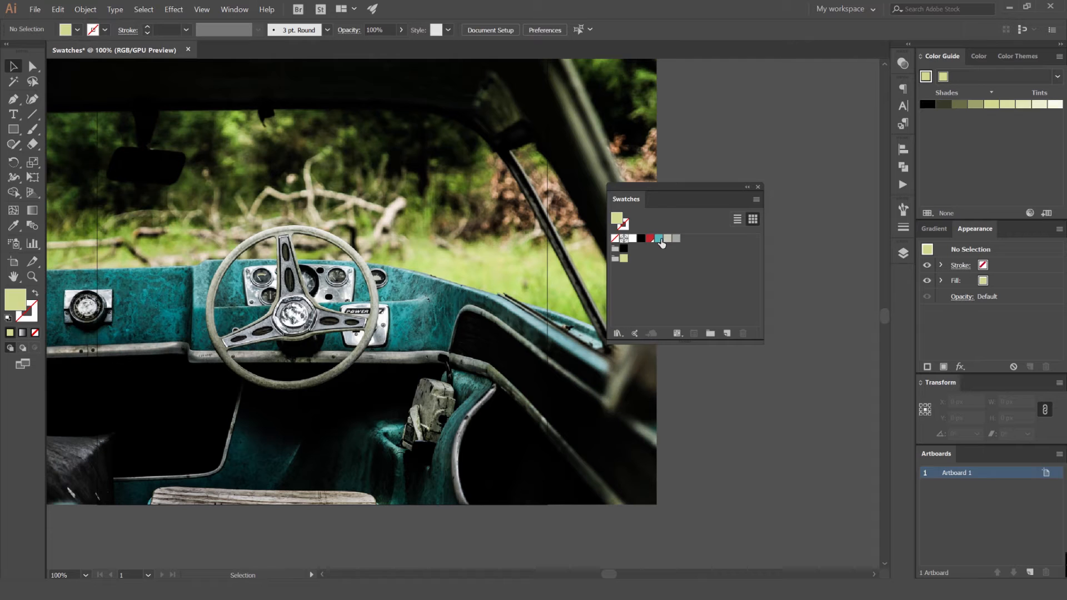
click(658, 238)
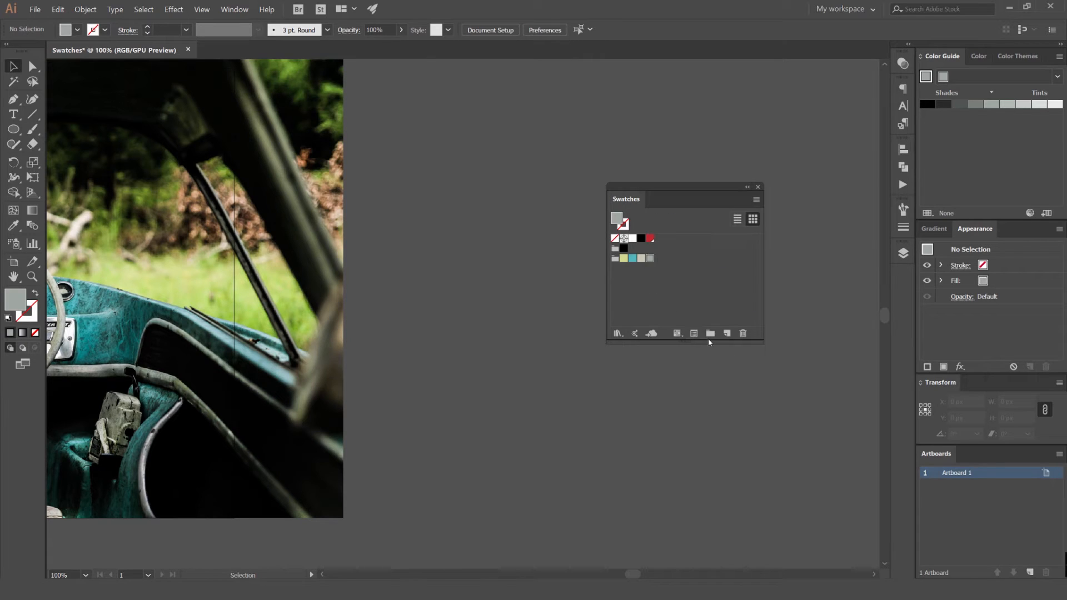
mouse_move(694, 334)
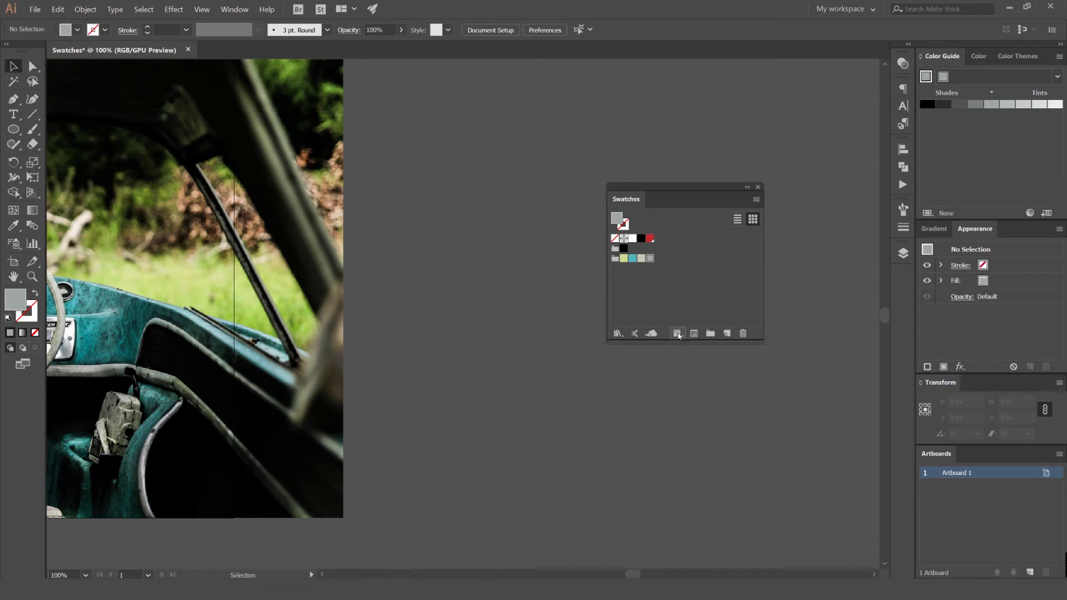
click(677, 334)
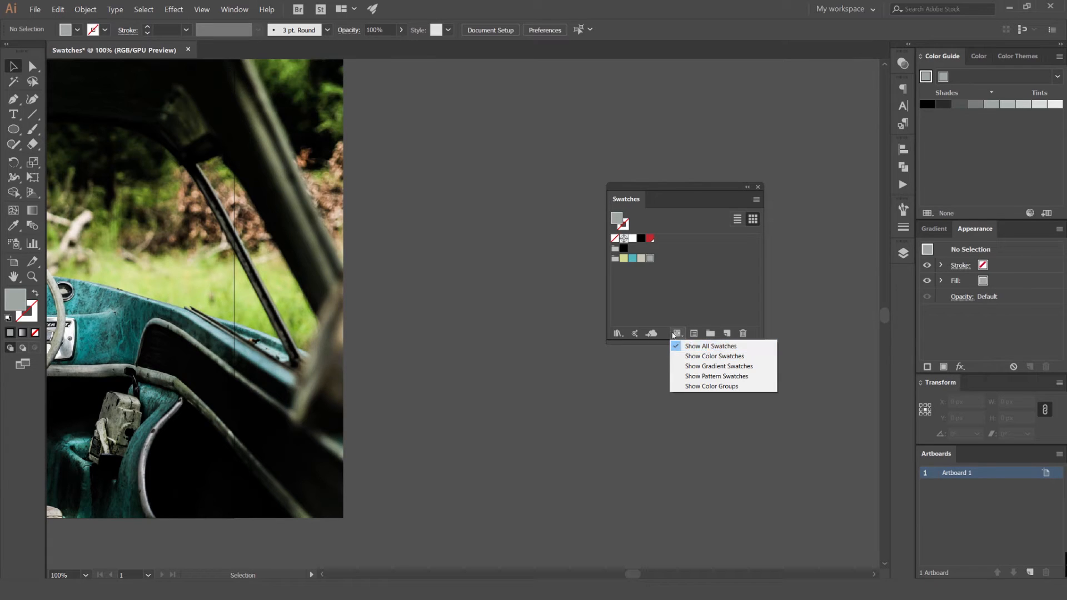
mouse_move(715, 356)
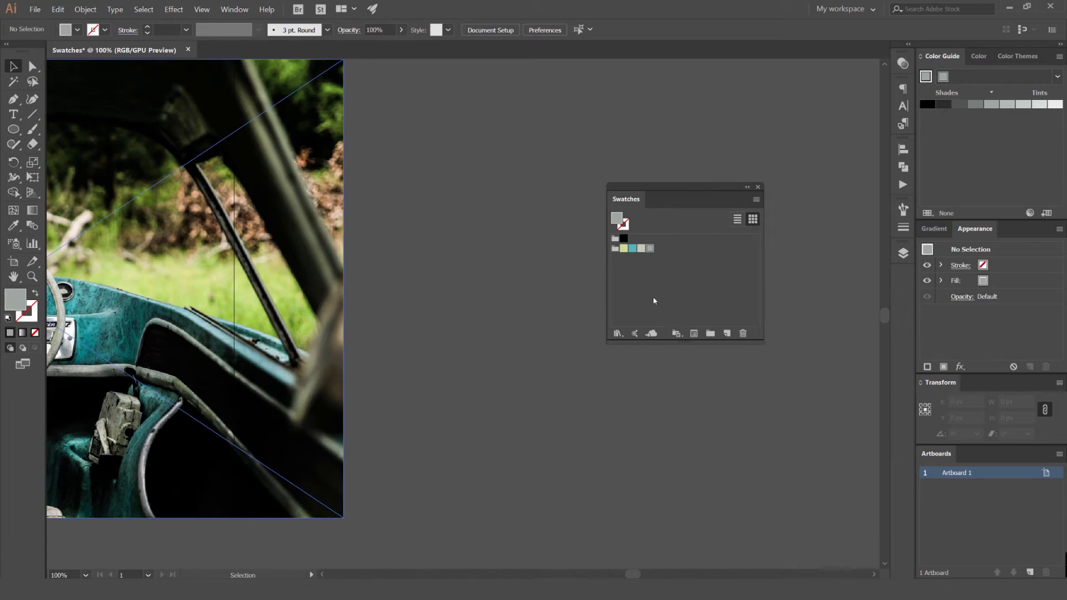
click(677, 333)
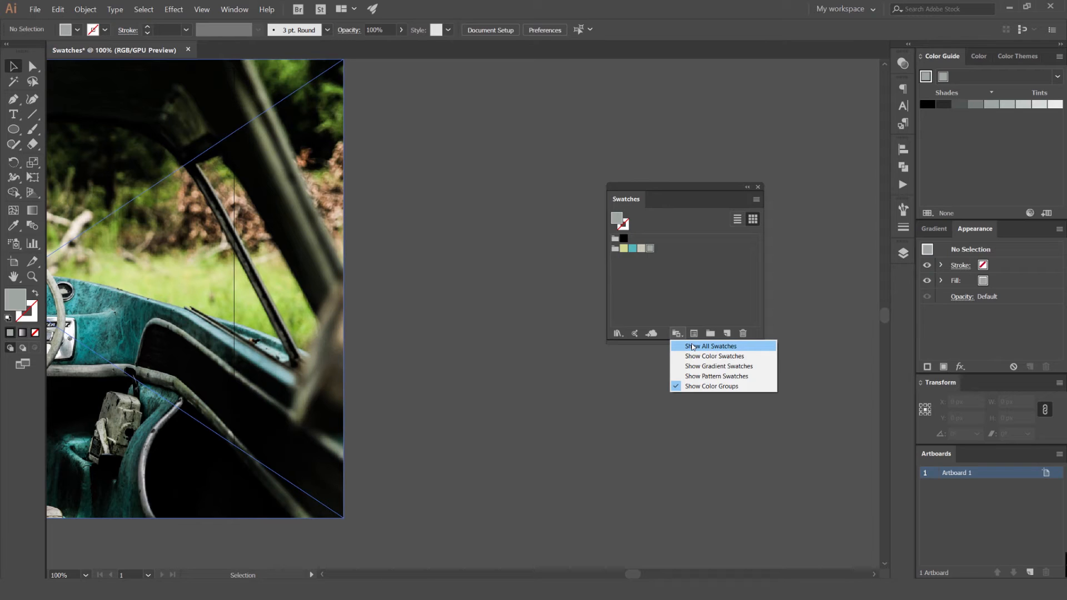
click(710, 345)
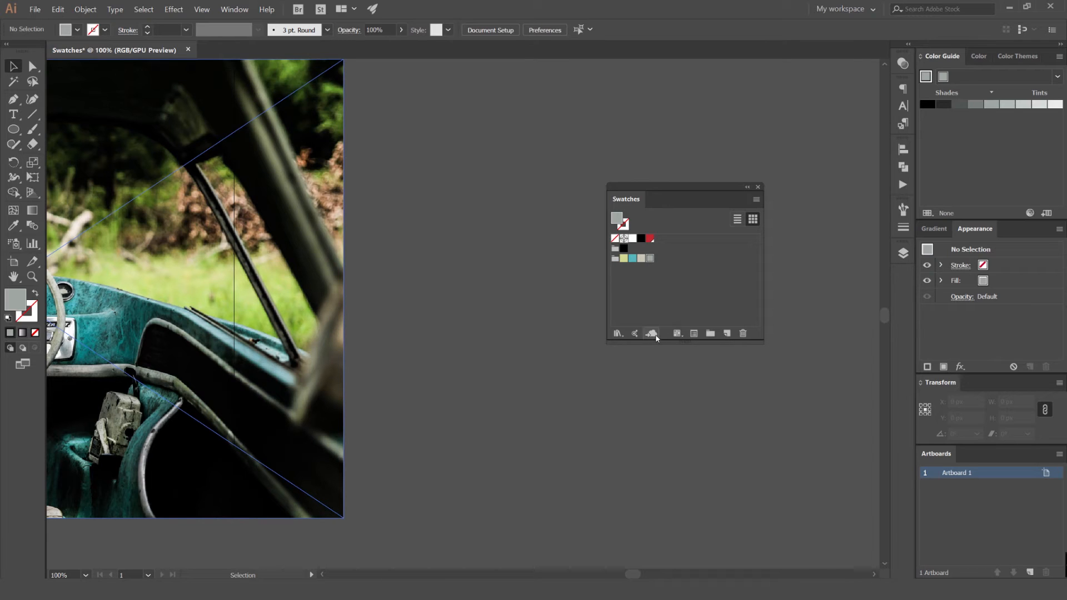
mouse_move(650, 333)
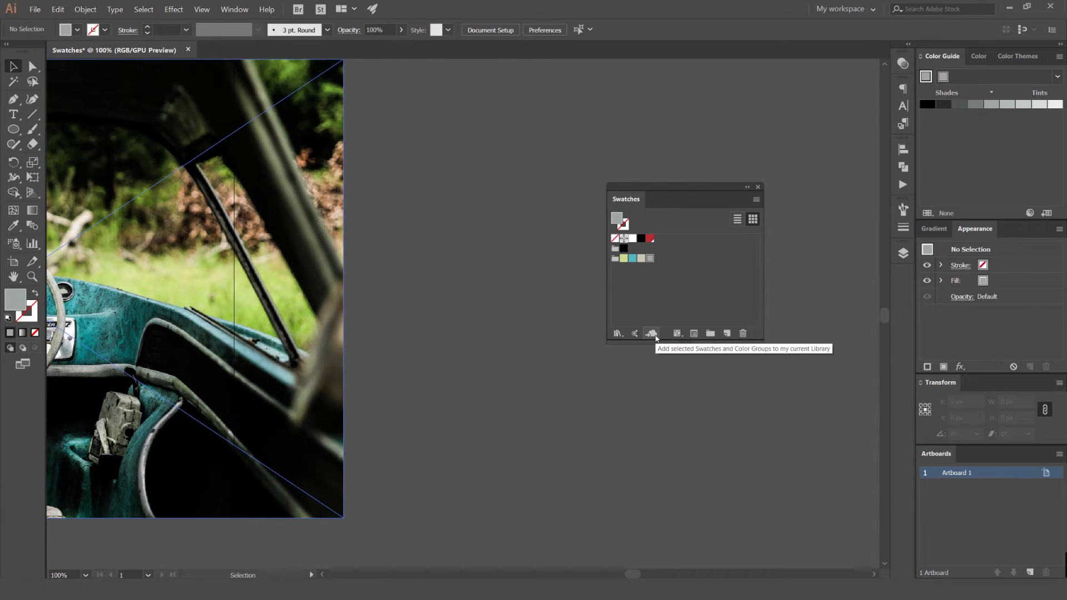
mouse_move(635, 333)
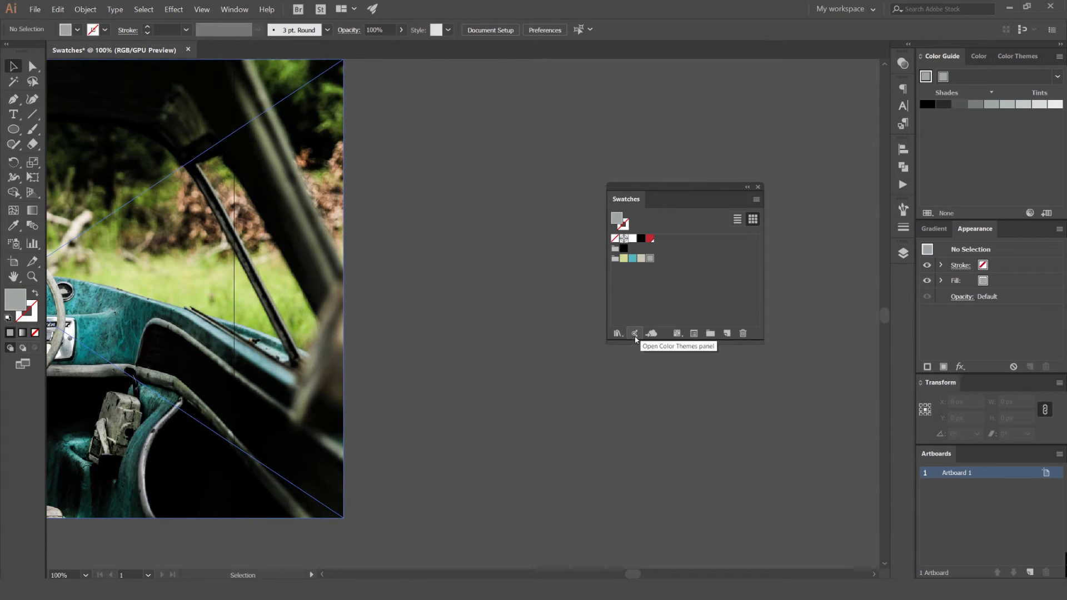
Open the Color Themes panel listing saved themes like Copy of Desert and Farm
click(633, 333)
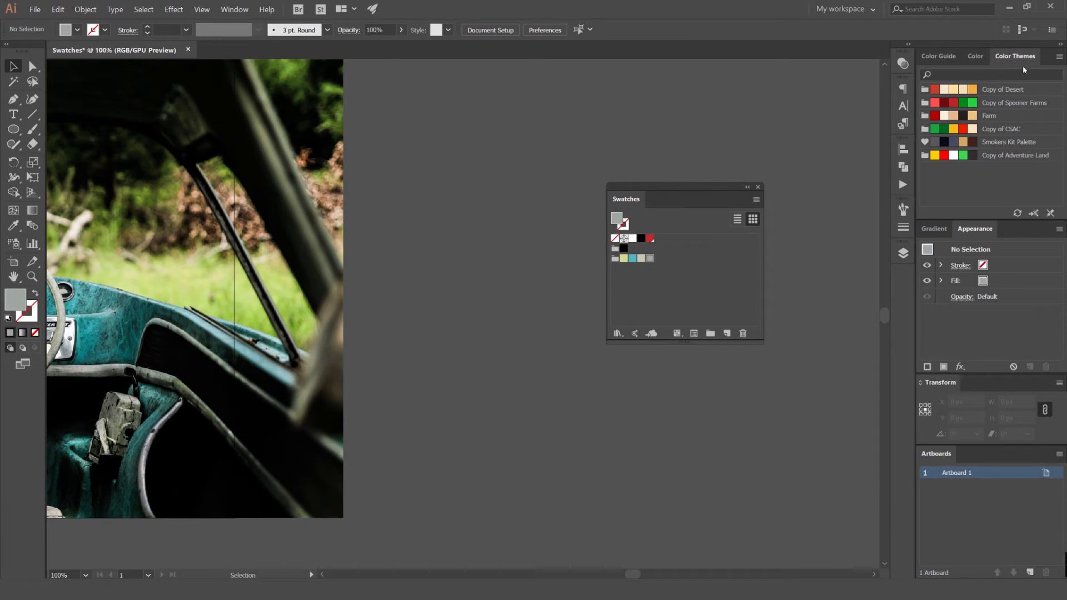
mouse_move(983, 156)
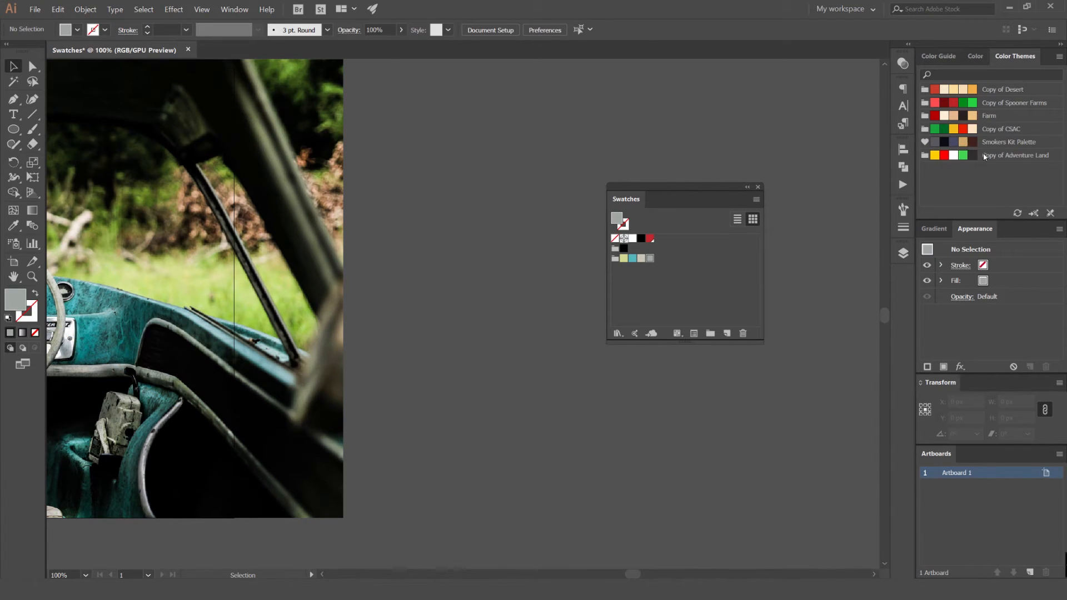
mouse_move(985, 136)
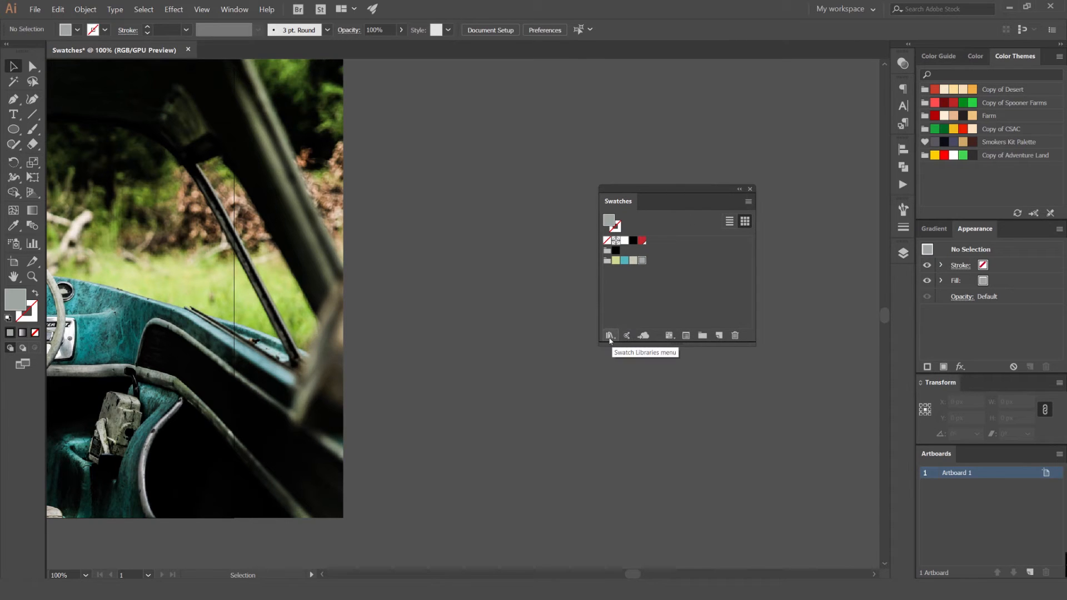
Load the Patterns > Nature > Nature_Animal Skins library from the Swatch Libraries menu
click(611, 336)
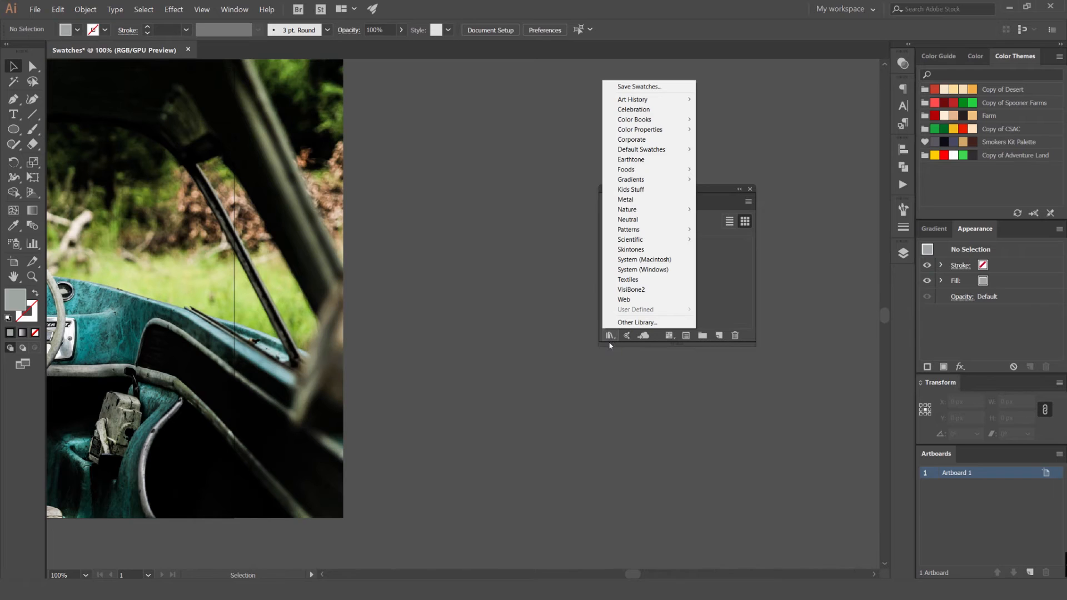
mouse_move(632, 99)
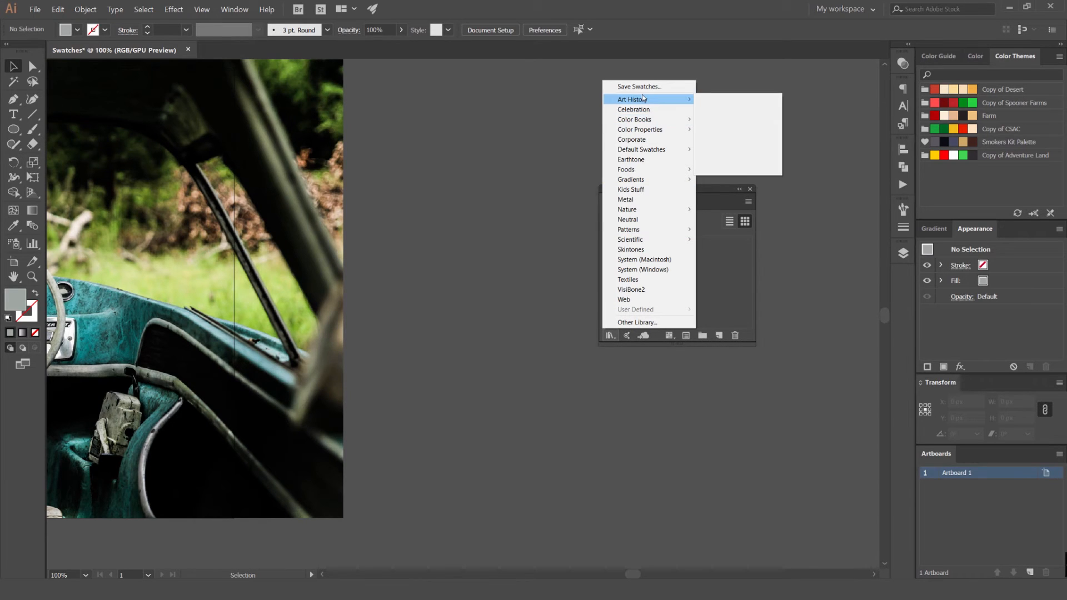
mouse_move(644, 110)
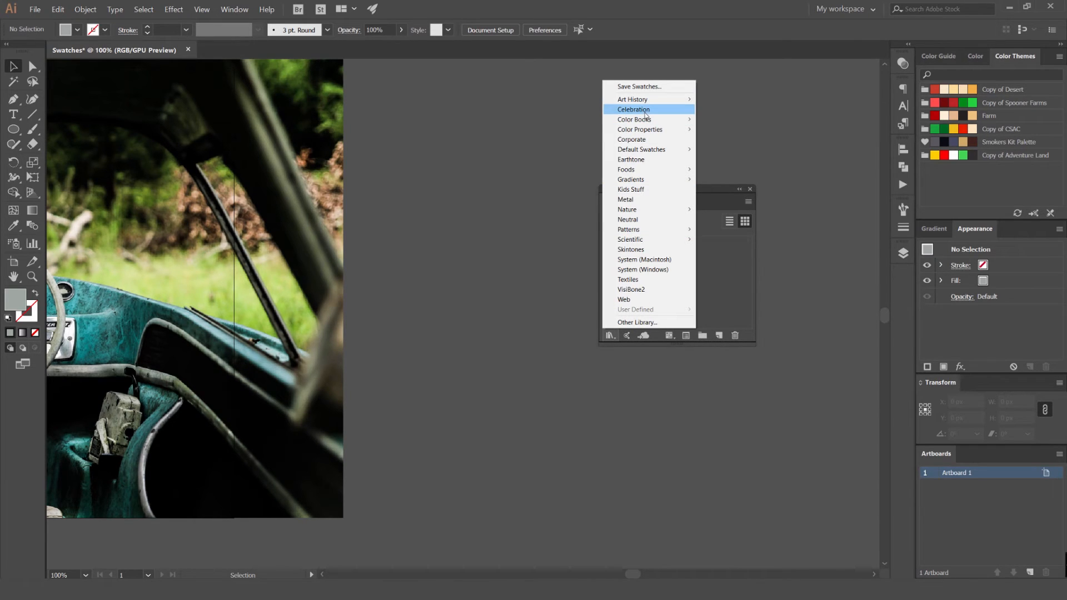
mouse_move(640, 149)
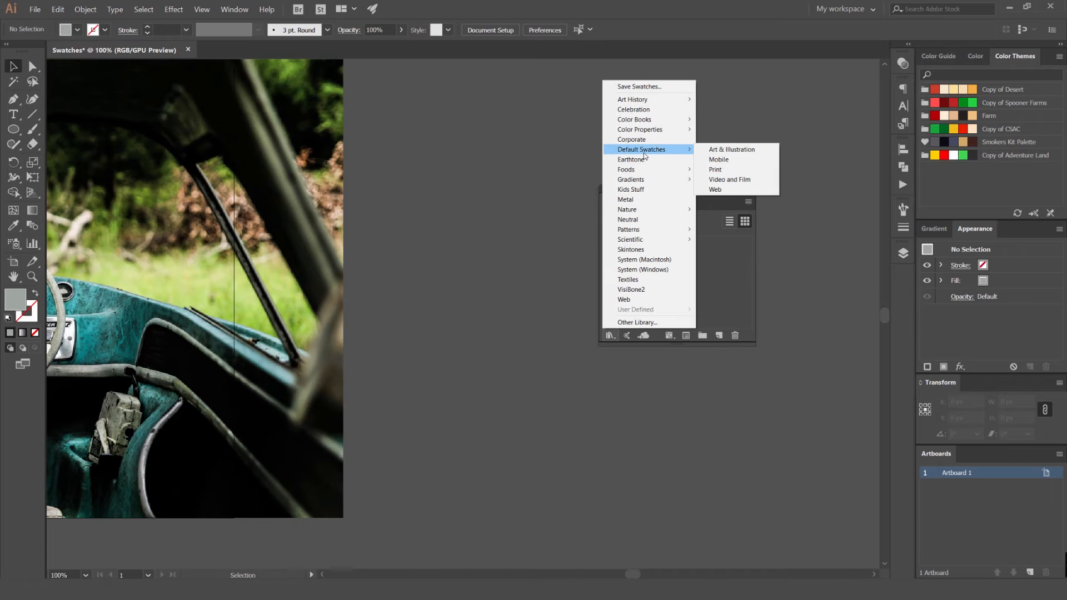
mouse_move(626, 169)
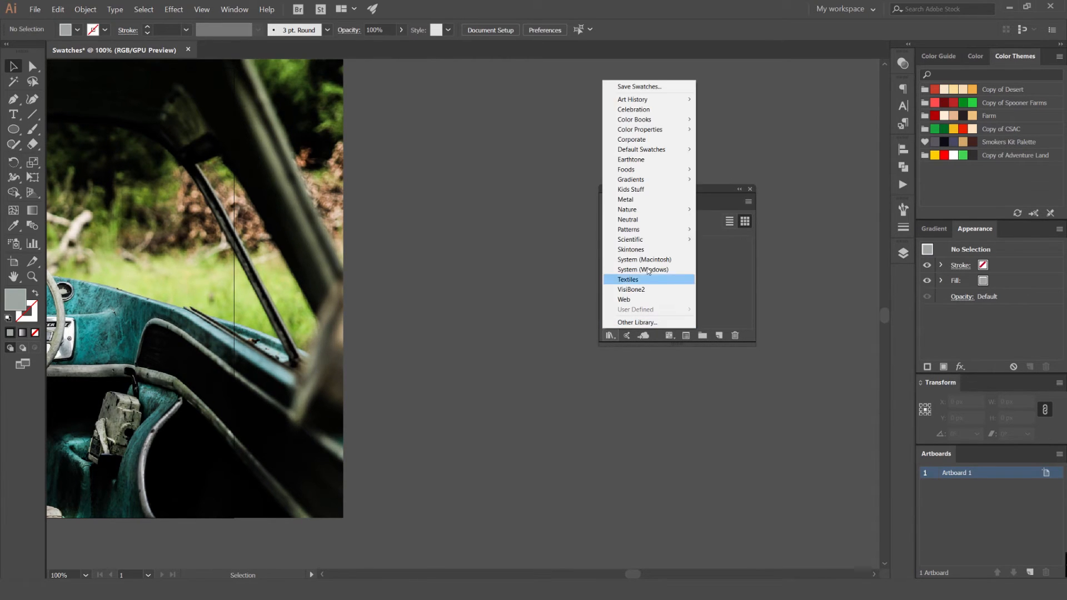
mouse_move(628, 229)
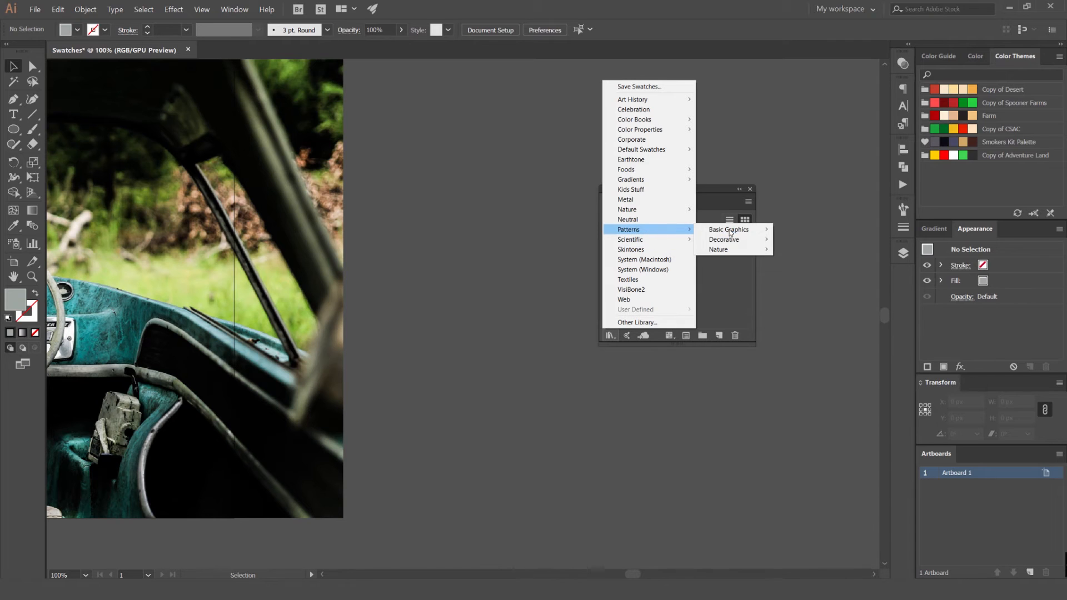
mouse_move(718, 249)
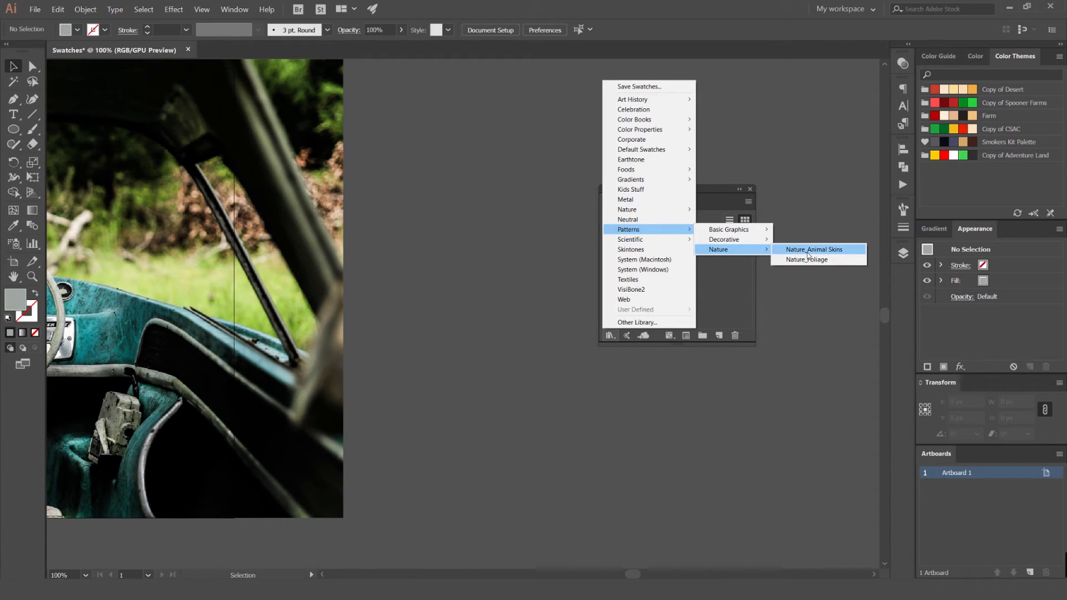
click(814, 249)
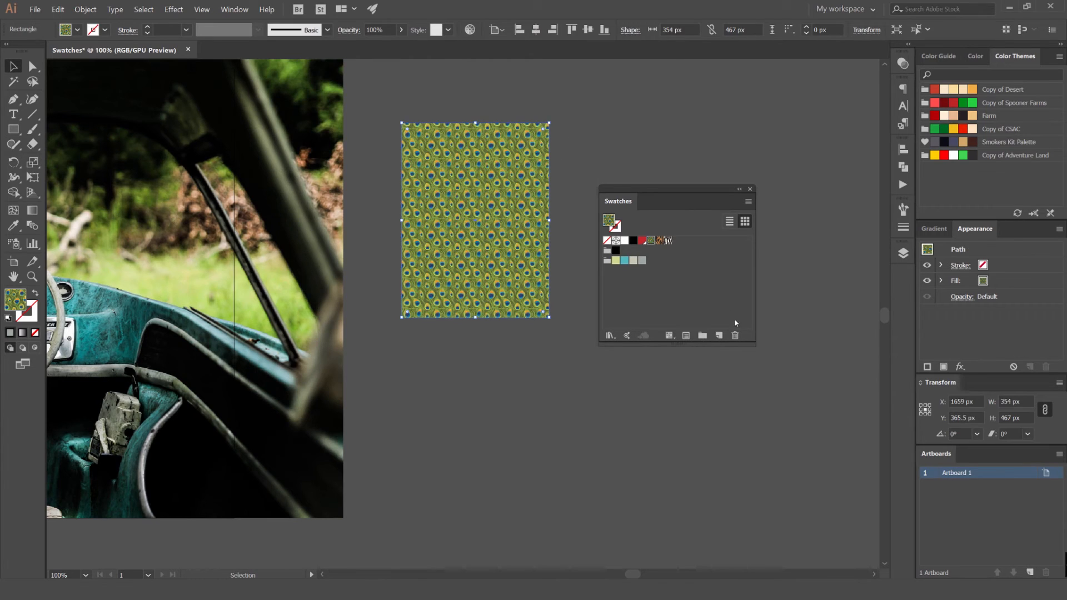
Check the Show Swatch Kinds menu, then load the Color Books > PANTONE+ Solid Coated library
click(669, 336)
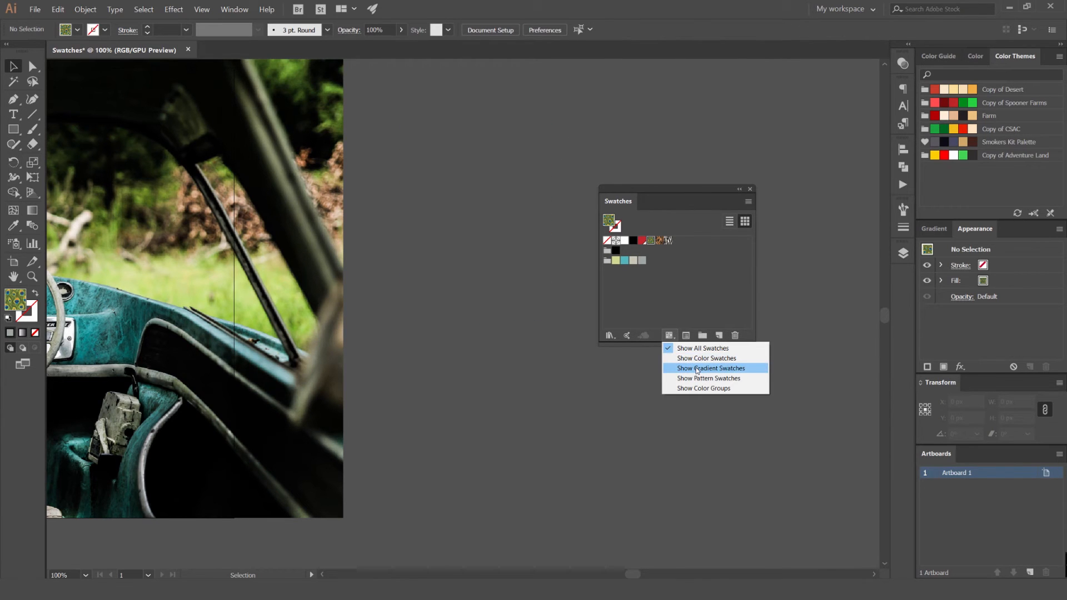
click(709, 378)
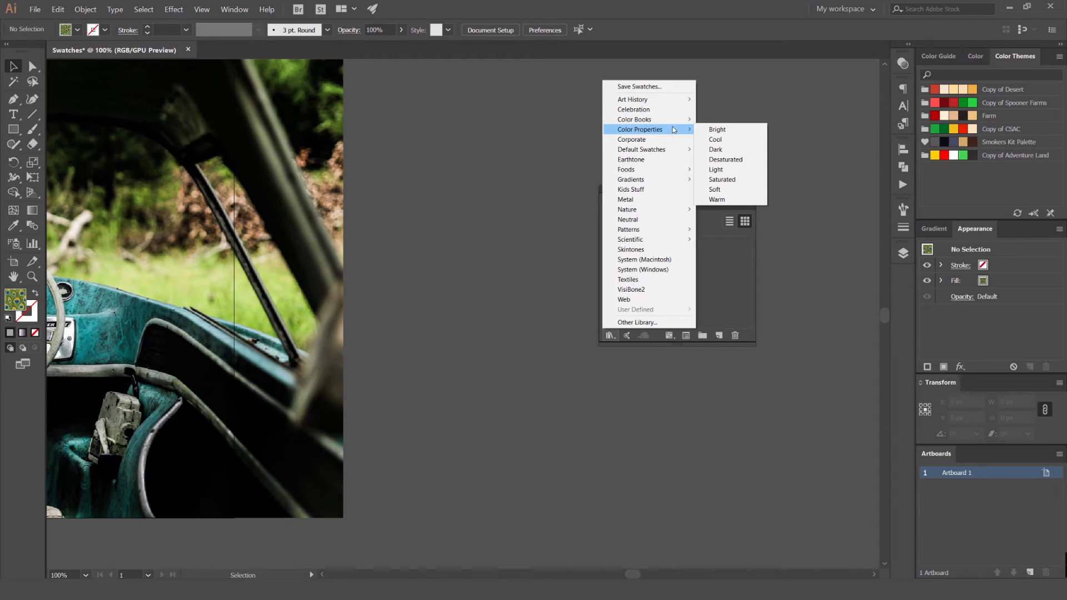
mouse_move(634, 119)
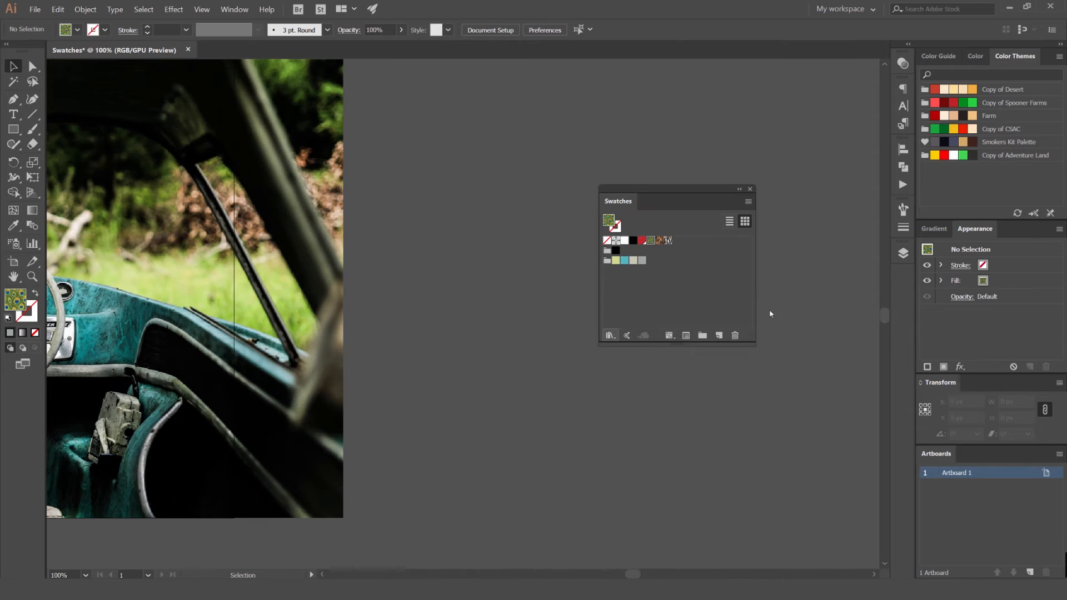
click(609, 335)
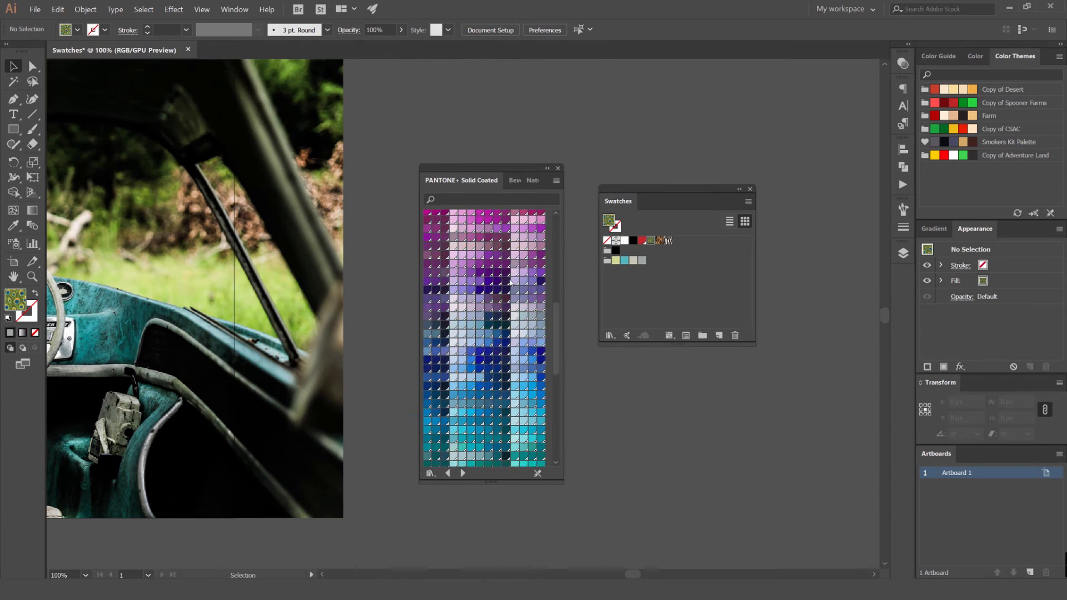
Set PANTONE 105 C's swatch Color Mode to CMYK after trying RGB, giving C43.45 M41.71 Y100 K15.38
scroll(down, 3)
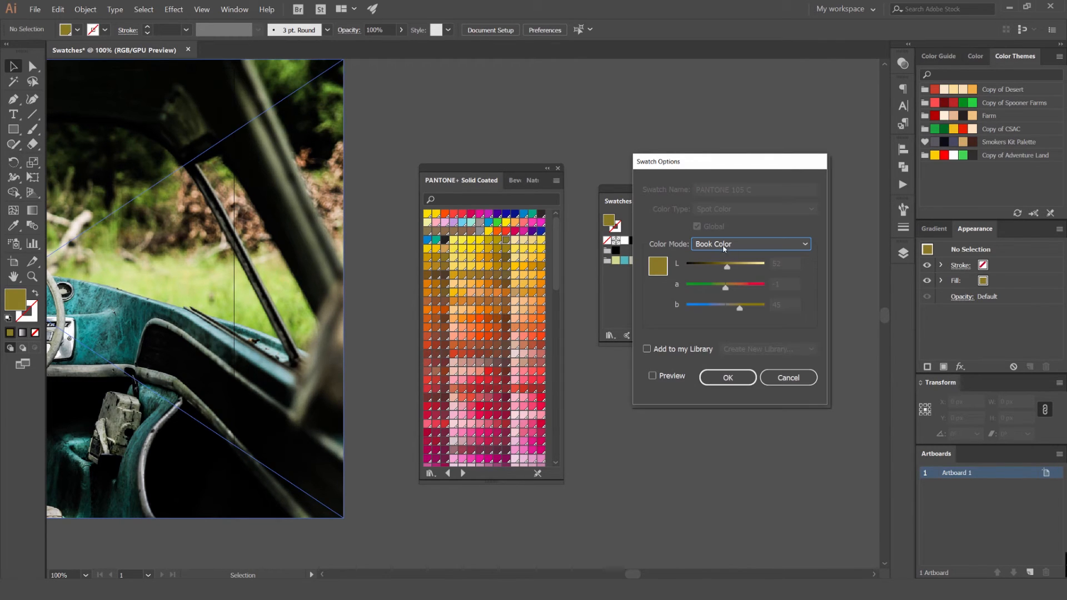
click(748, 244)
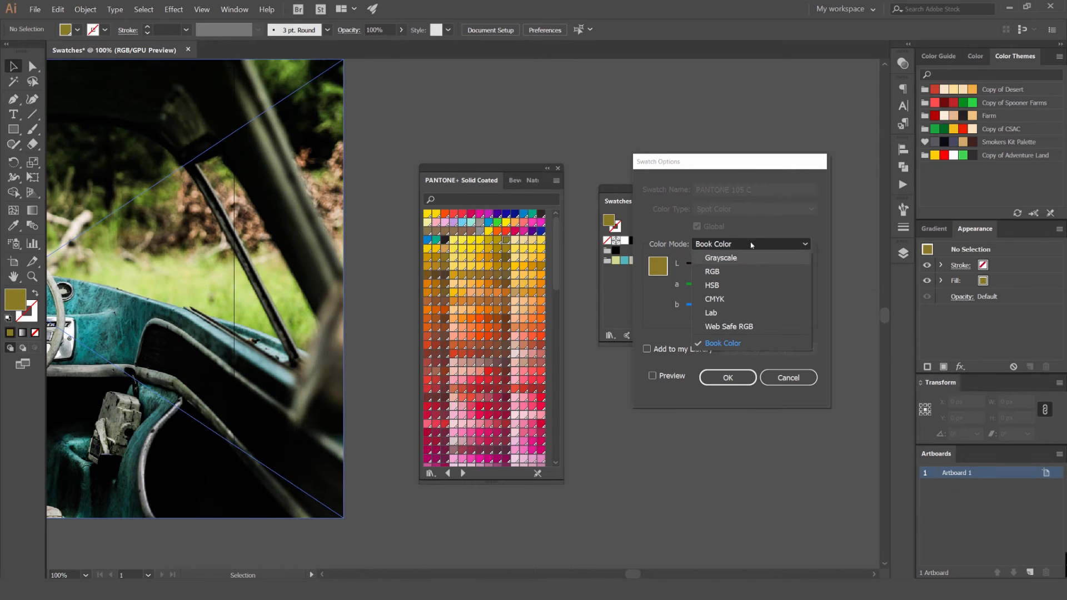
click(723, 344)
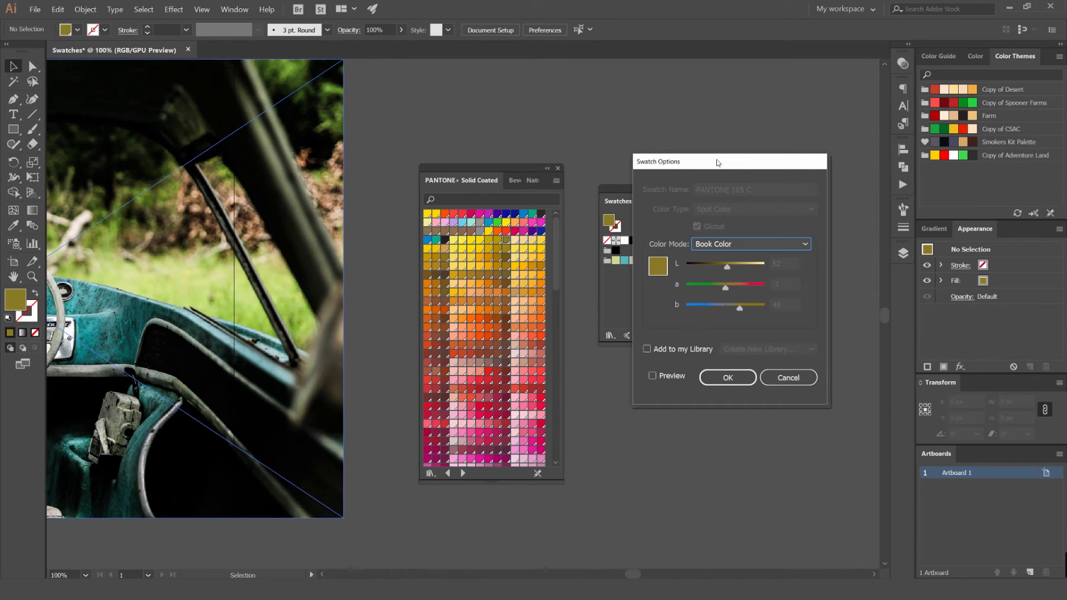
click(748, 244)
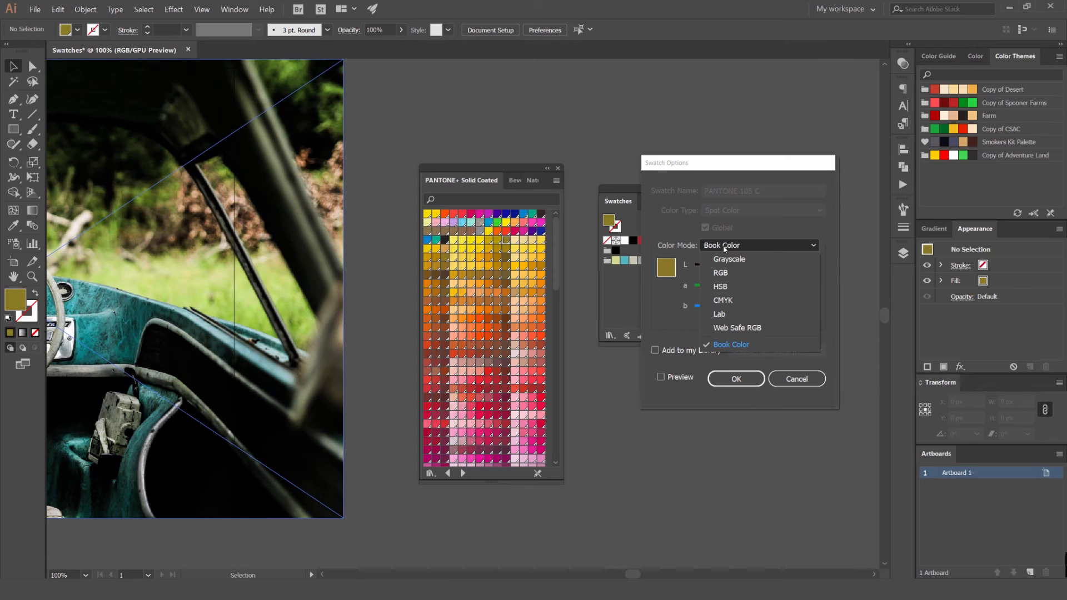
click(723, 301)
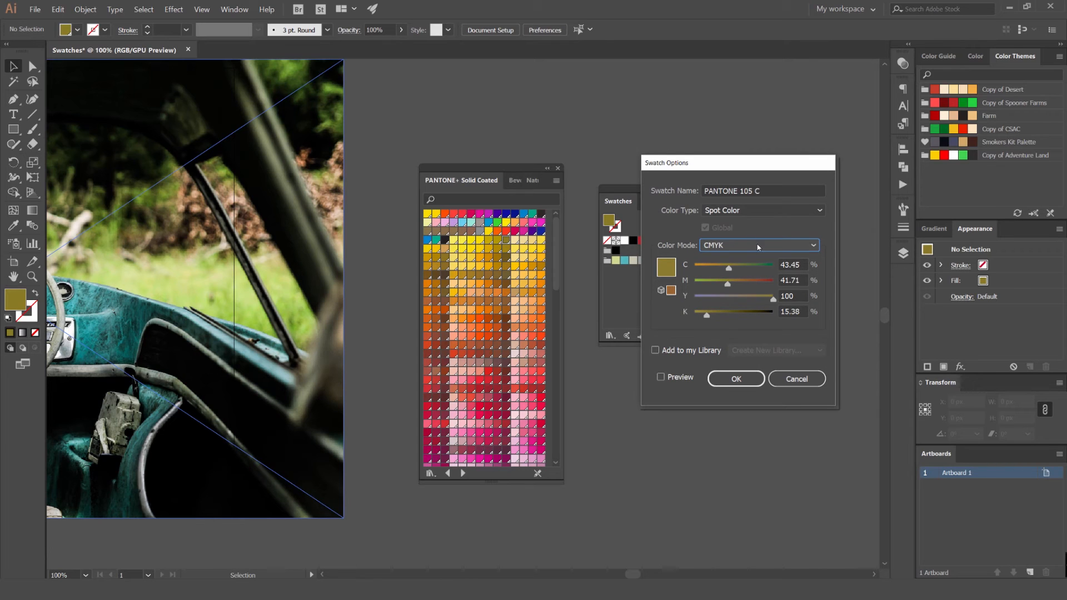
click(759, 245)
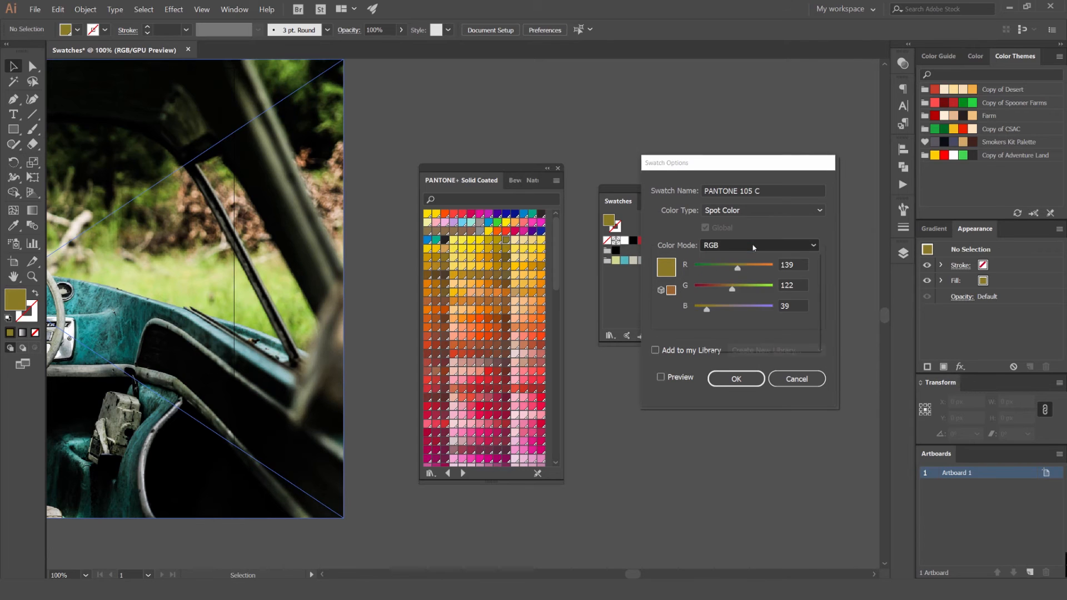
click(757, 244)
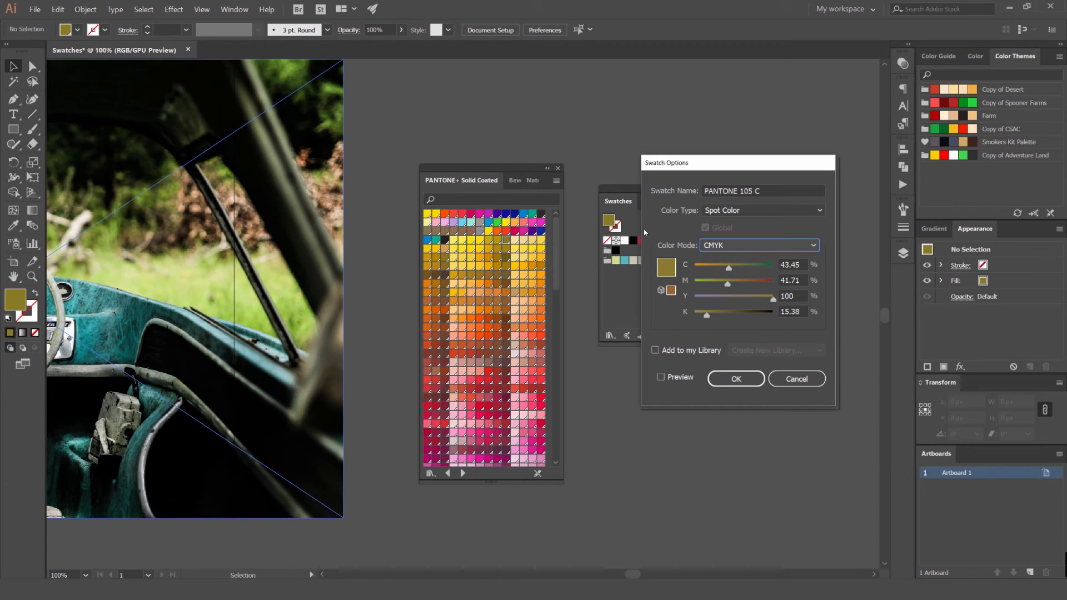
mouse_move(729, 159)
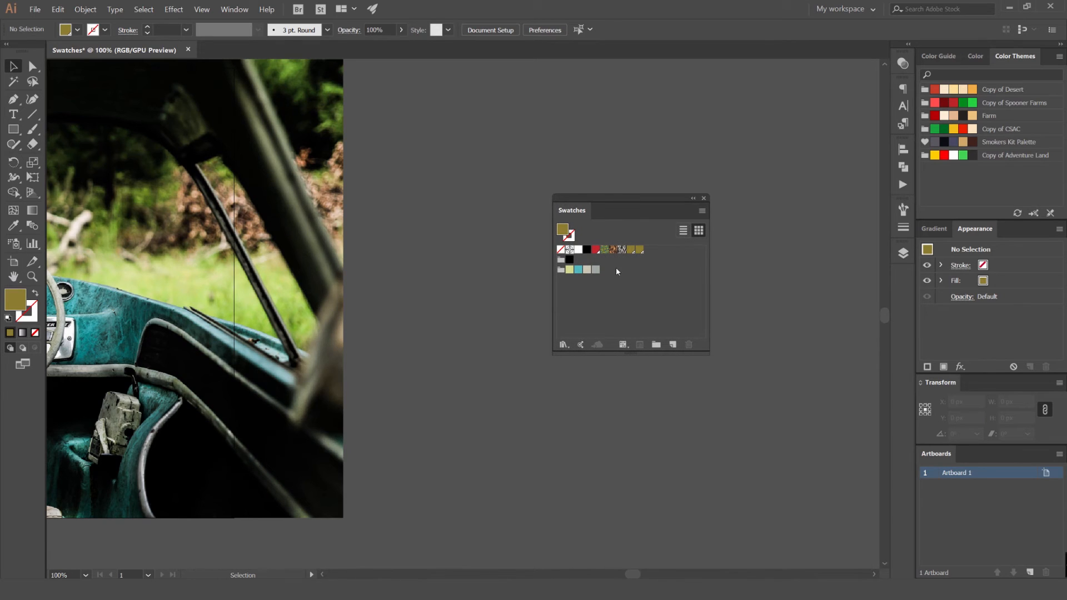
Create a new swatch from the sampled olive R100 G103 B73 and mark it Global
double_click(594, 250)
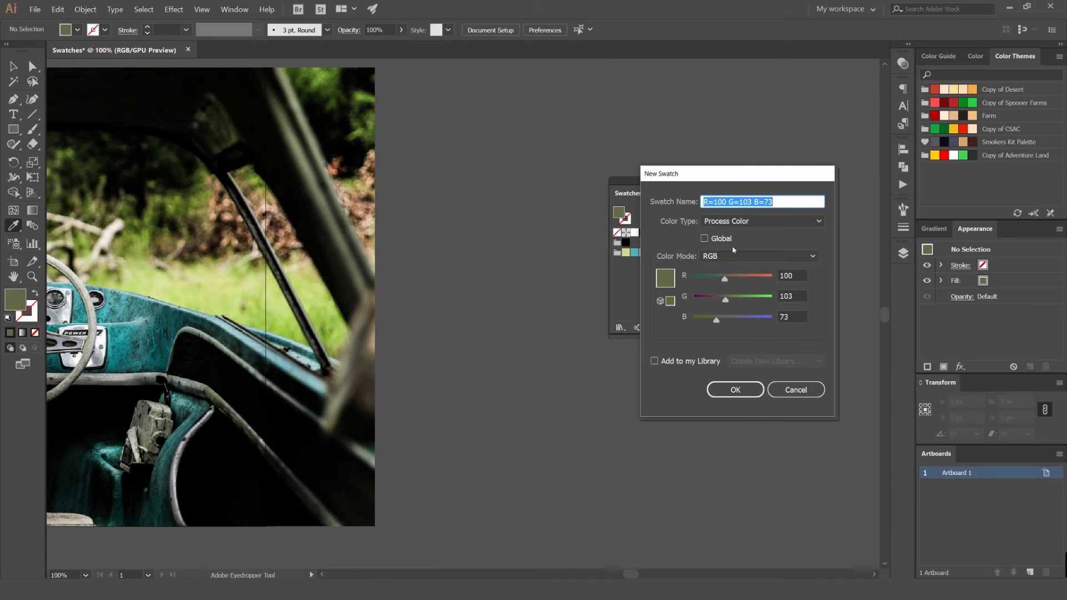
drag(708, 173, 748, 185)
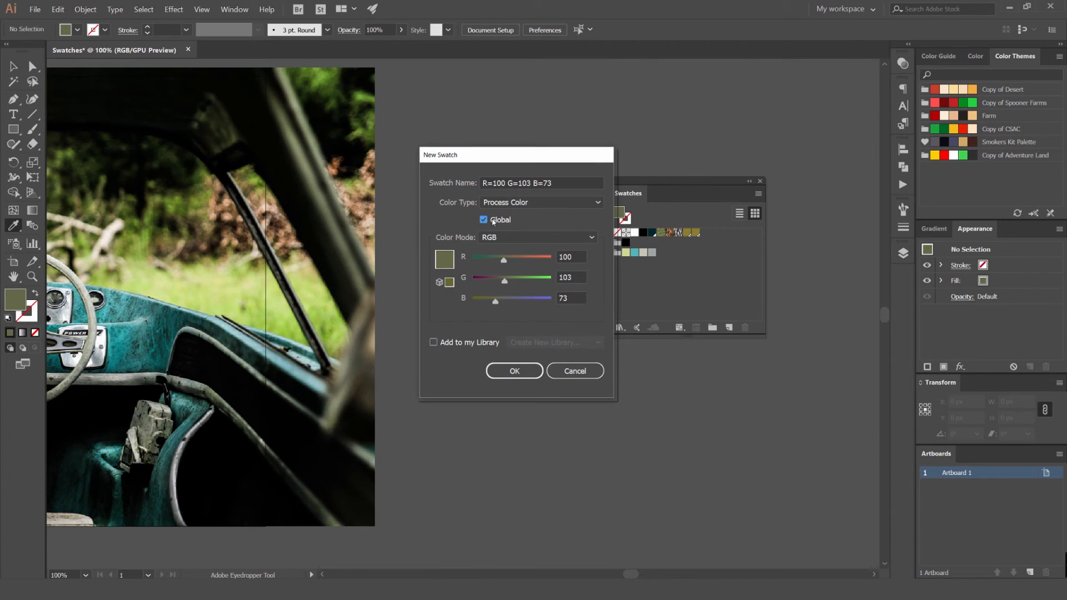
click(514, 371)
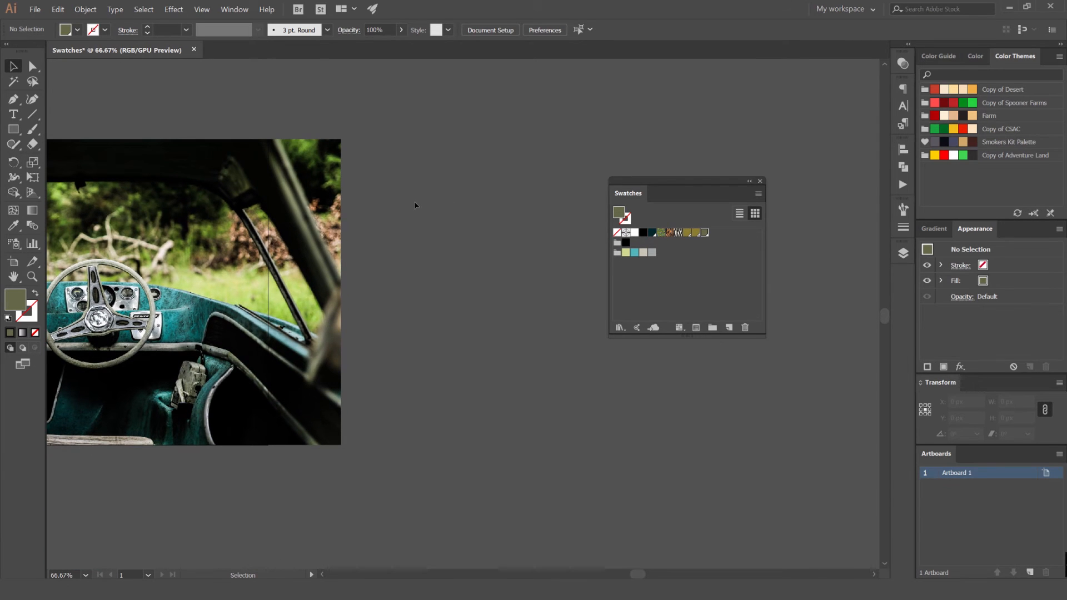
Draw an olive circle beside the photo filled with the new global swatch
drag(410, 277, 505, 364)
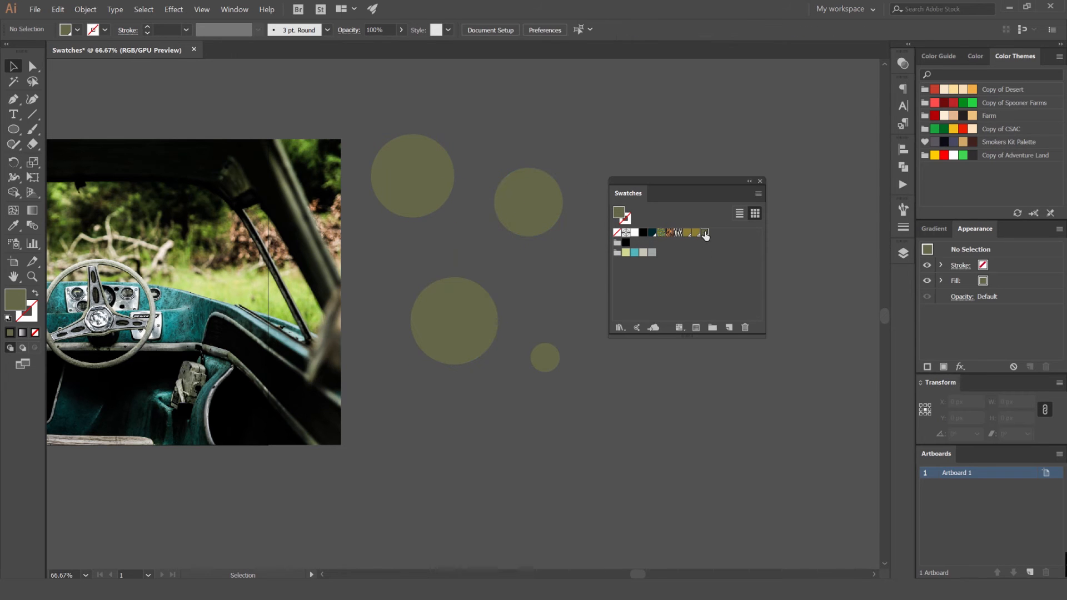
double_click(704, 233)
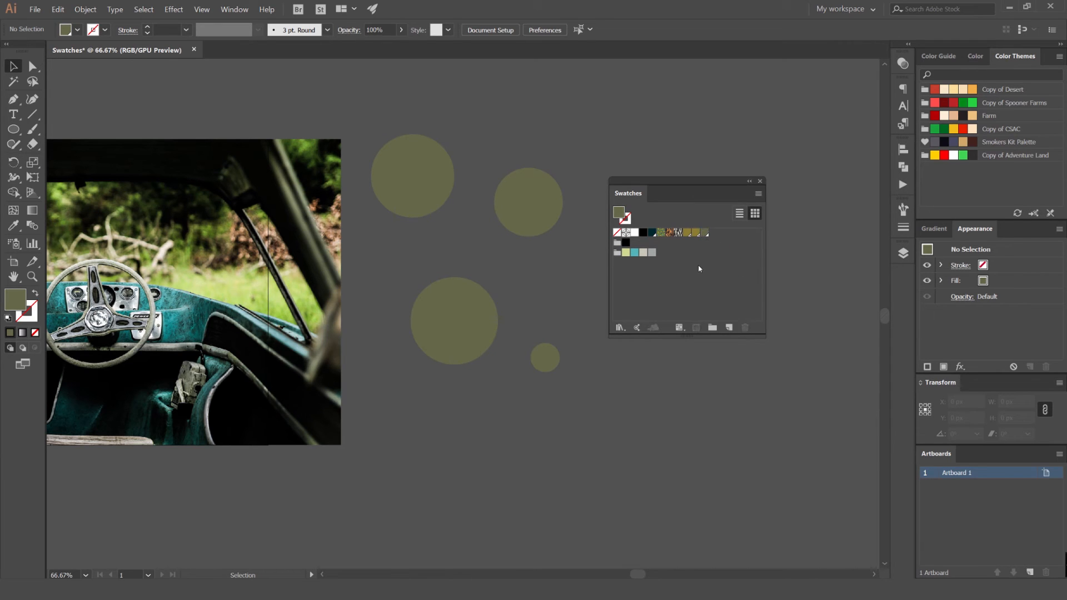
mouse_move(535, 120)
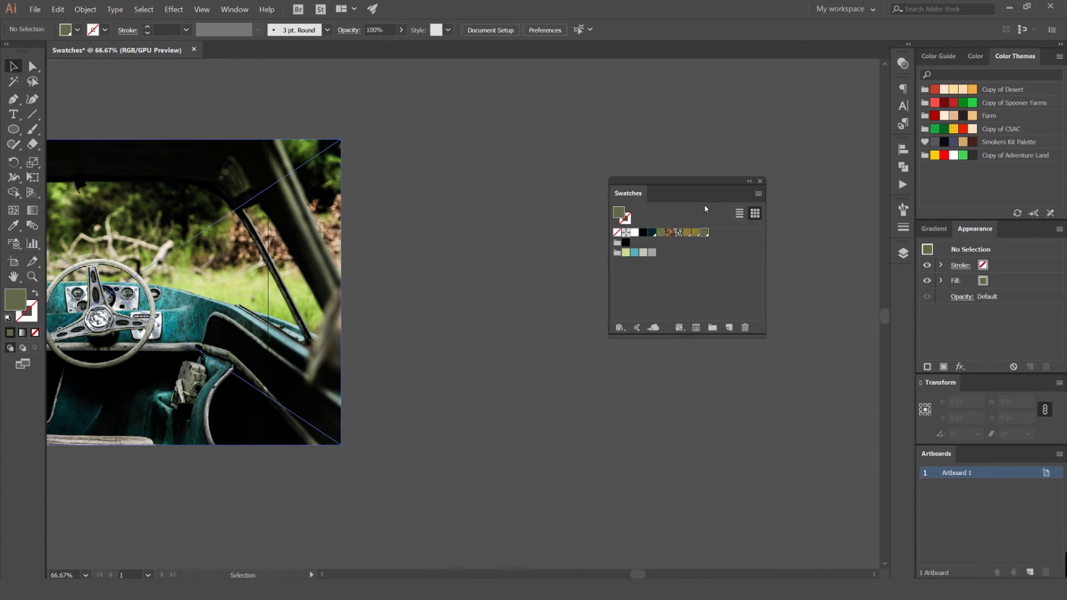
Move the Swatches panel, view it as a named list, then return to thumbnail view
drag(706, 194, 706, 210)
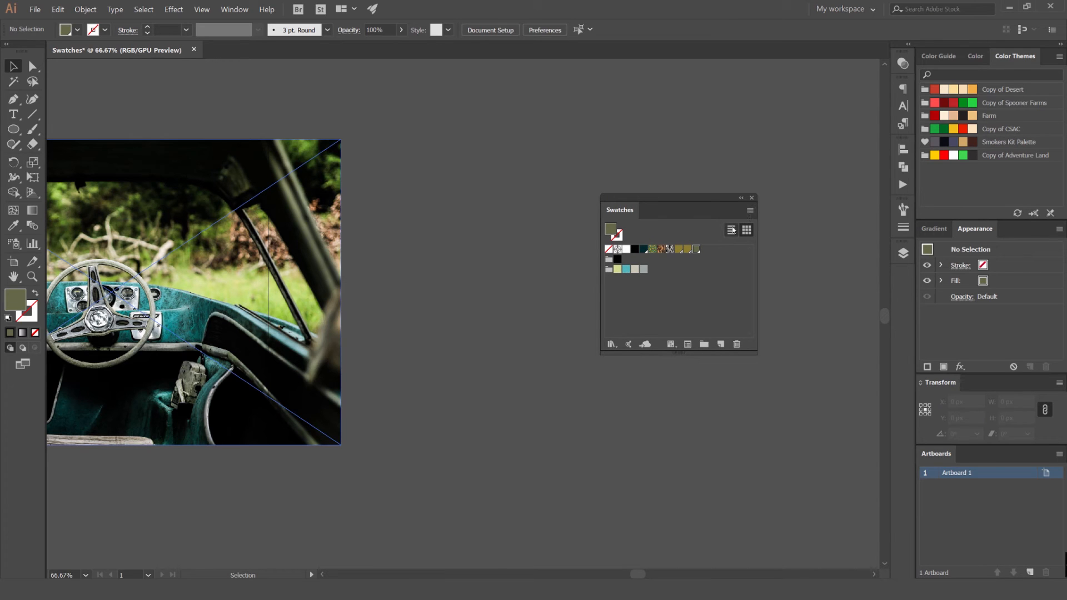
click(732, 230)
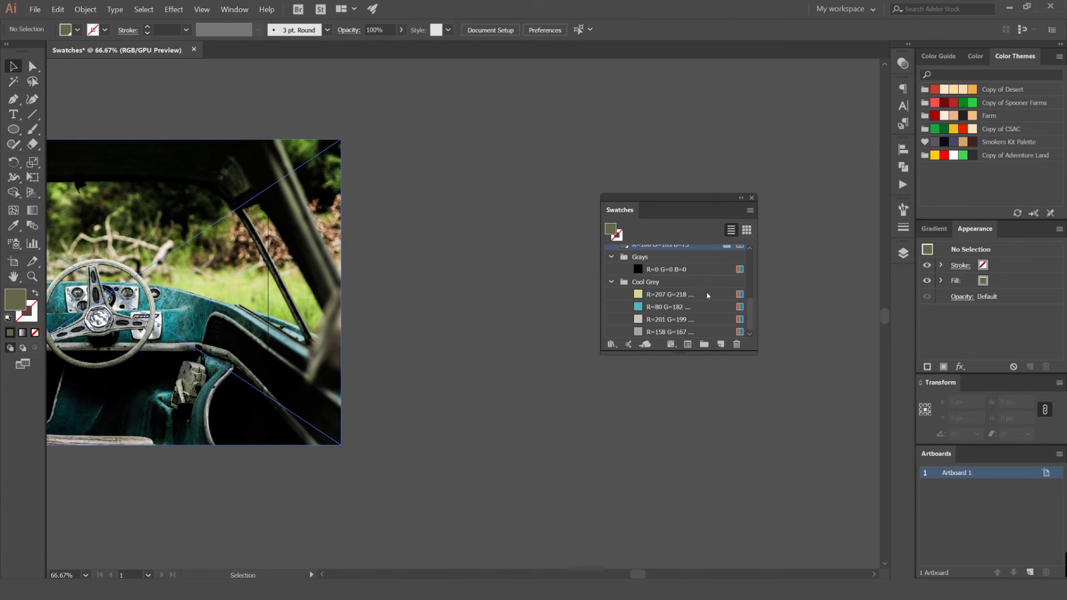
scroll(down, 3)
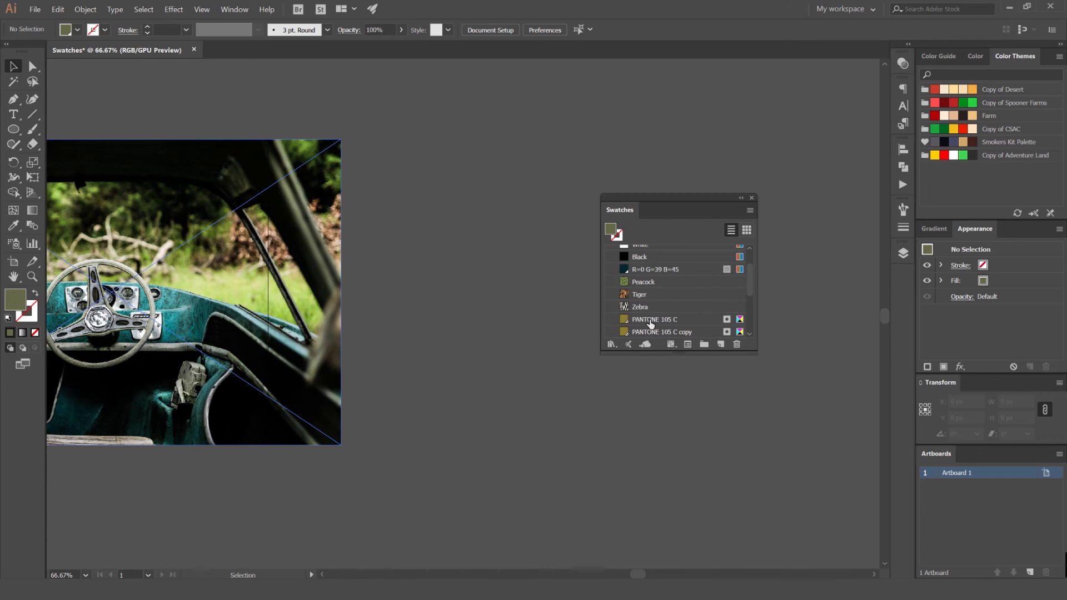
click(746, 230)
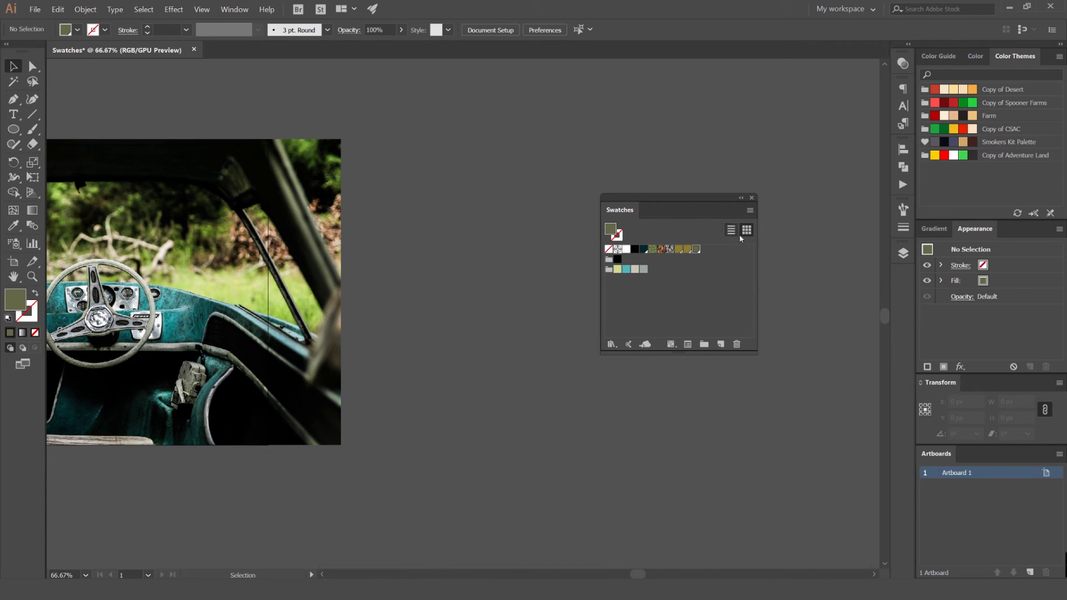
click(749, 211)
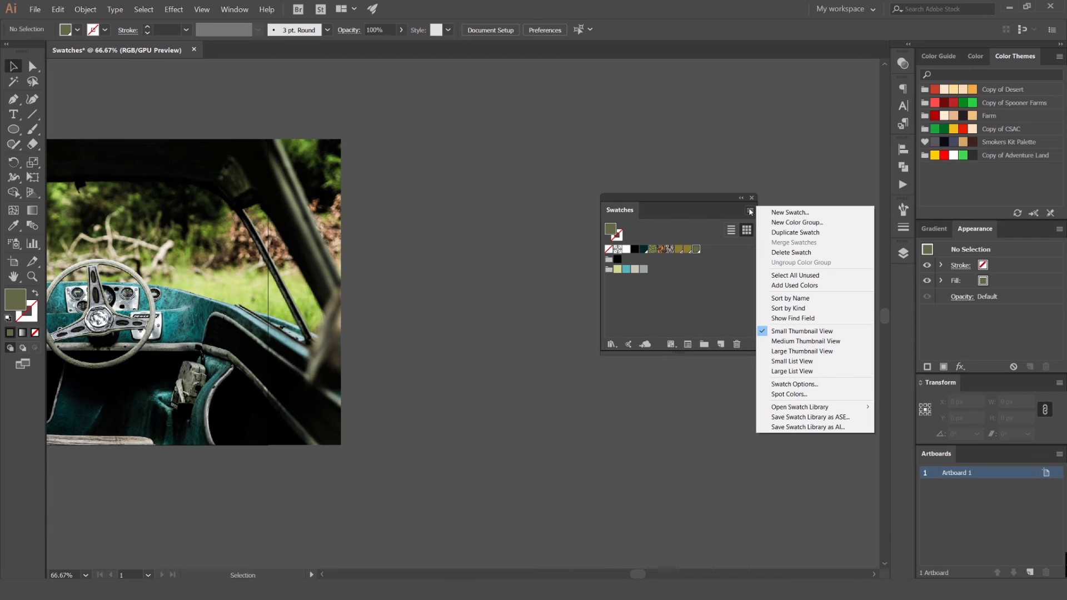
mouse_move(795, 233)
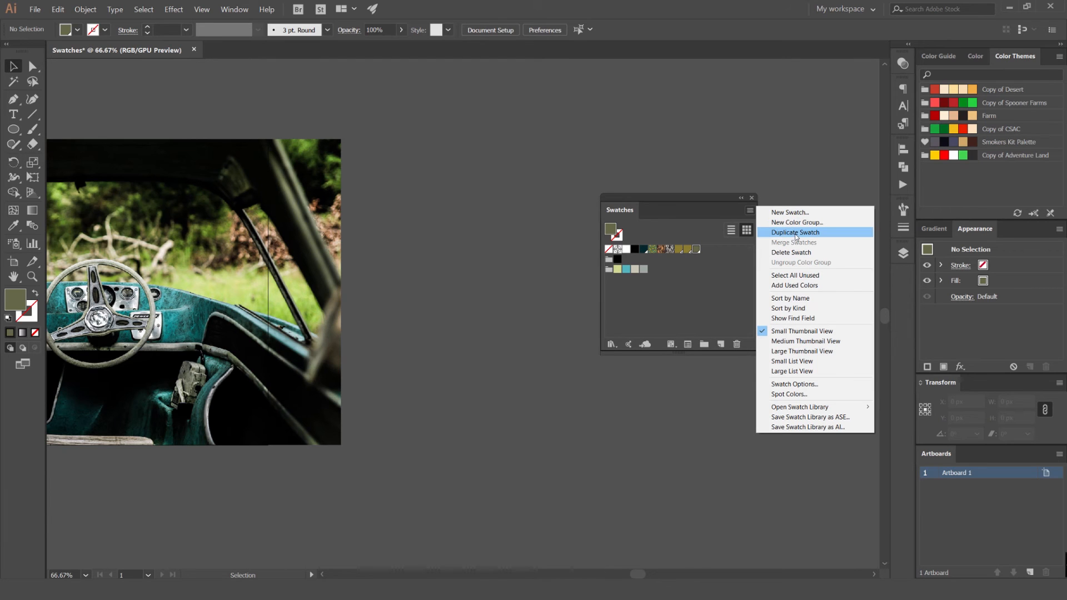
mouse_move(792, 252)
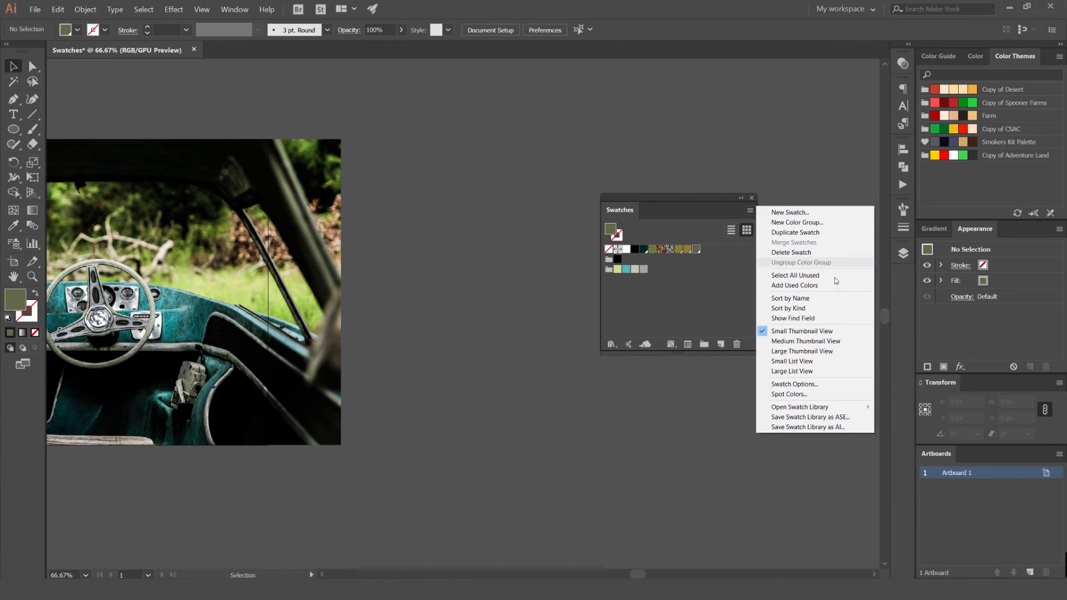
click(428, 243)
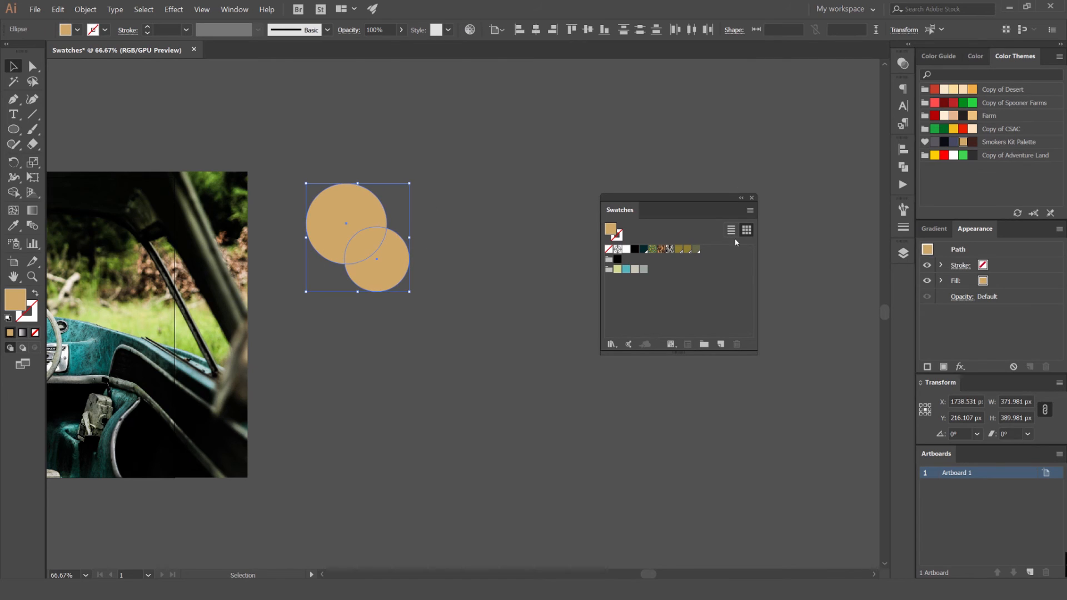
click(751, 211)
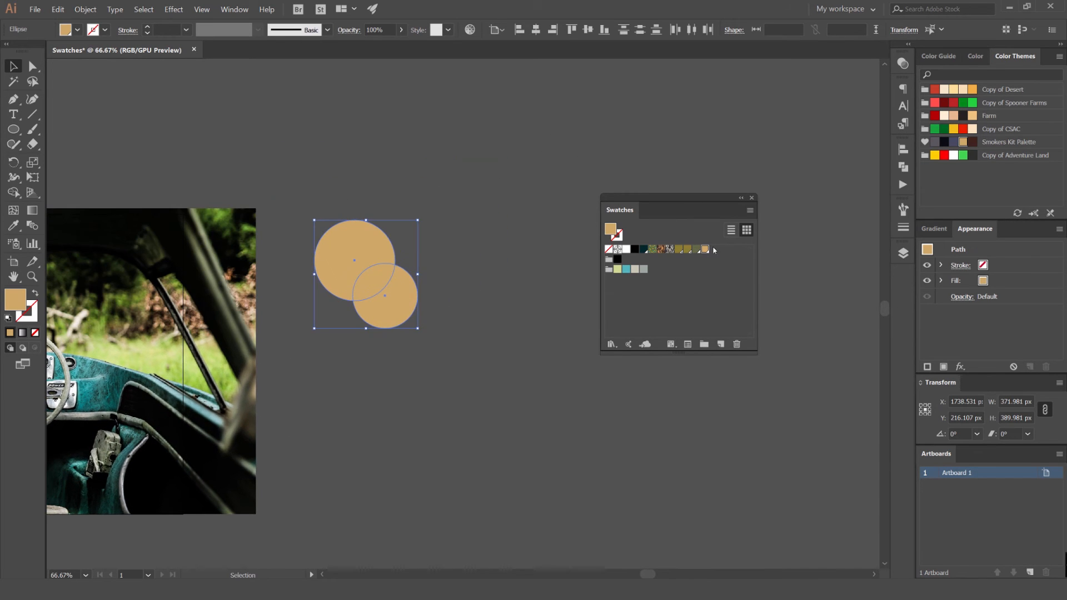
click(751, 211)
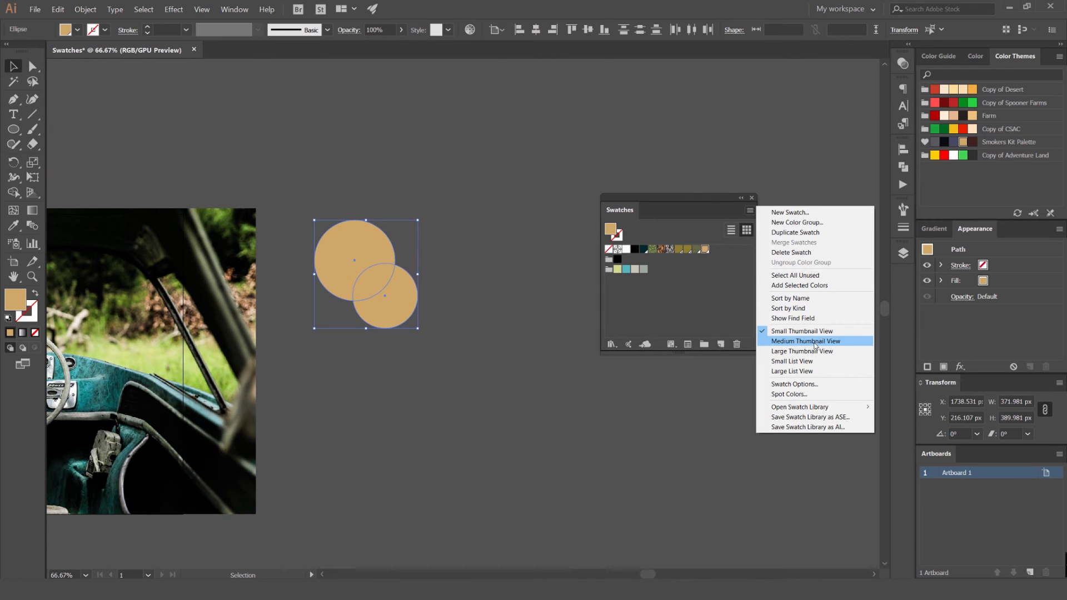
click(802, 351)
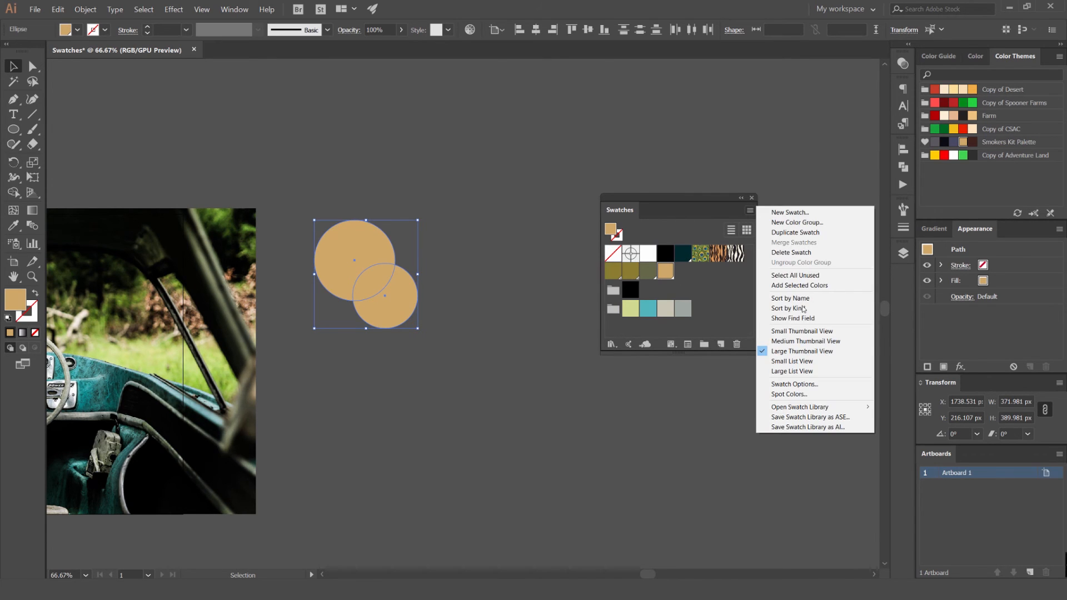
click(801, 331)
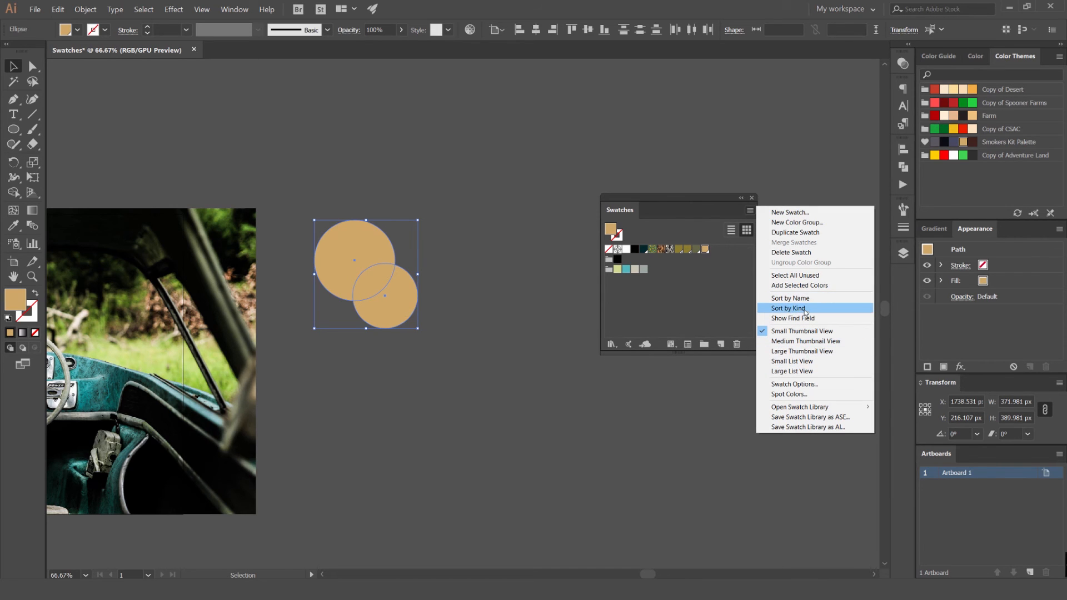
mouse_move(810, 351)
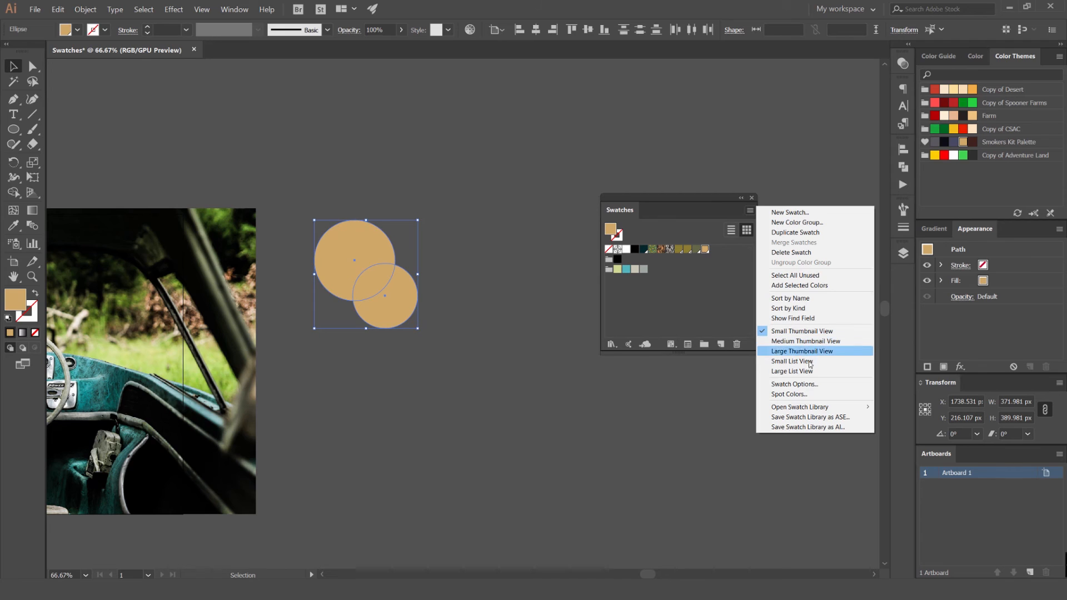
mouse_move(807, 384)
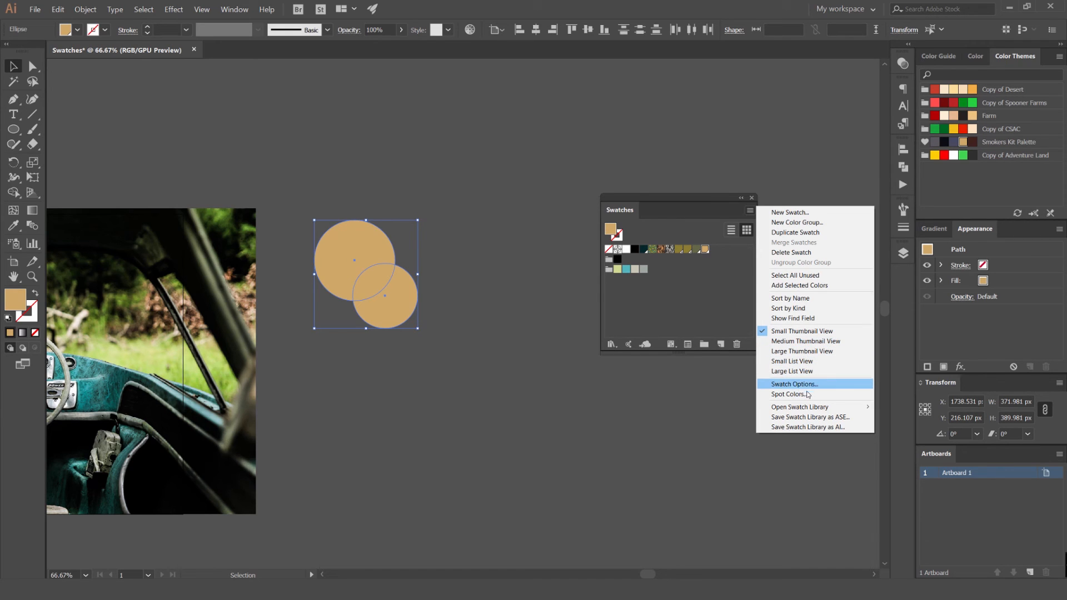
click(790, 394)
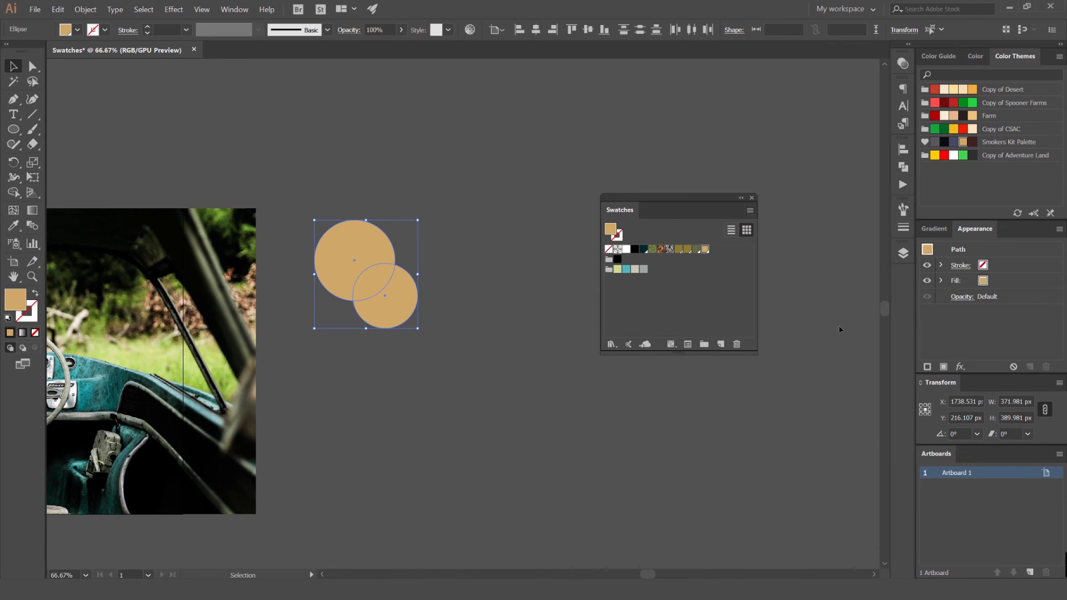
click(749, 211)
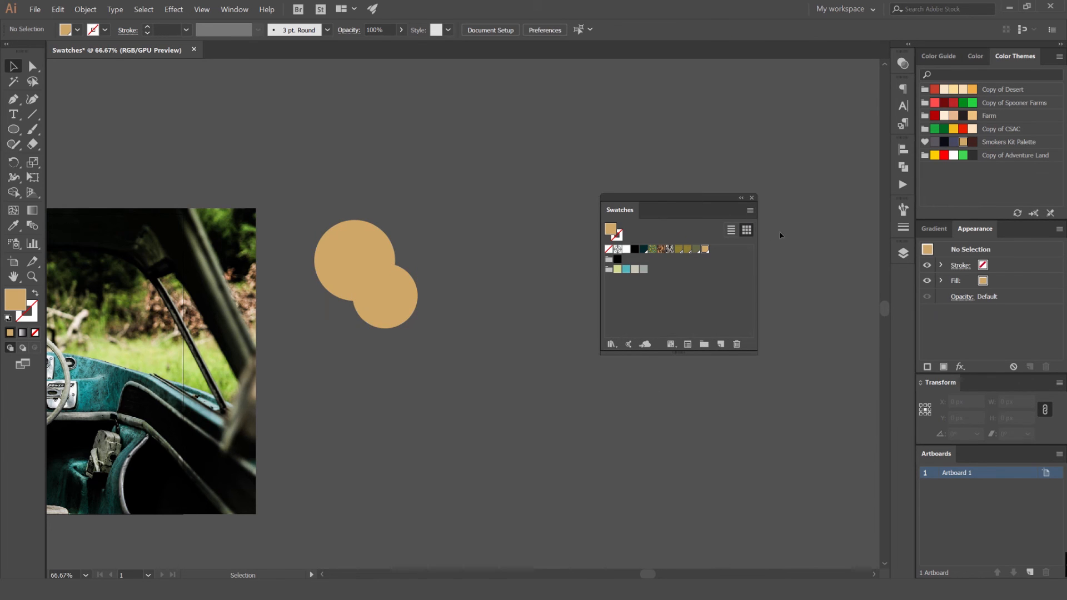
Load the Tonal Families swatch library from the Swatches panel menu, keeping only it open
click(750, 211)
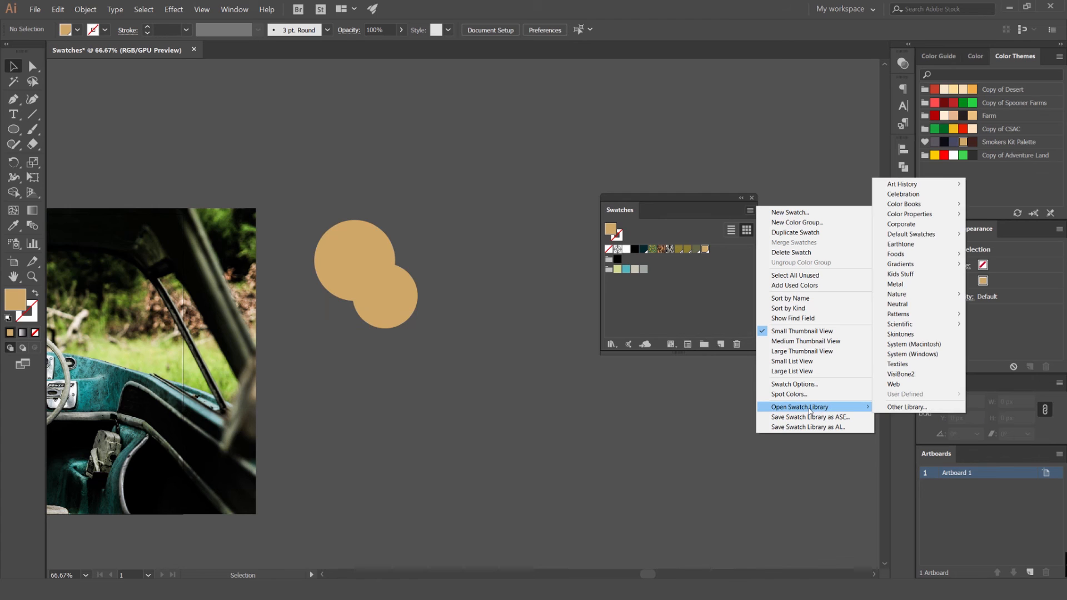
click(907, 407)
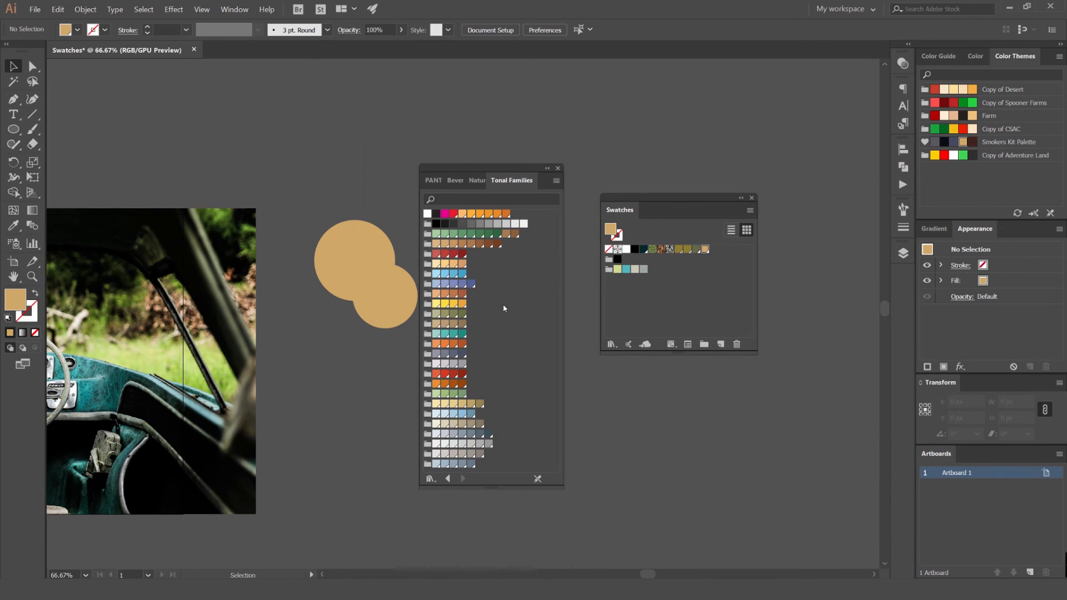
click(479, 180)
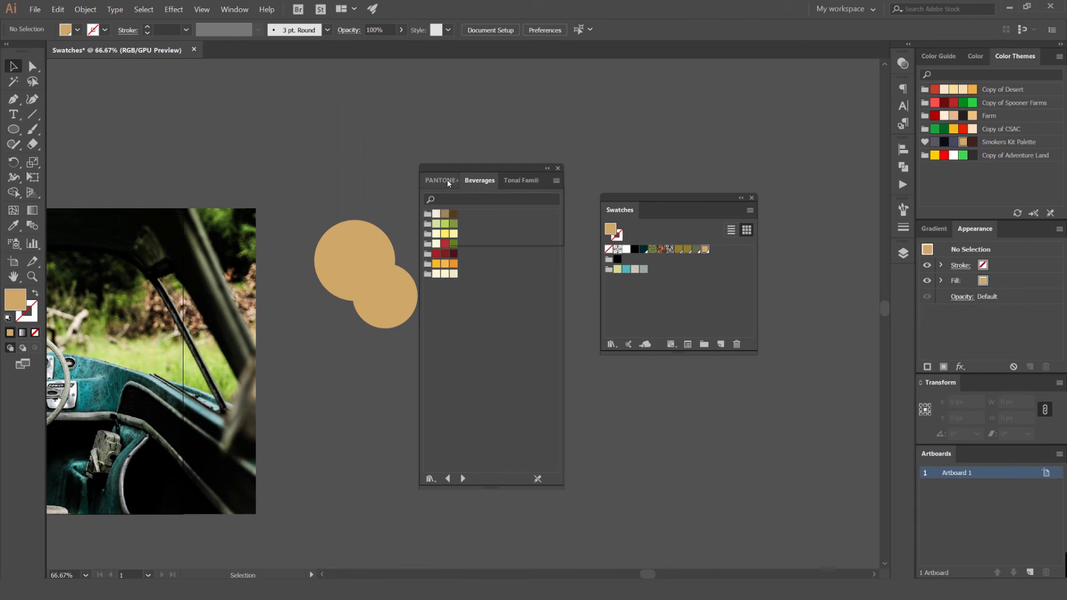
click(521, 180)
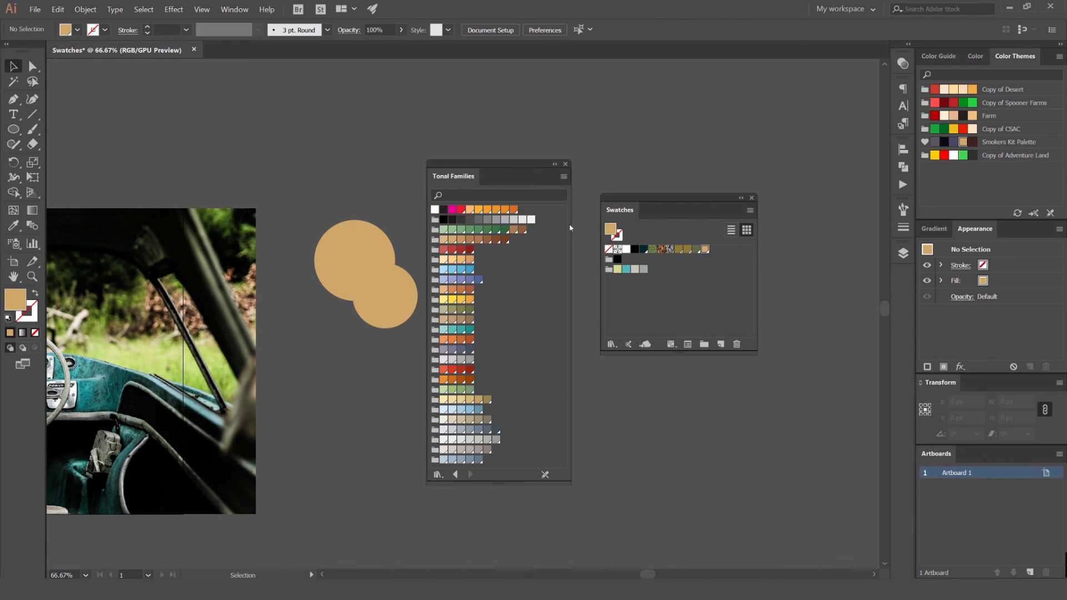
mouse_move(457, 329)
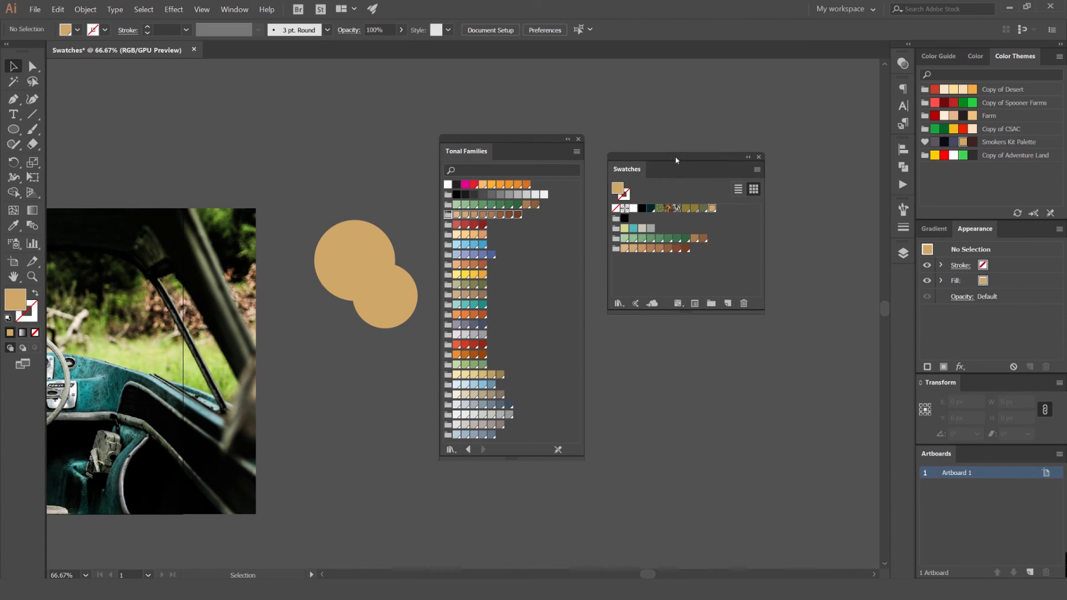
Drag the yellow tonal color group into the Swatches panel and close the library
drag(676, 157, 676, 150)
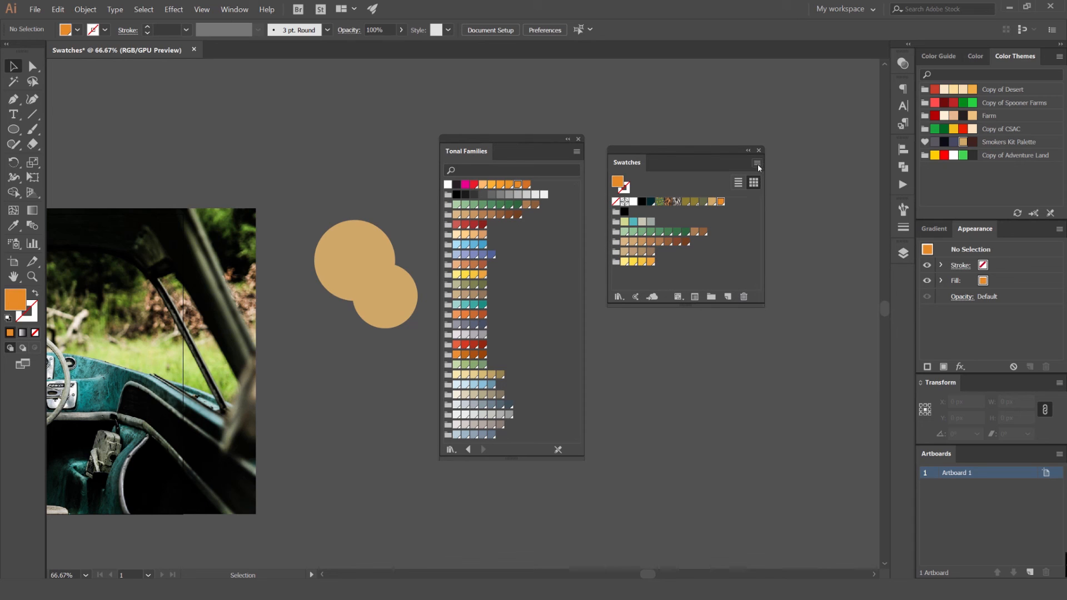
click(757, 163)
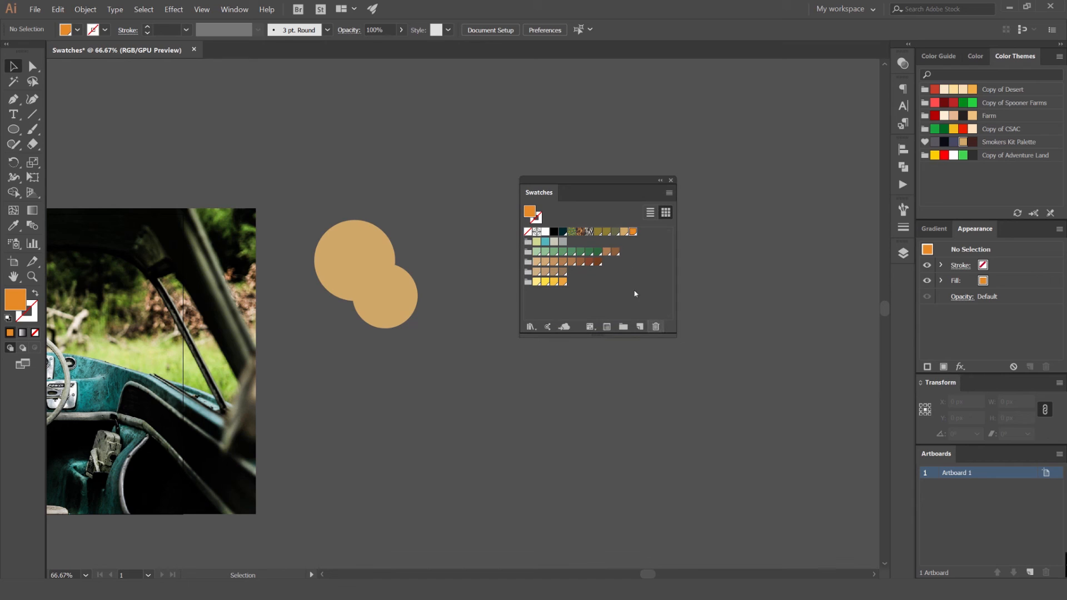
click(656, 327)
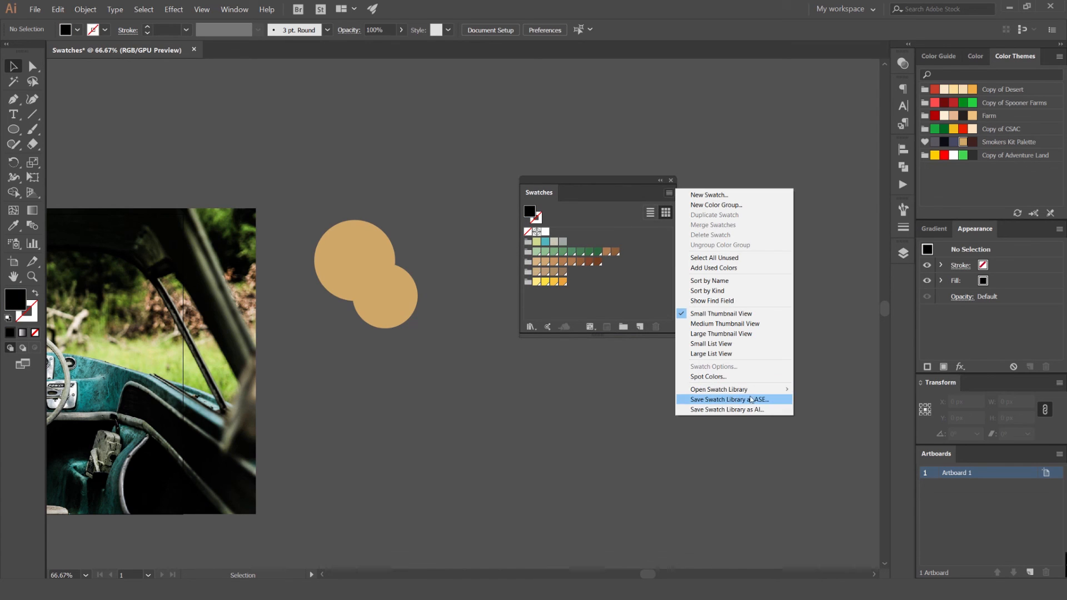
Save the swatches as an ASE swatch library file for reuse
click(729, 399)
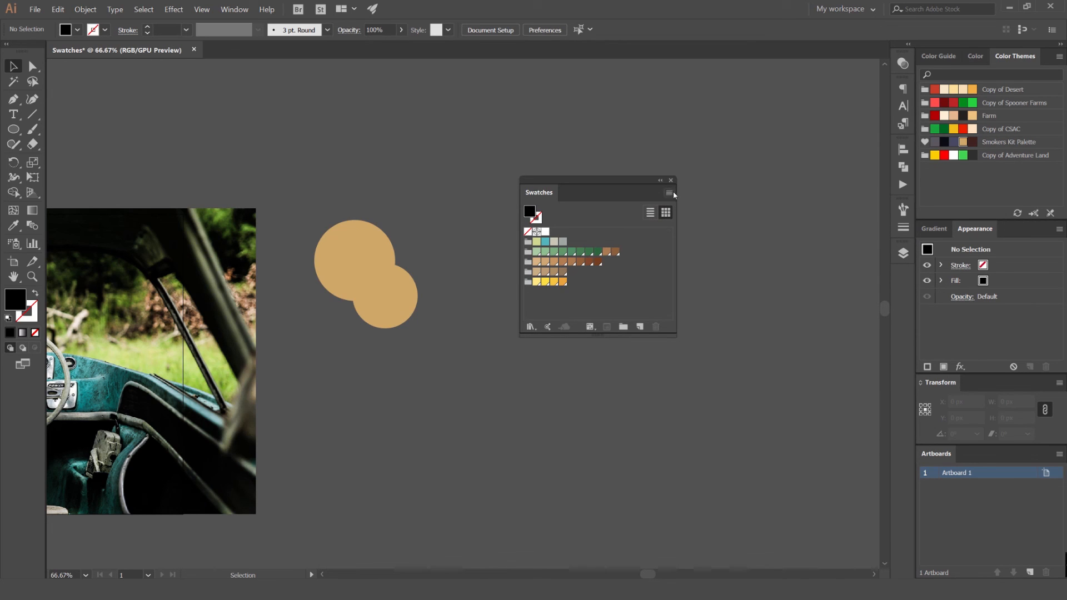
click(669, 195)
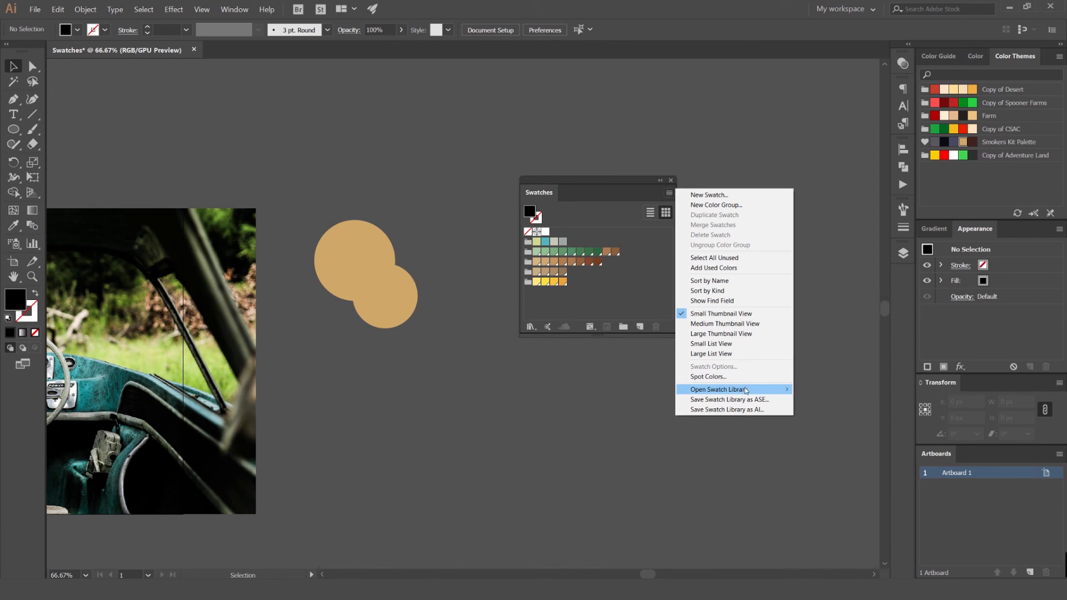
mouse_move(753, 409)
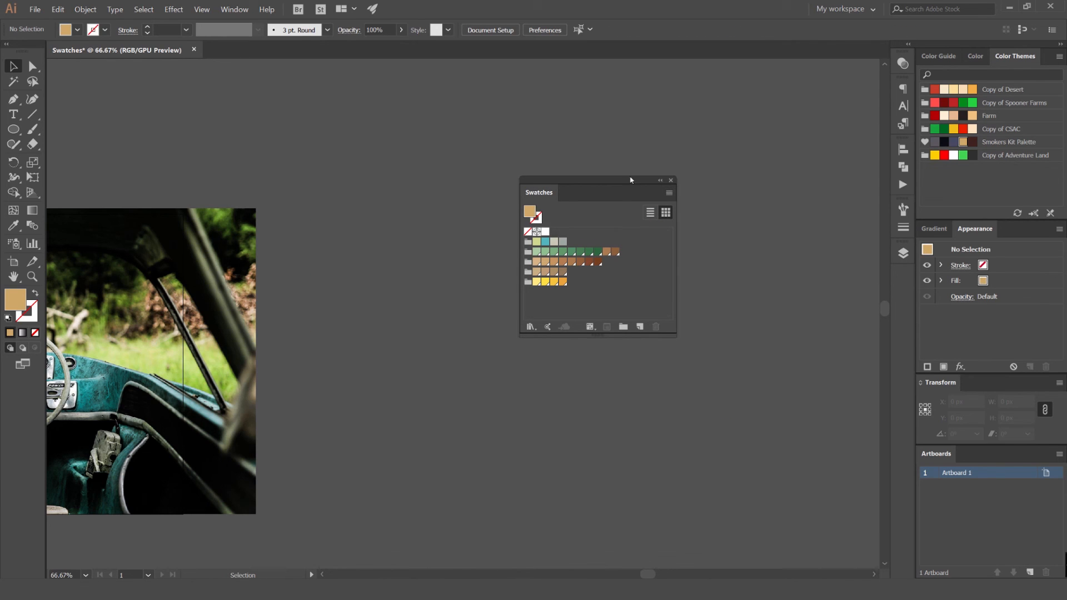
Show the Color panel and float the Color and Color Guide panels beside the swatches
click(975, 56)
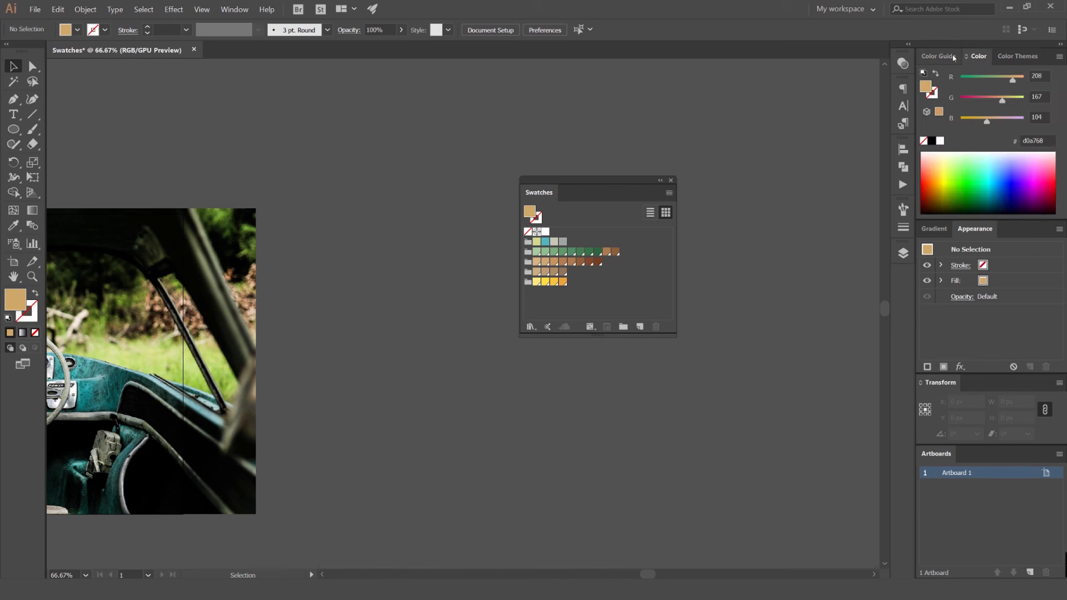
mouse_move(568, 189)
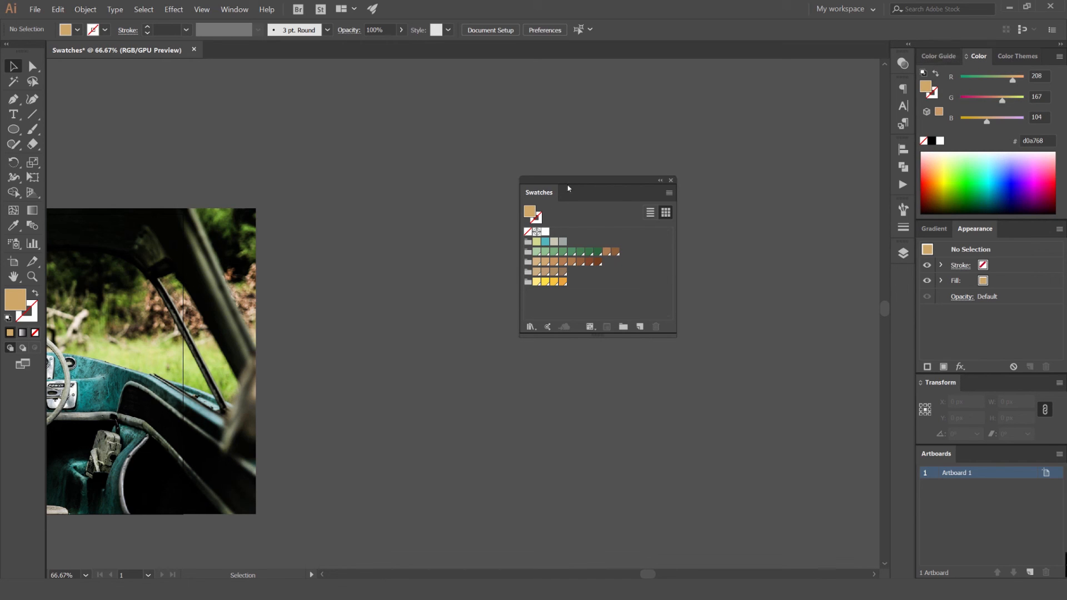
drag(568, 189, 568, 205)
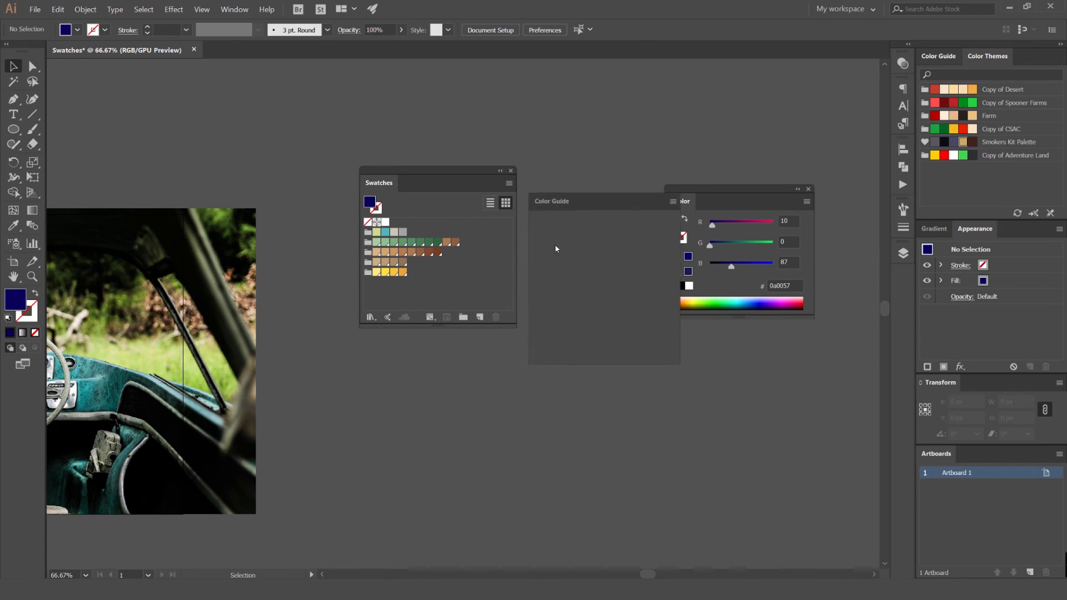
Make a green swatch the fill, then adjust CMYK sliders to a dusty mauve
click(432, 243)
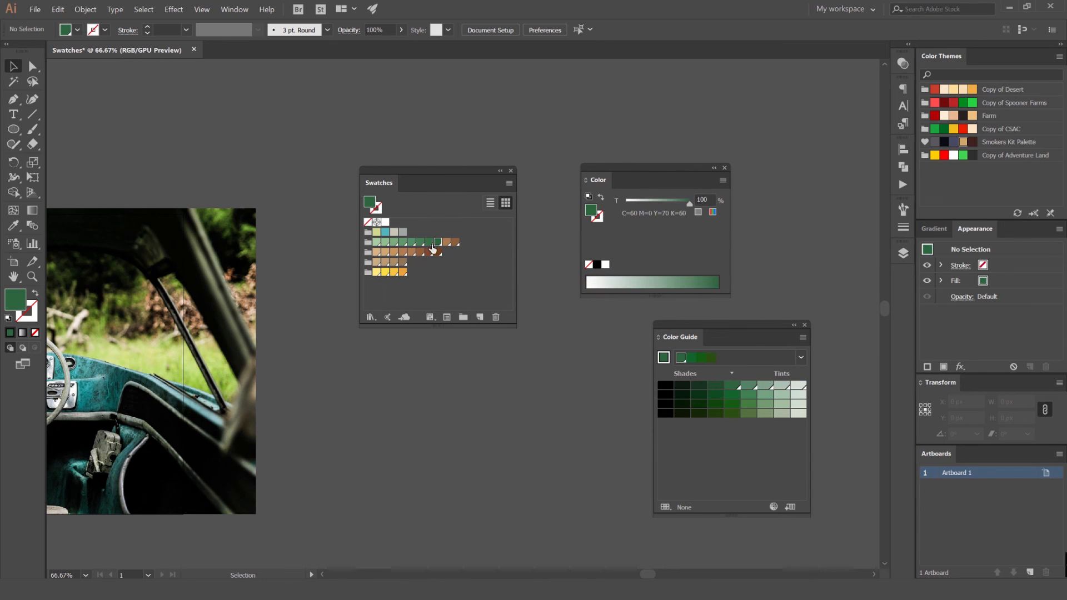
click(722, 180)
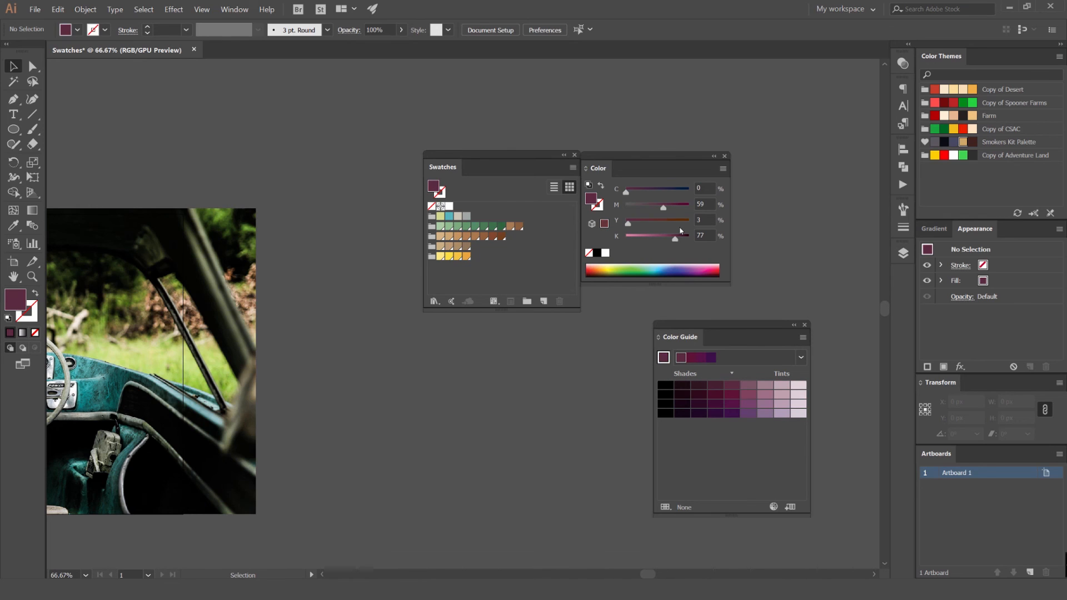
mouse_move(654, 229)
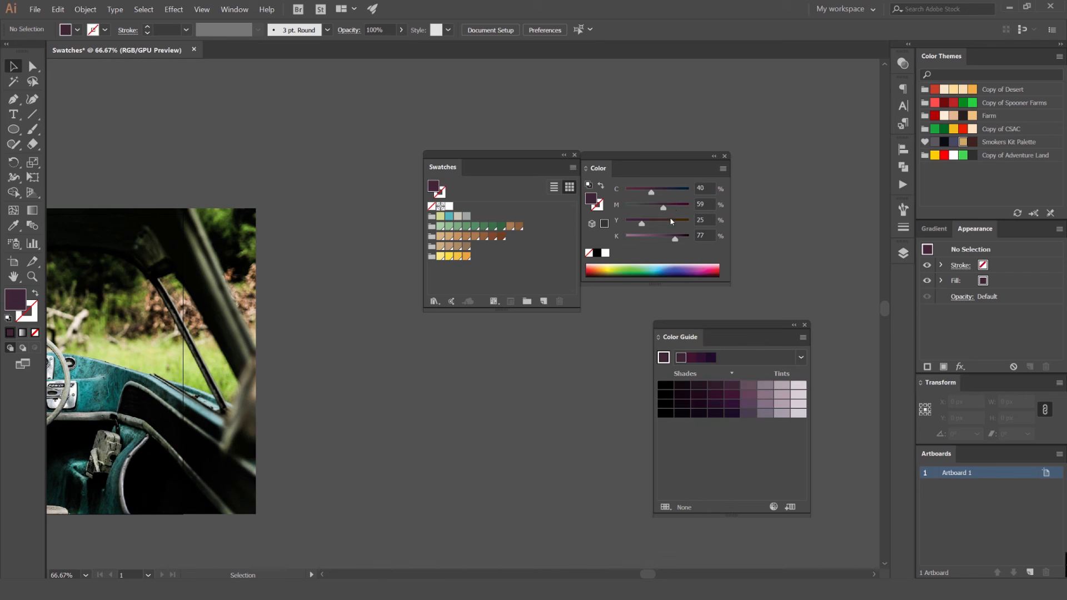
click(723, 168)
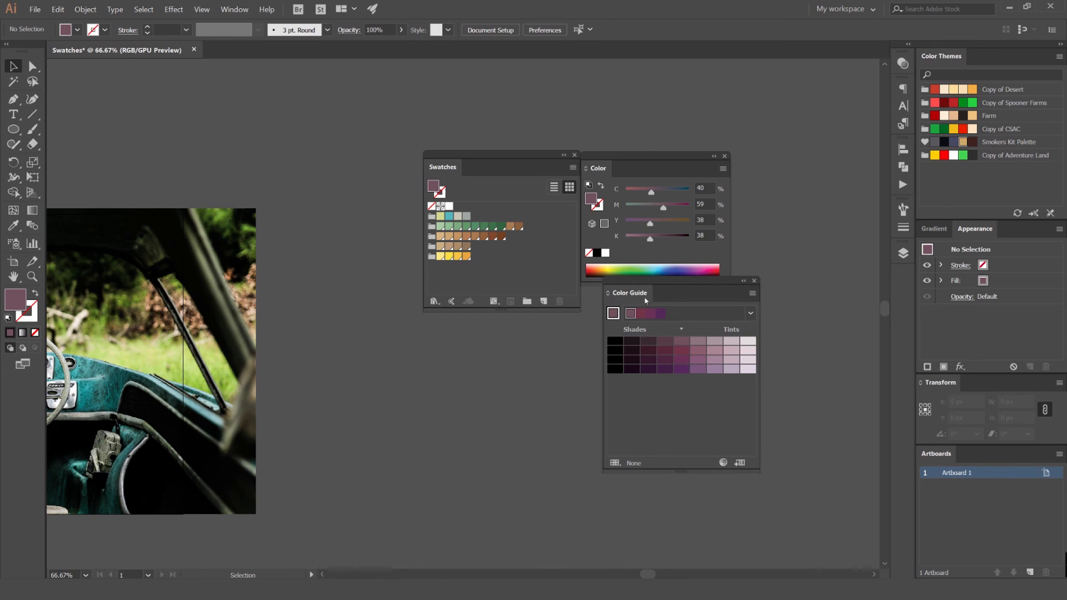
List the Color Guide harmony rules for the mauve, scrolling from Complementary to High Contrast
click(749, 313)
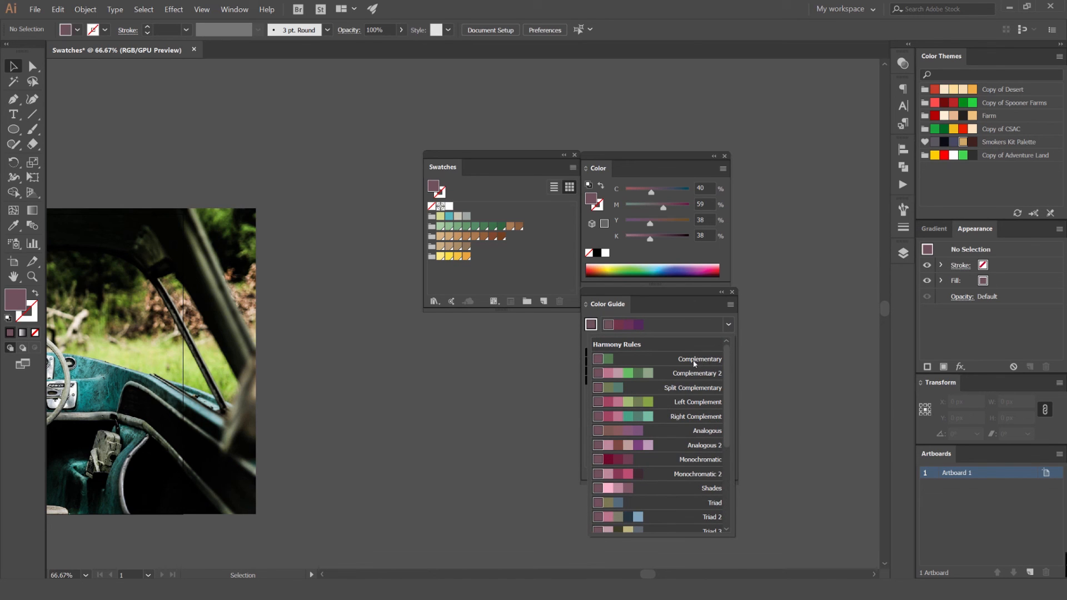
scroll(down, 3)
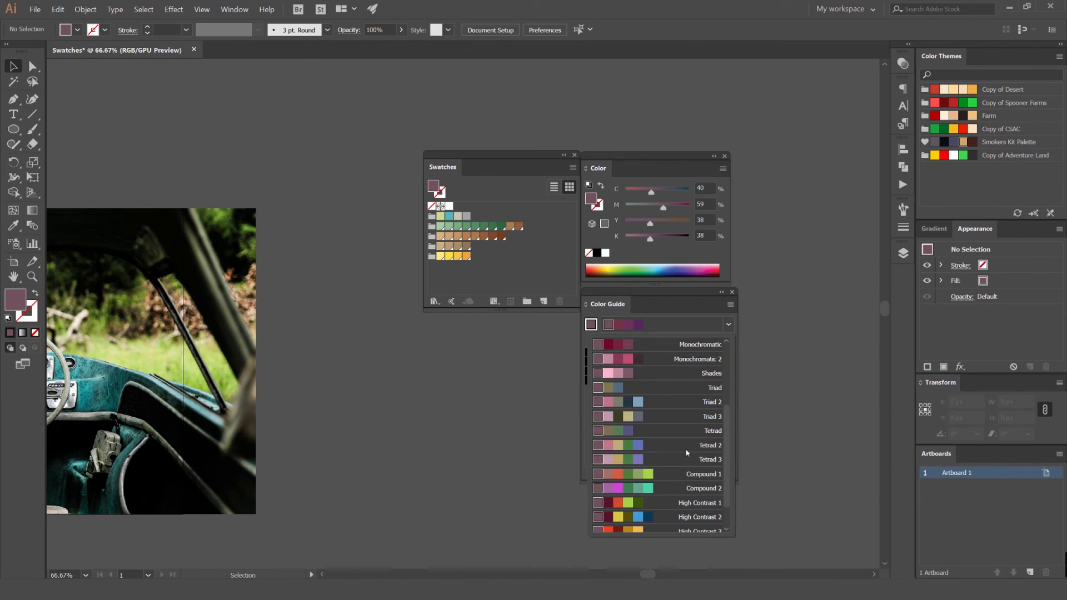